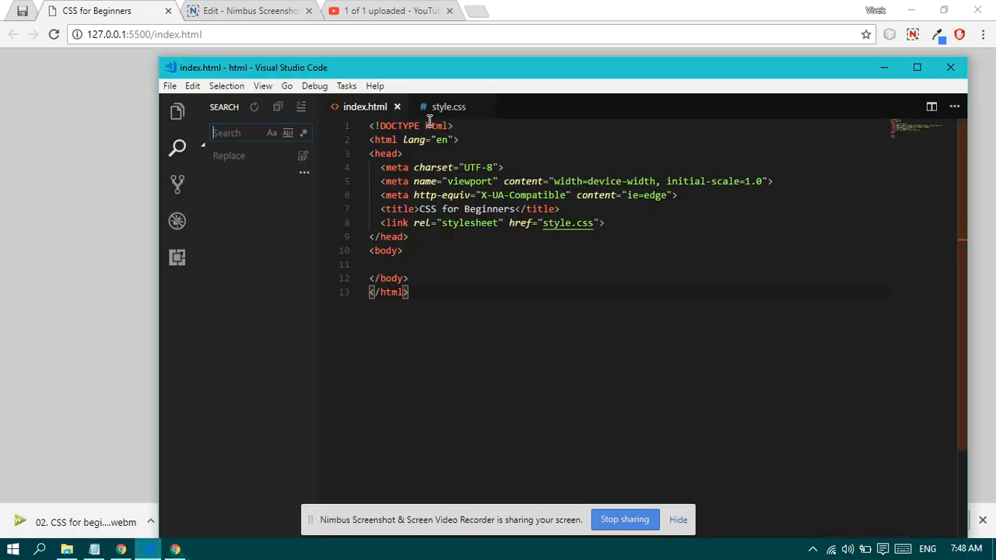
Step: Open style.css to view its body rule with background #ccc
click(448, 106)
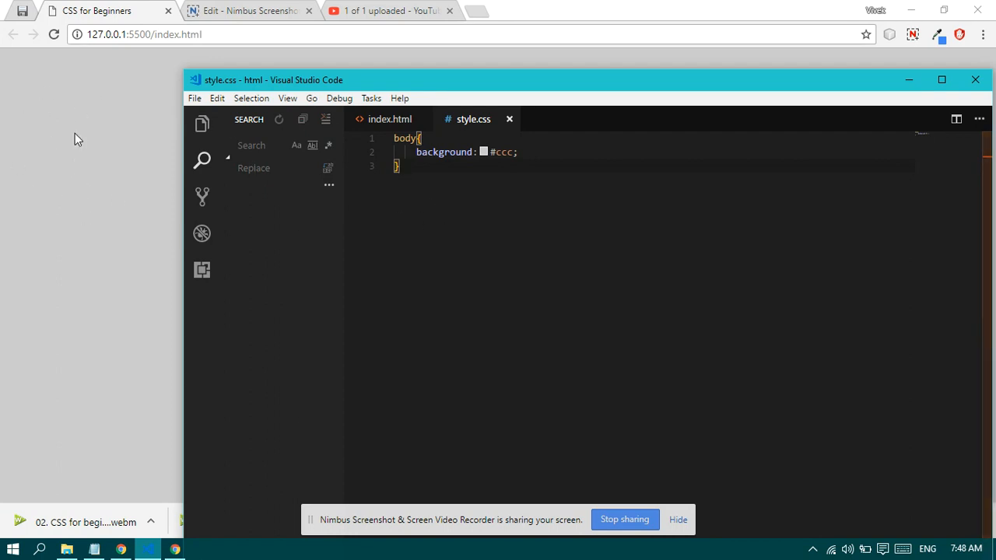
mouse_move(663, 95)
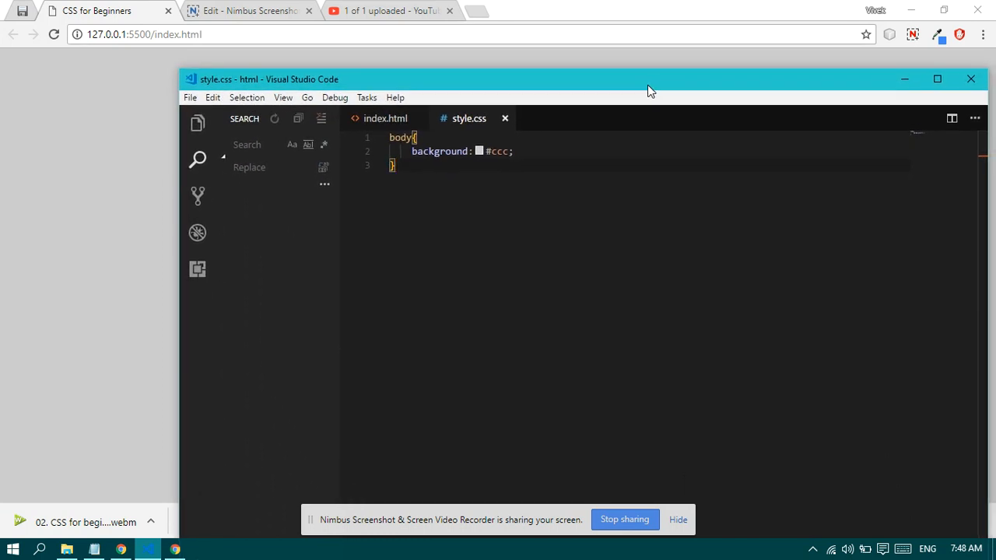
mouse_move(579, 121)
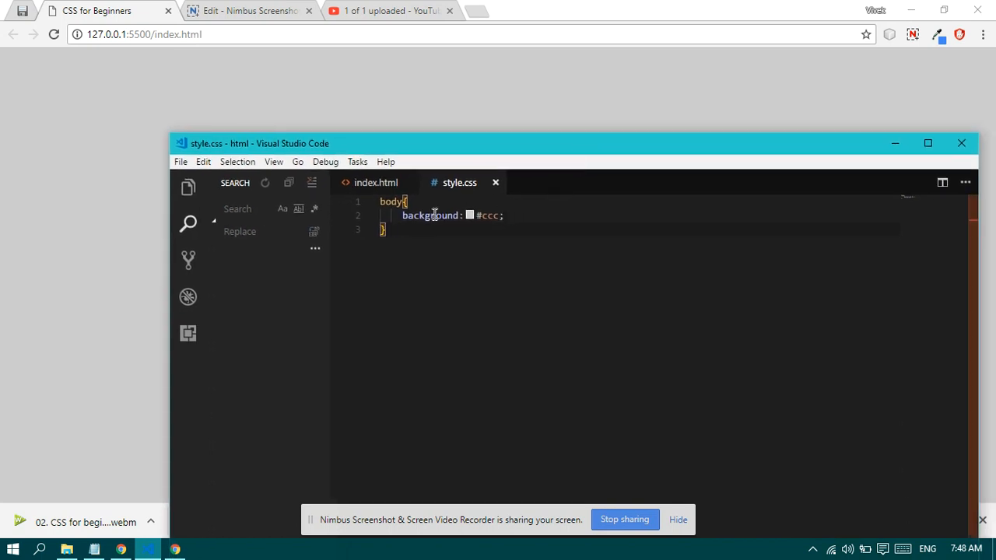
mouse_move(451, 226)
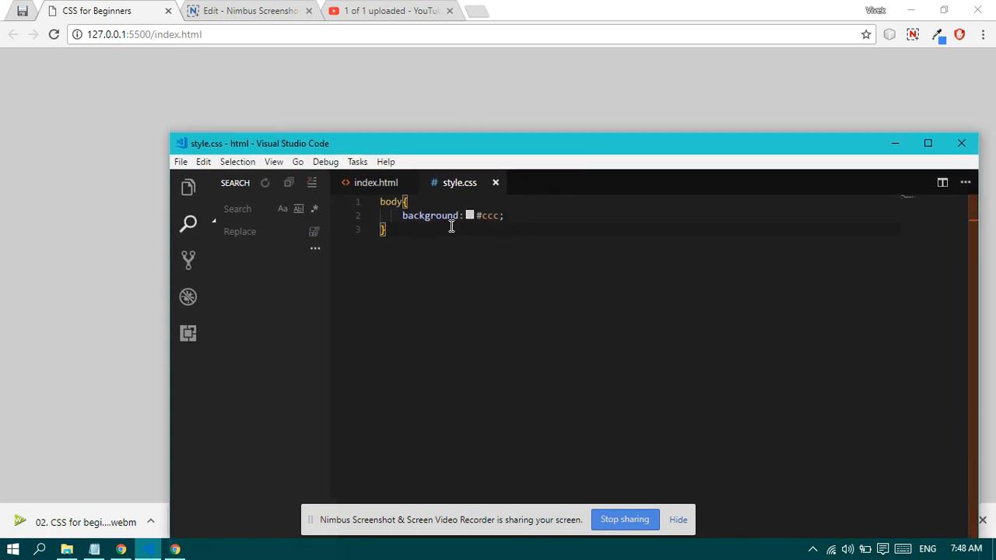
mouse_move(532, 258)
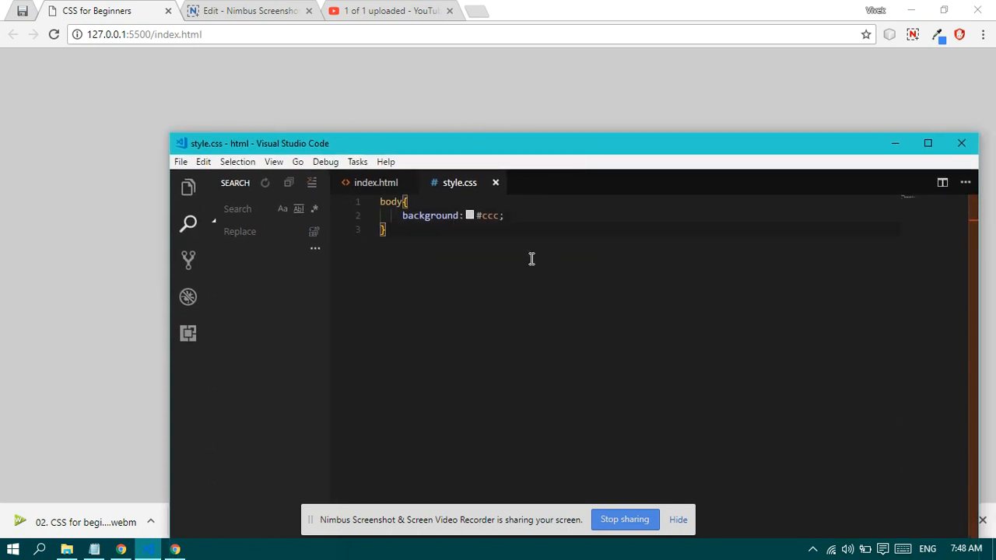
mouse_move(448, 216)
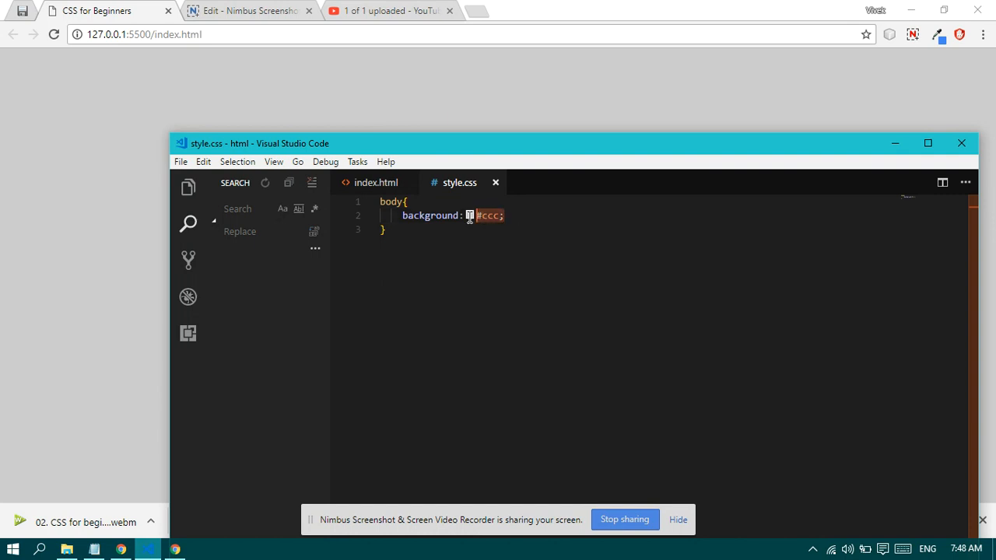
Step: Delete the background line and body rule so style.css is empty, then show index.html
key(Delete)
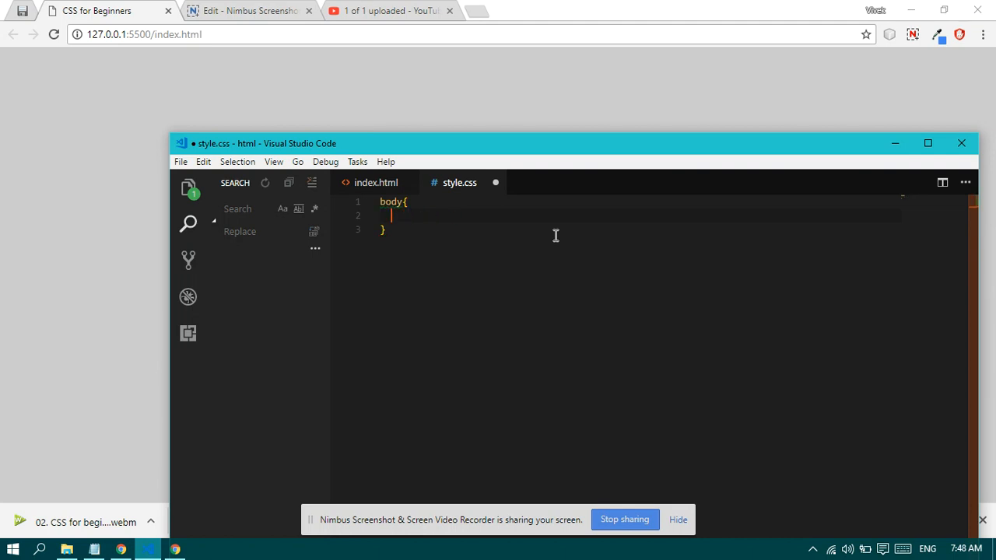
key(Ctrl+a)
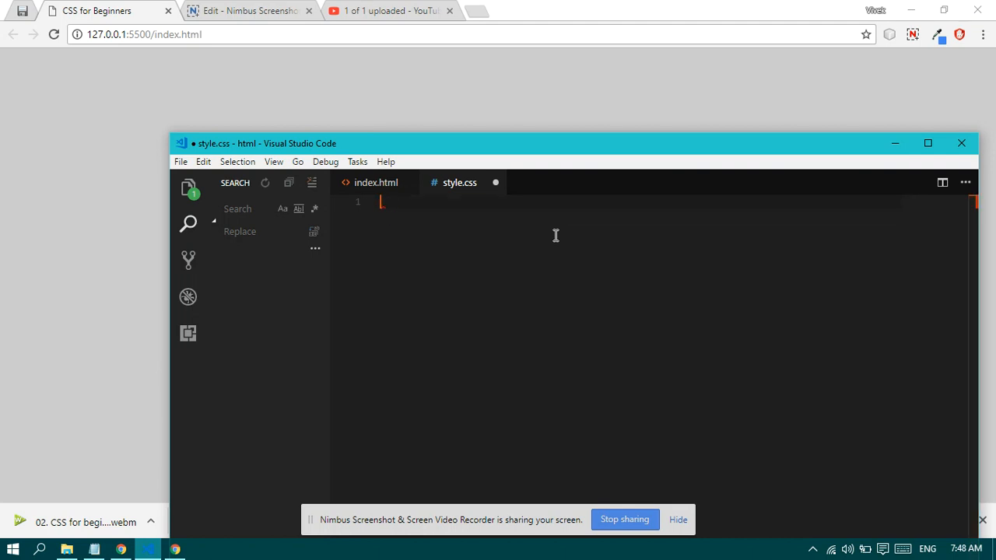
click(372, 182)
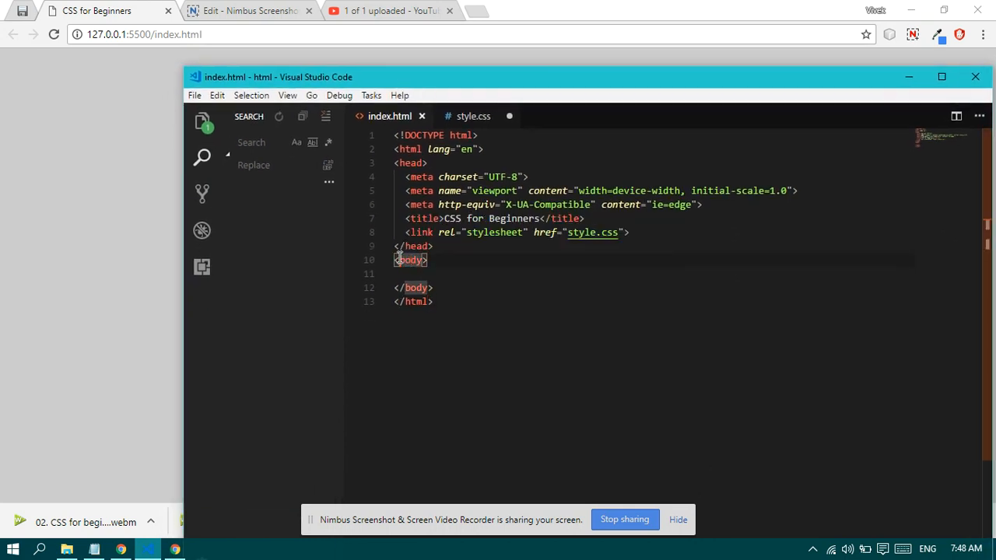
Step: Type div, section, header, footer and aside tags inside the index.html body
click(463, 273)
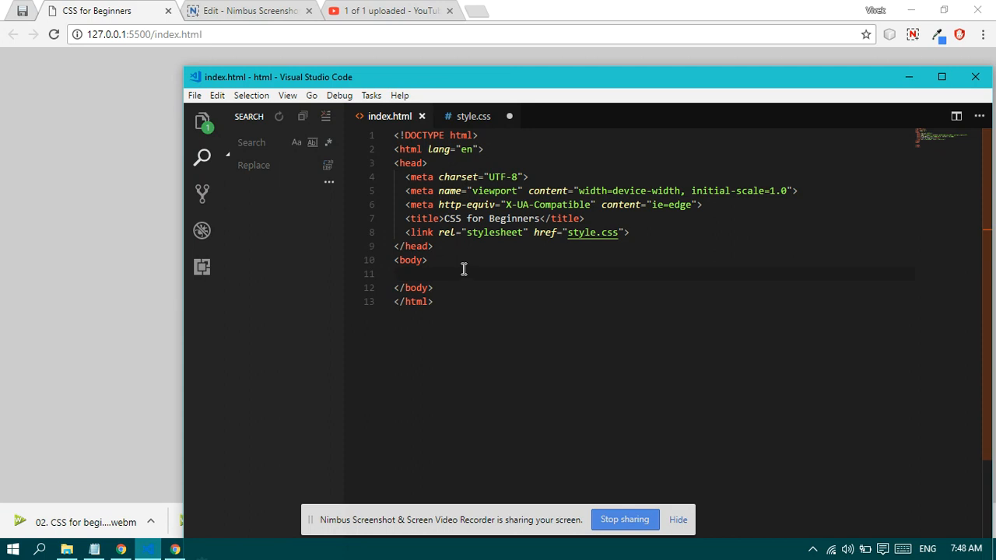
key(Enter)
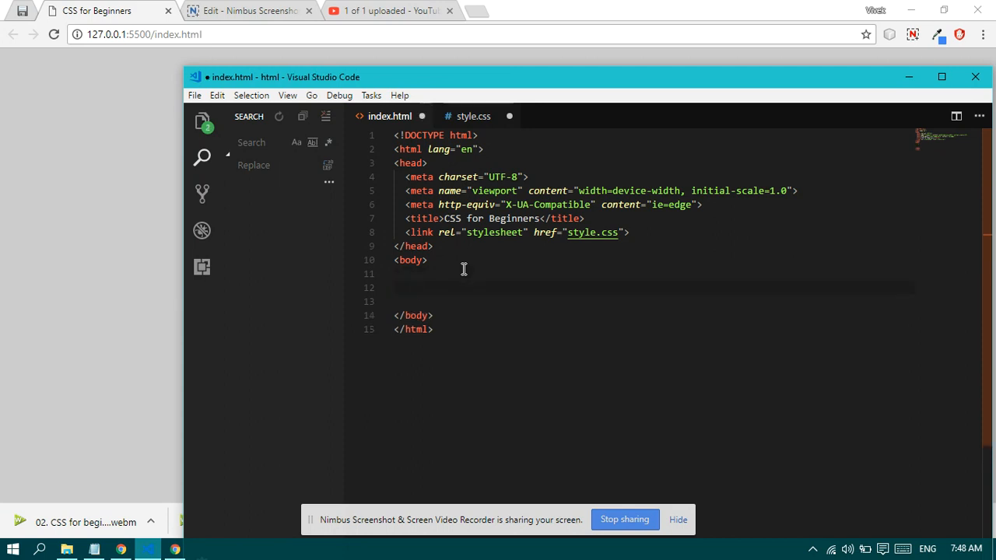
text(<div>)
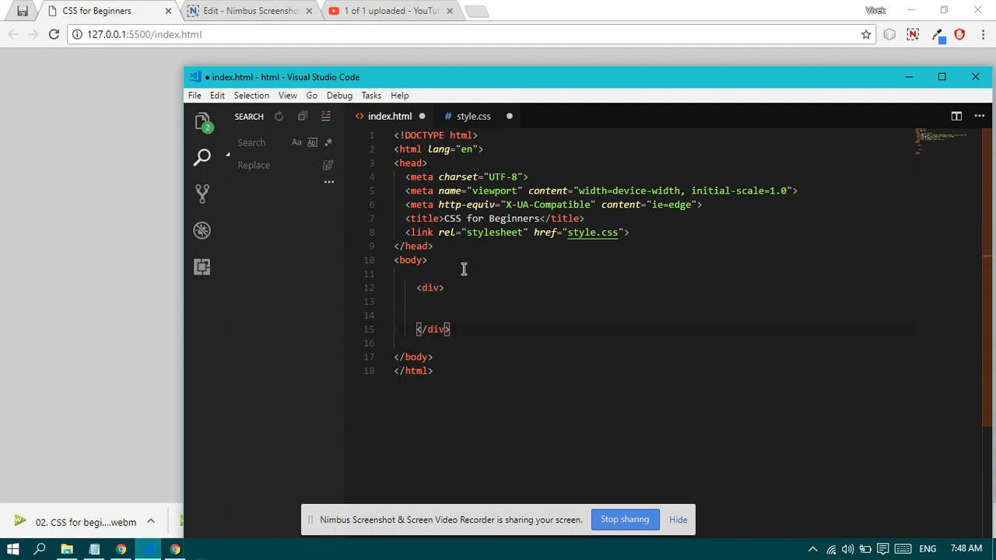
key(Enter)
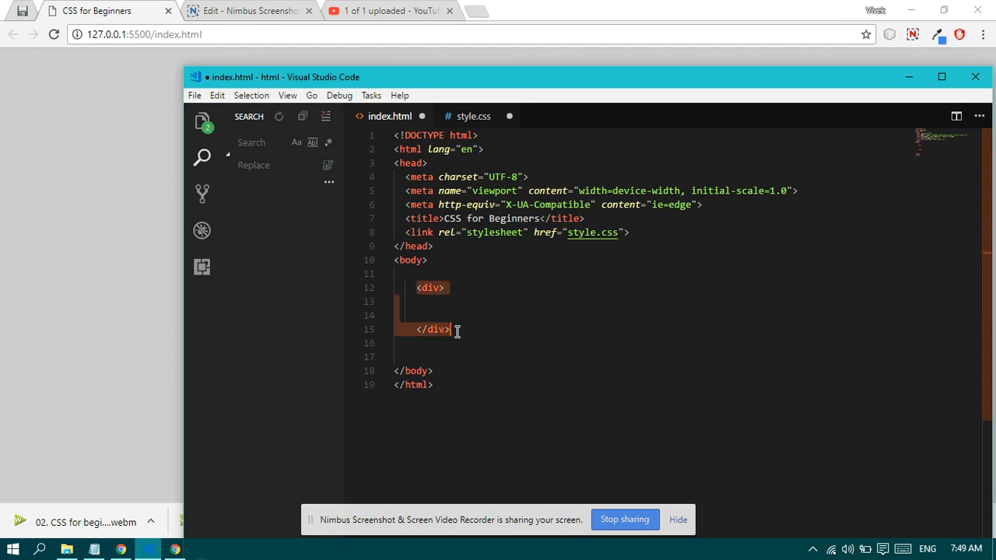
click(459, 342)
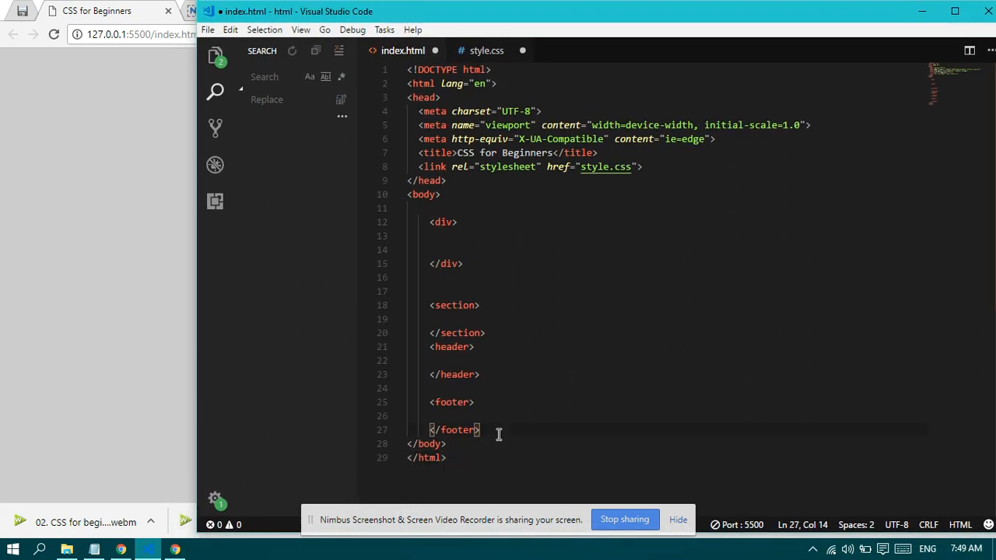
text(f)
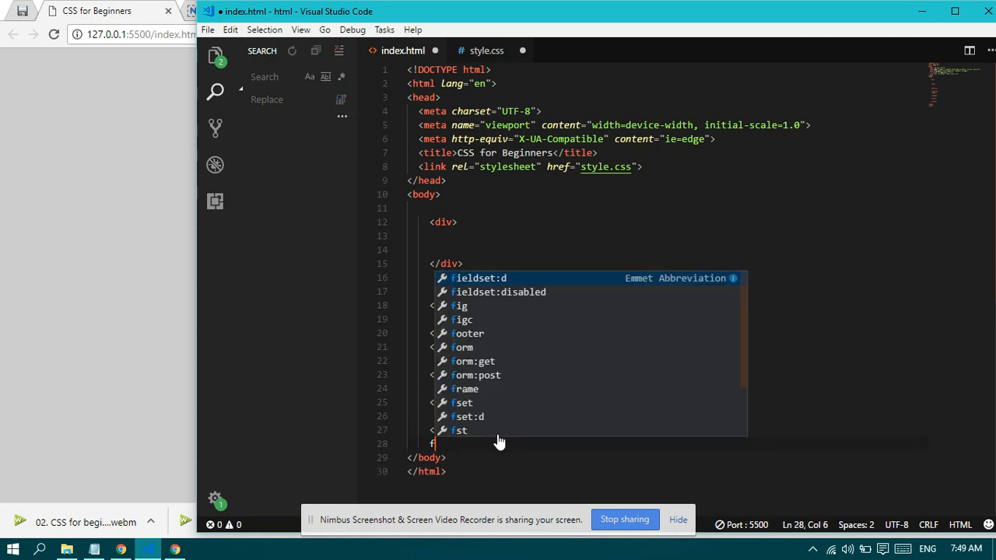
text(aside)
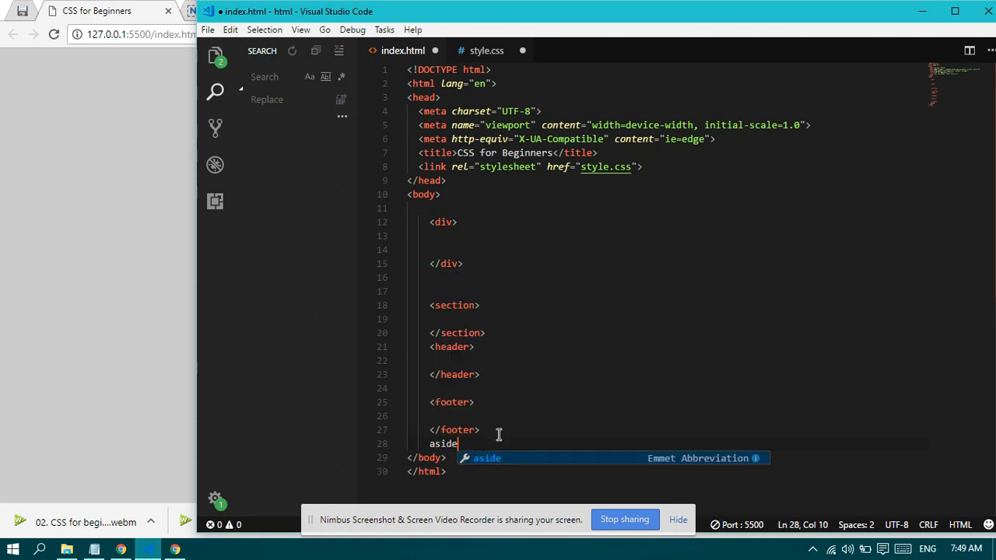
key(Tab)
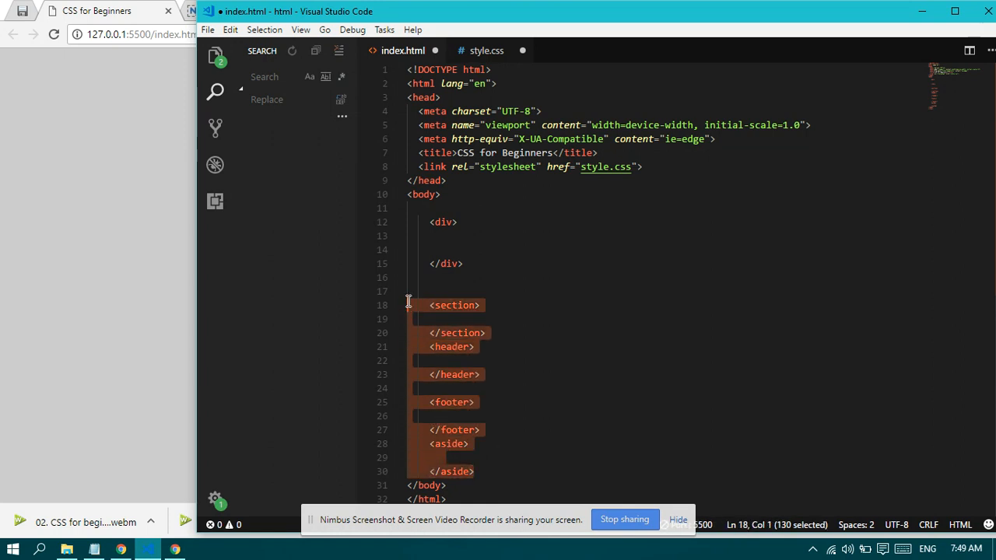
Step: Delete the section-through-aside block, keeping only the empty div in the body
key(Delete)
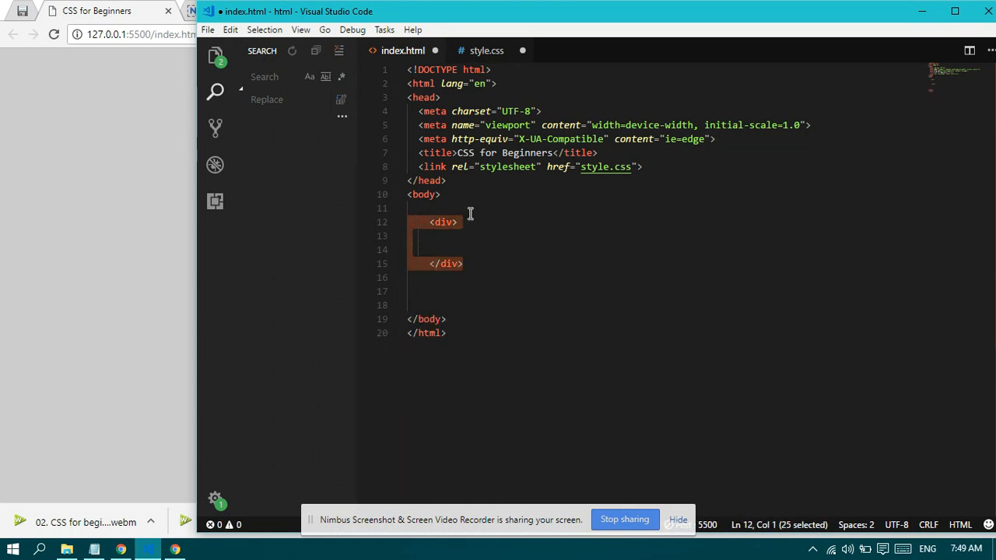
click(462, 221)
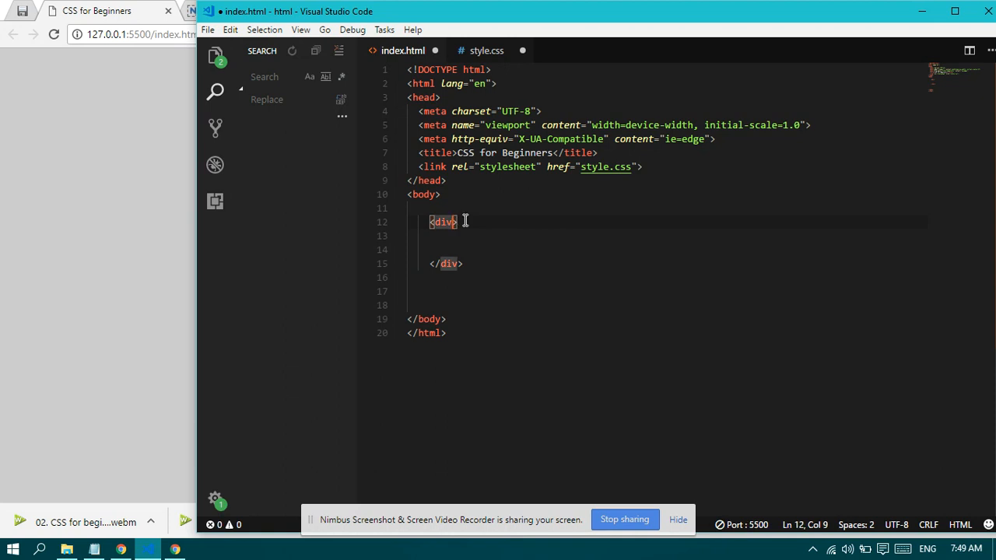
click(429, 222)
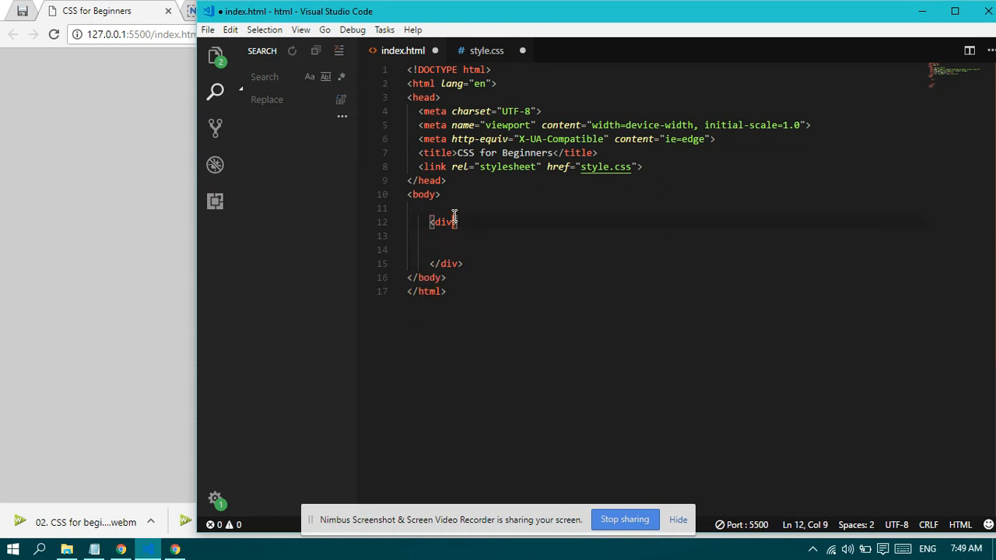
Step: Write empty div{ } and body{ } rules in style.css, then view index.html
click(486, 50)
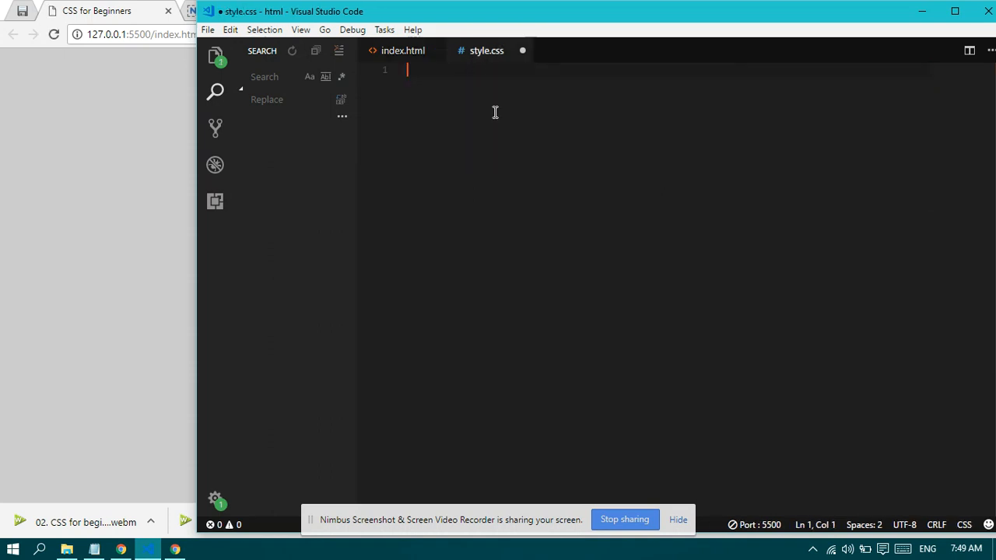
mouse_move(566, 279)
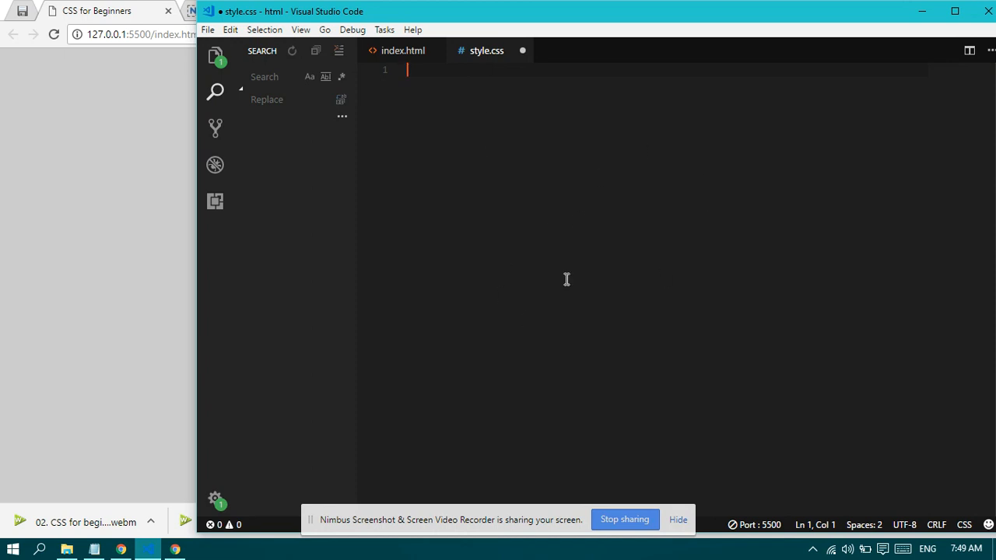
click(400, 51)
text(div)
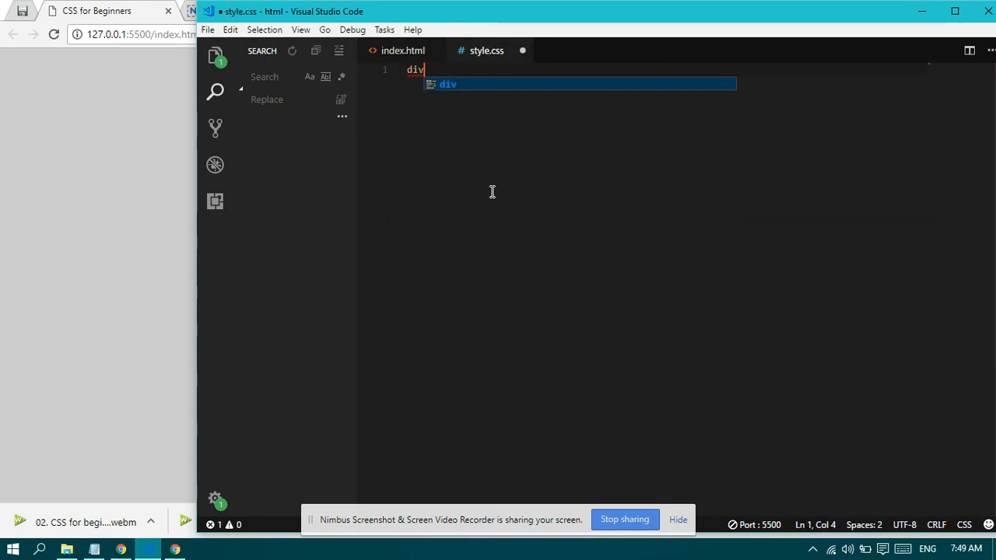
text({)
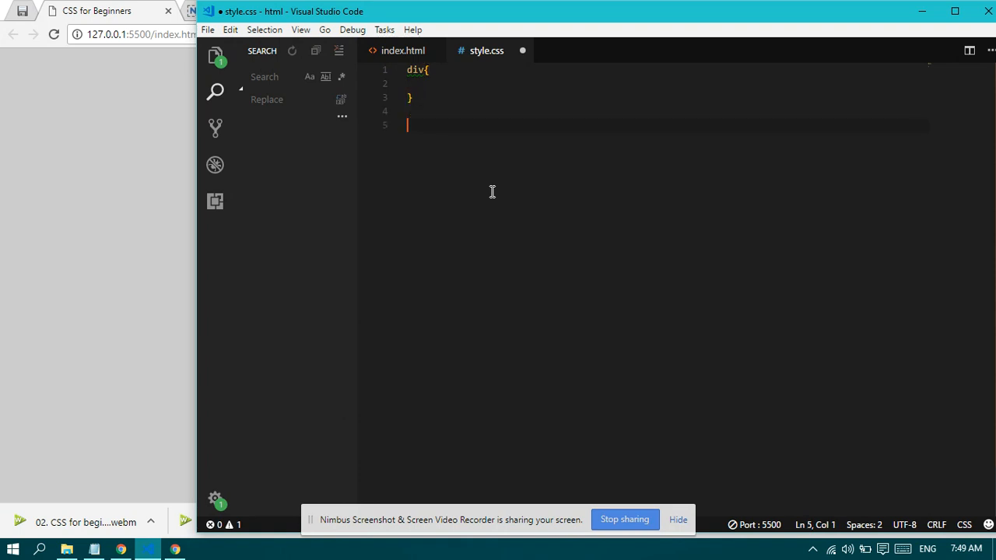
text(body{)
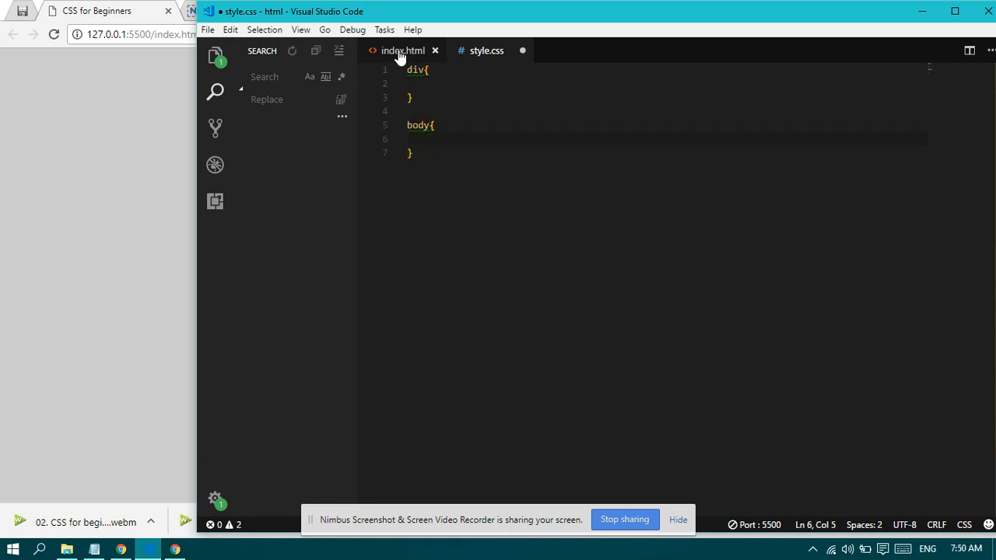
click(407, 50)
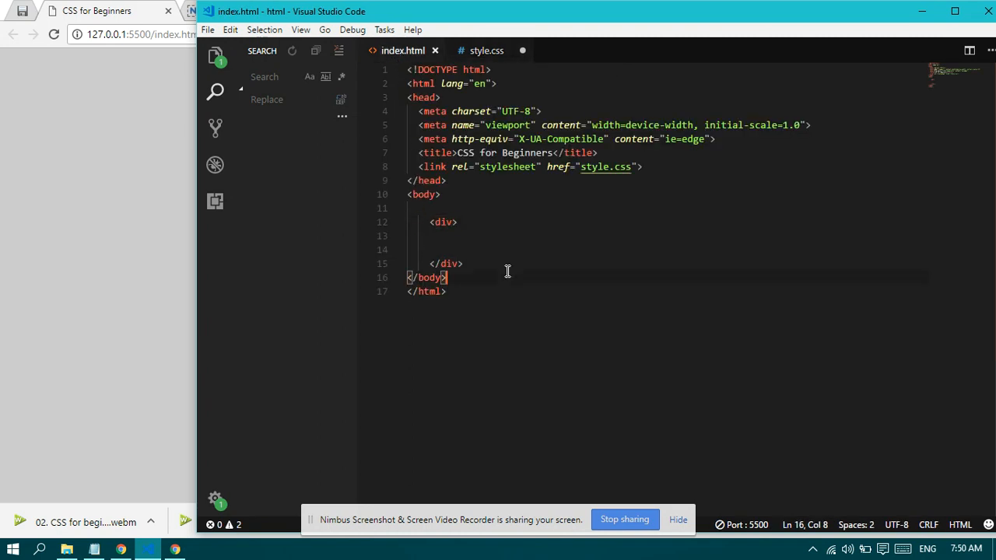
Step: Add a second empty div after the first, after briefly typing 'background' in style.css
key(Enter)
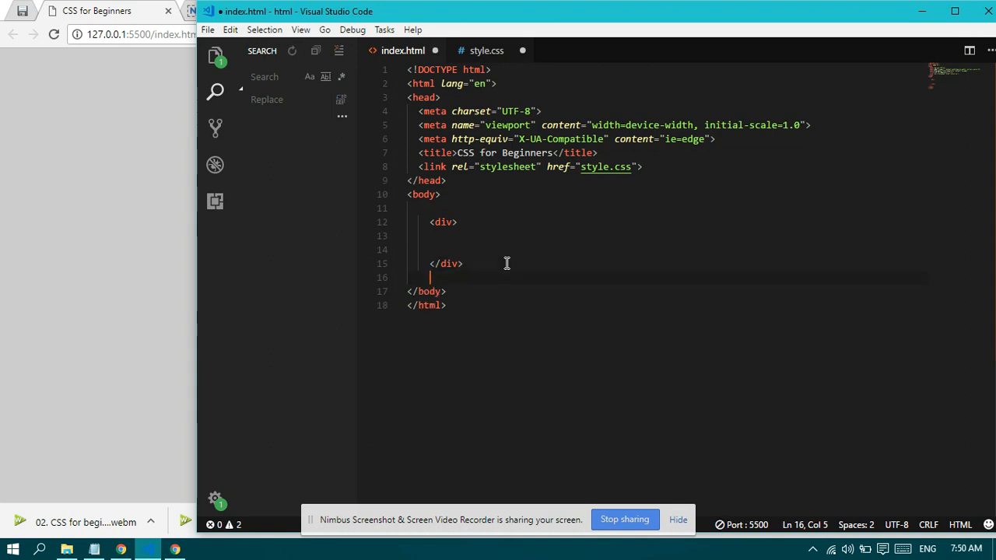
text(<div>)
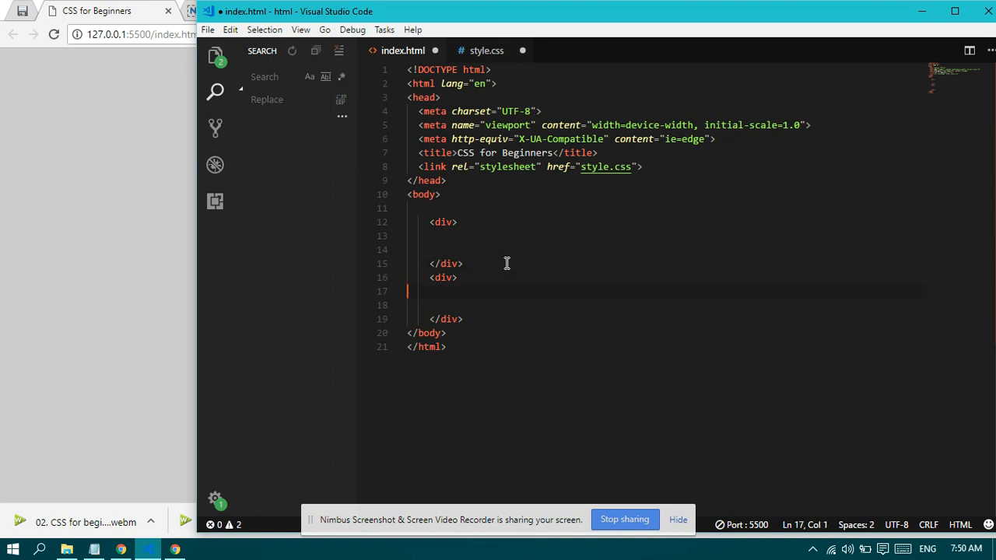
mouse_move(563, 233)
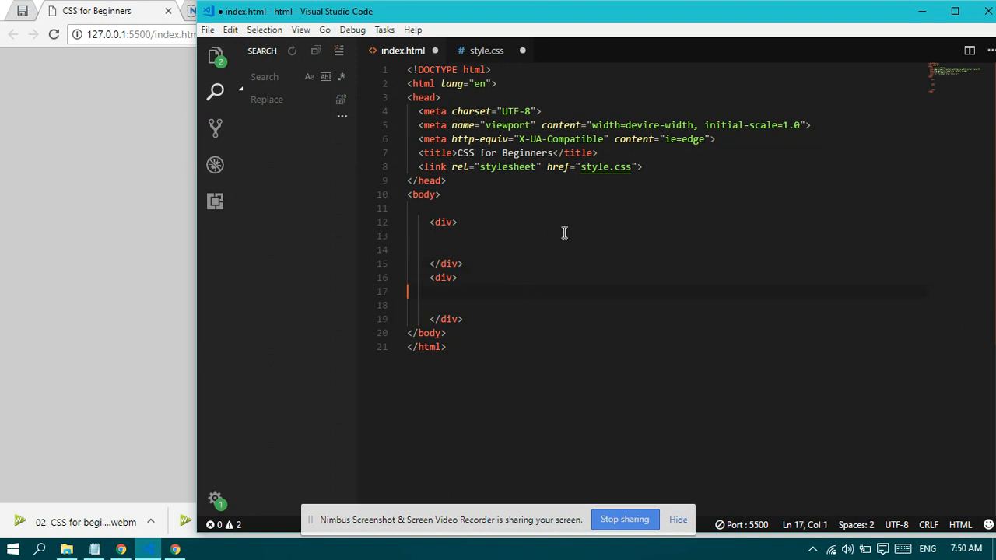
click(486, 50)
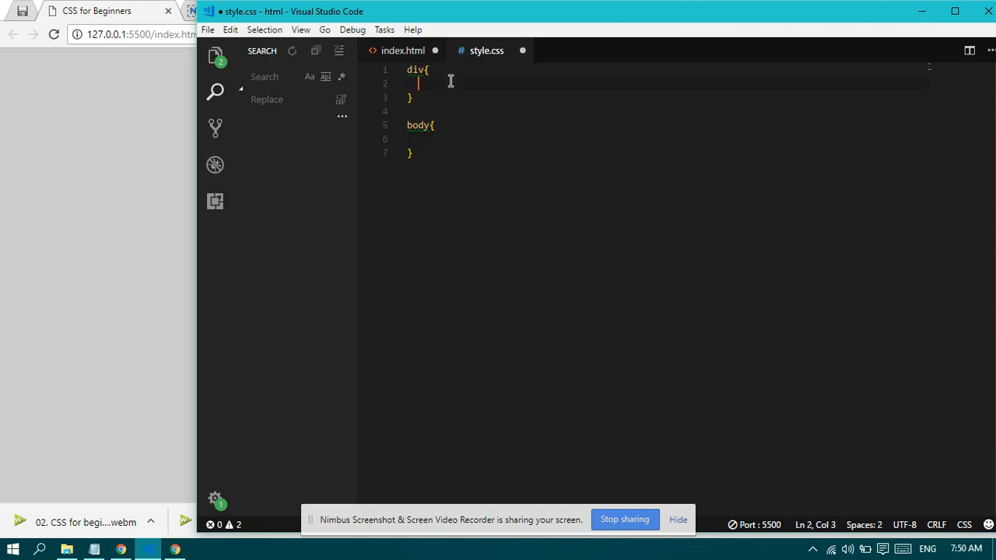
text(background)
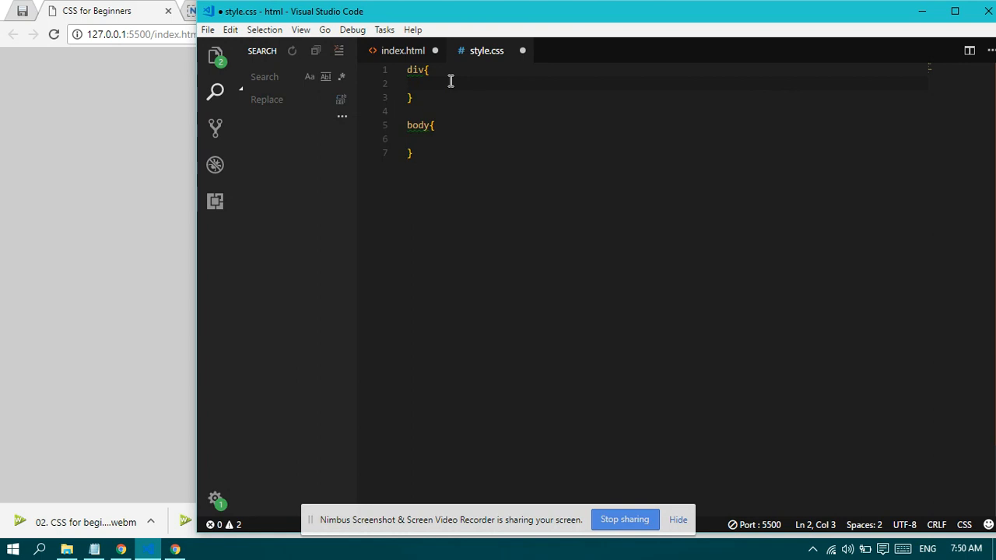
click(398, 50)
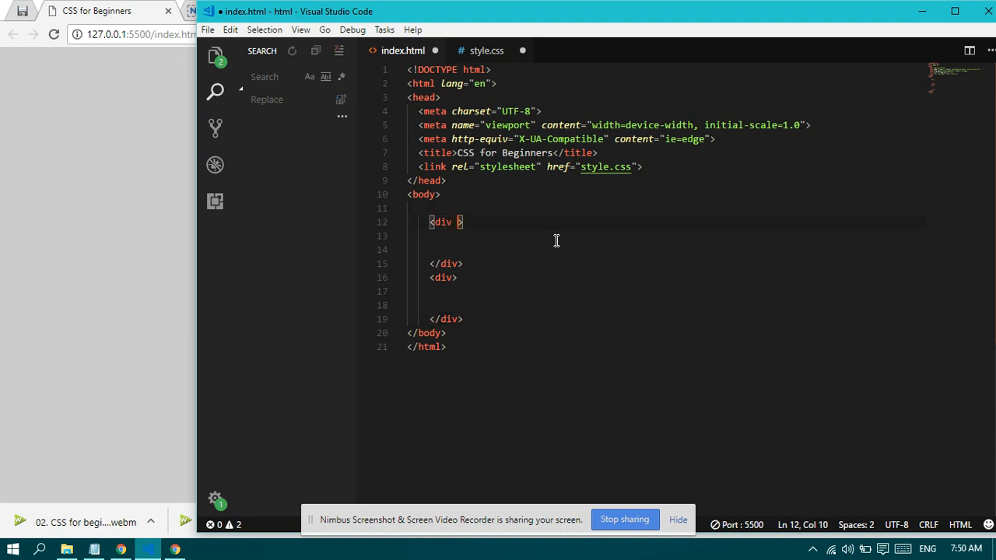
Step: Give the first div class="header" and the second div class="footer"
text(class=")
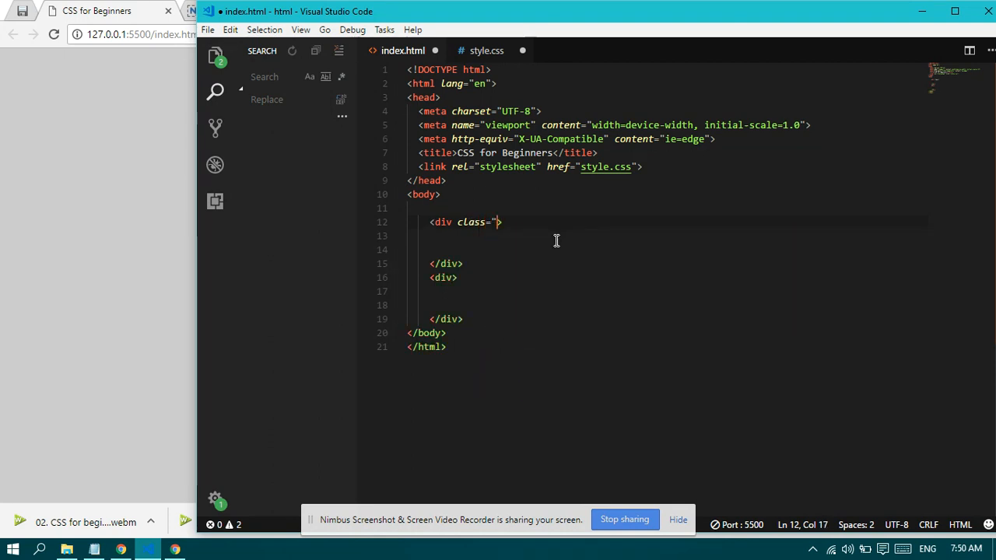
text(header)
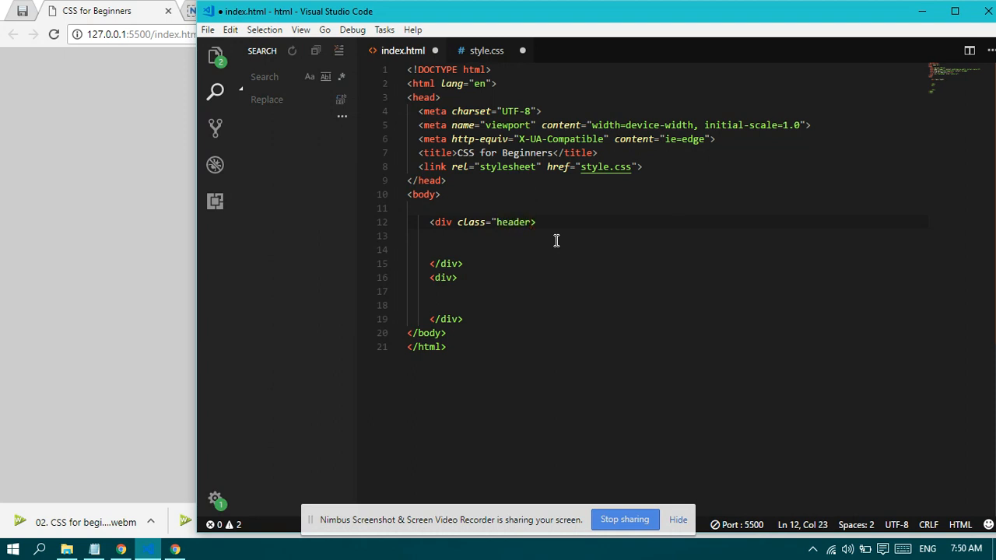
click(456, 277)
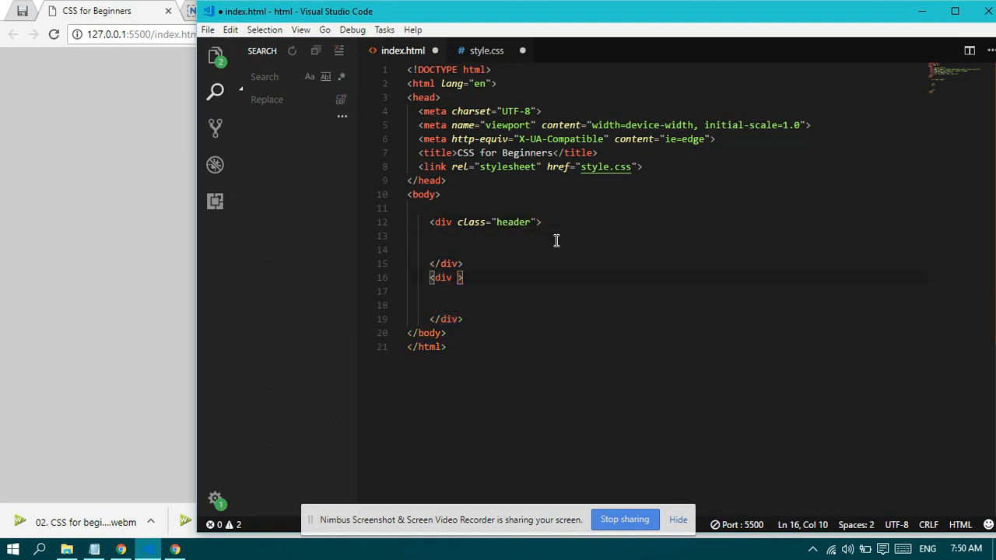
key(BackSpace)
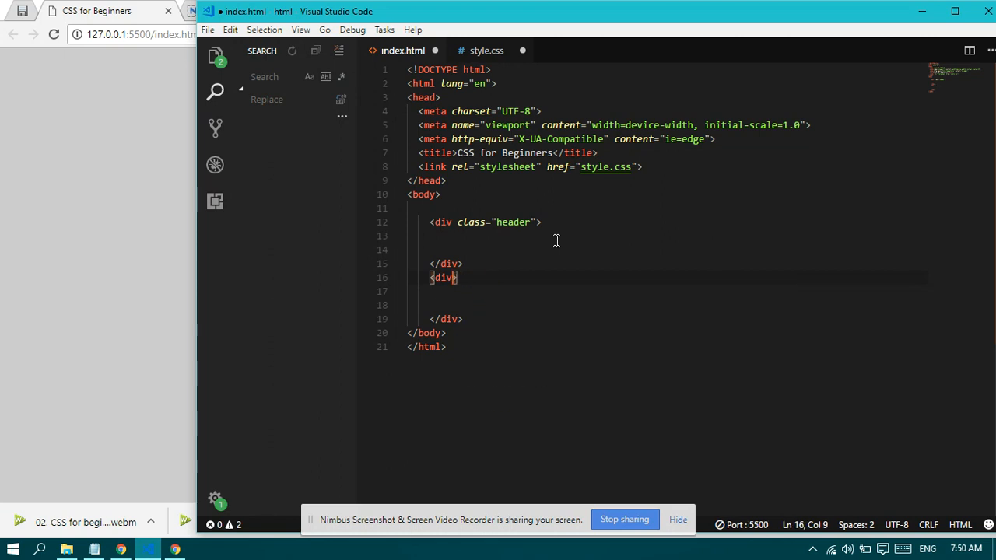
text(class=)
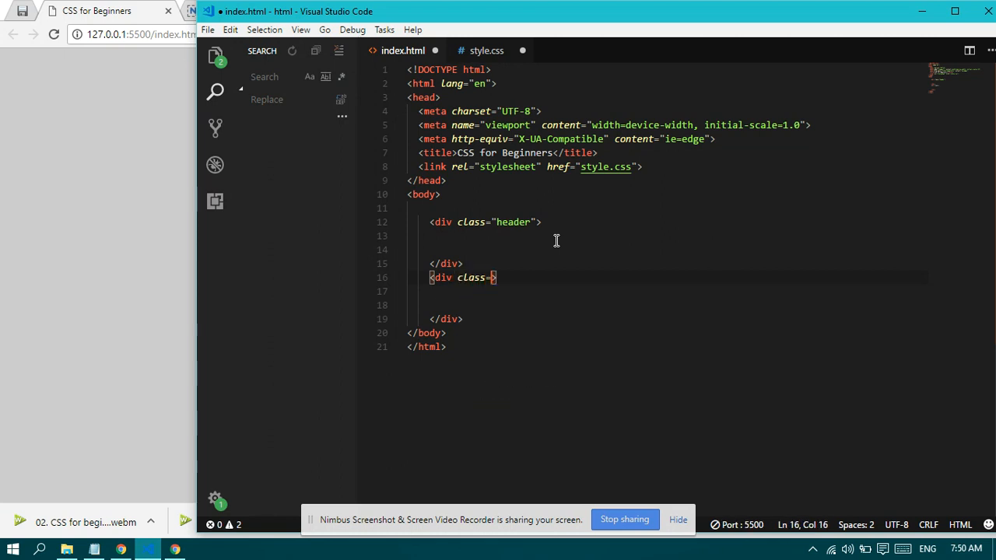
text("footer")
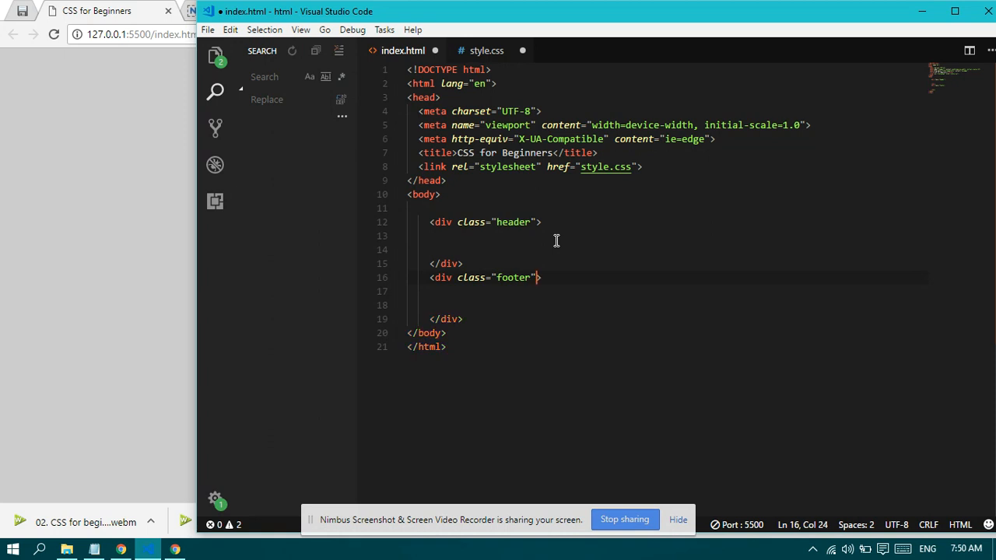
Step: Compare the header div's markup with style.css's div rule
click(485, 50)
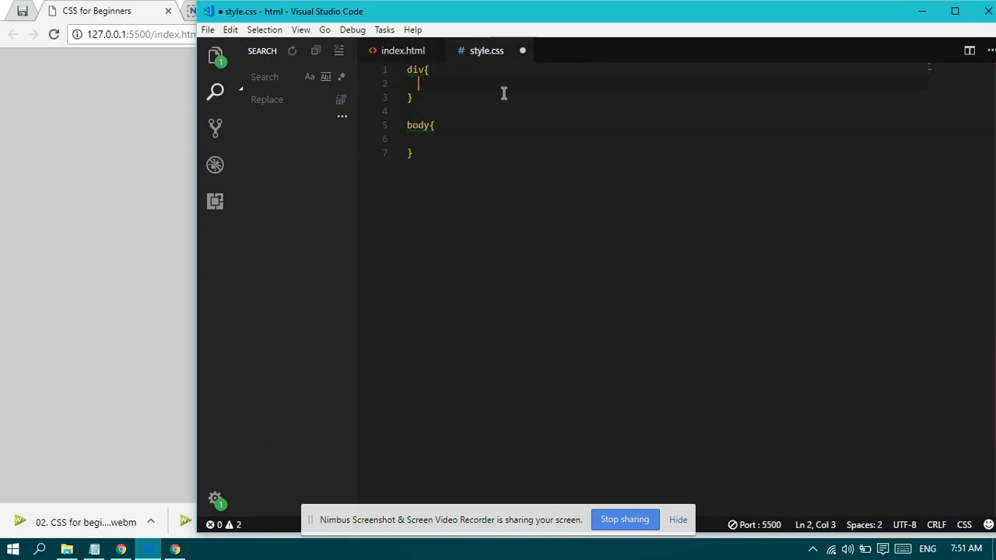
click(402, 49)
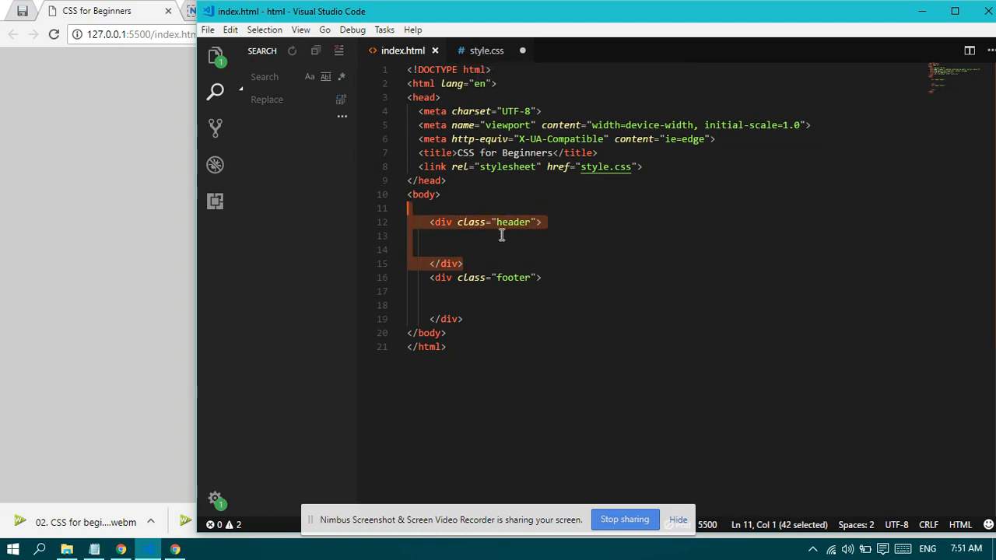
click(449, 222)
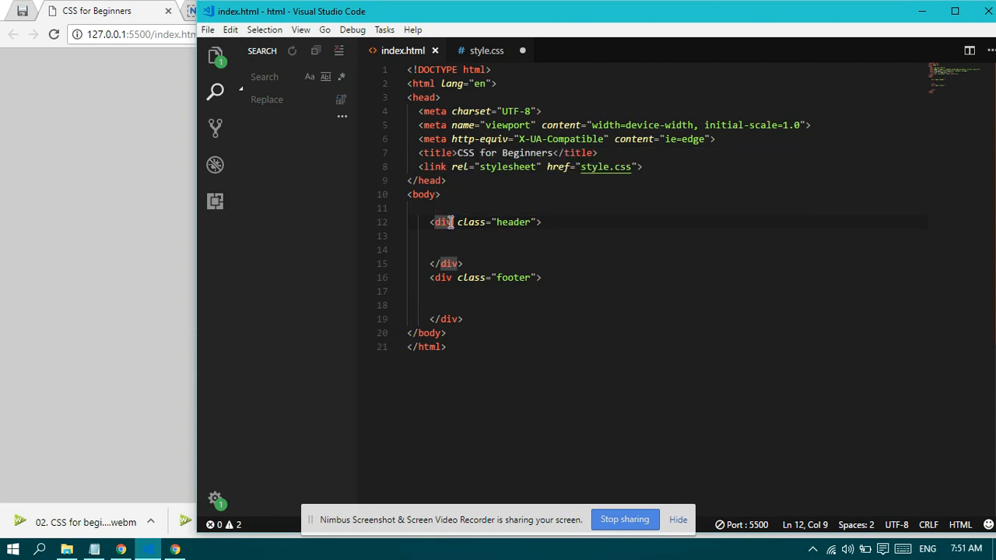
drag(459, 222, 424, 263)
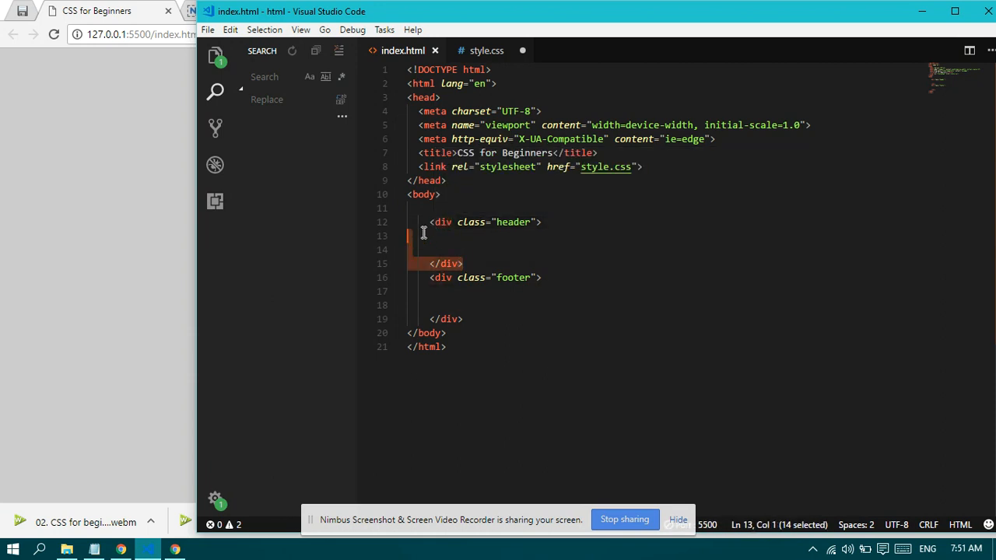
click(484, 49)
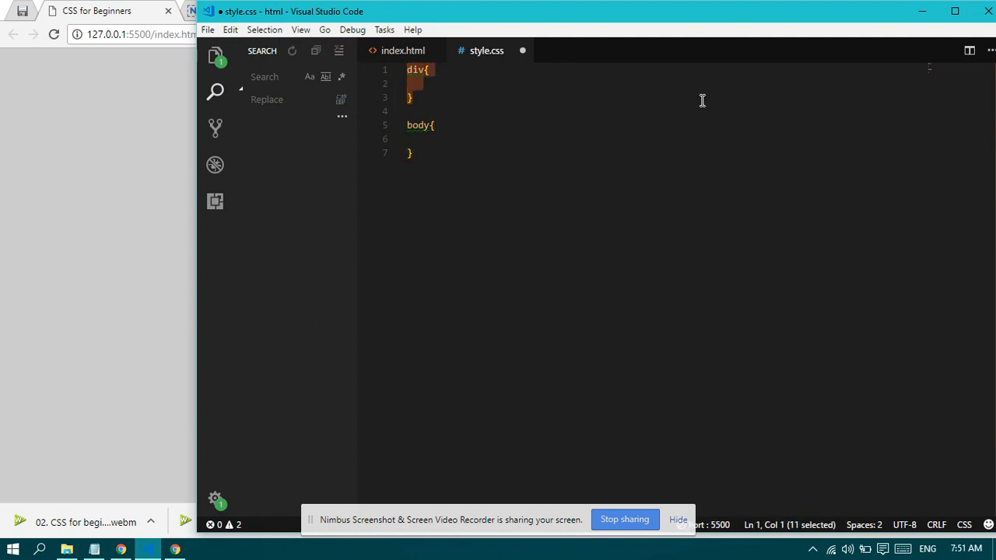
click(399, 50)
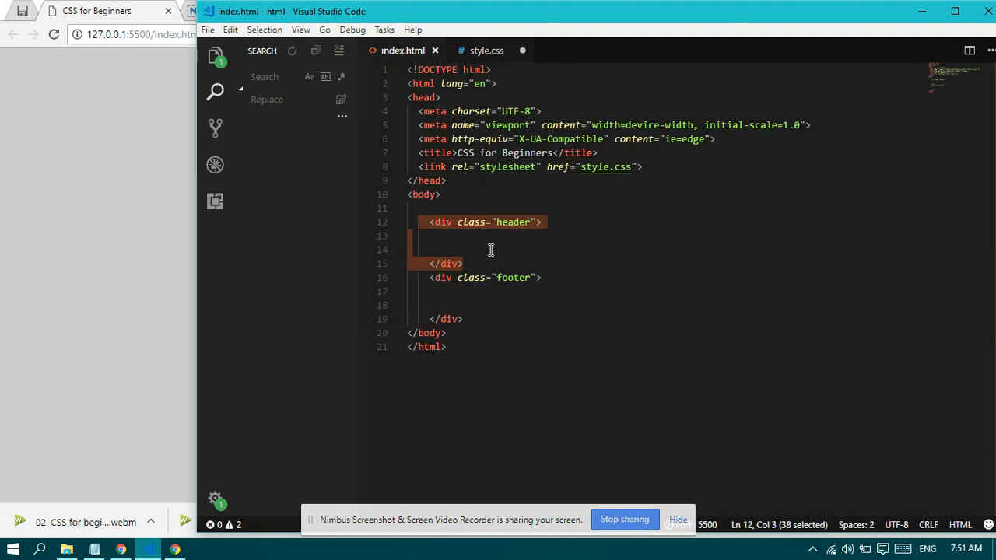
mouse_move(675, 278)
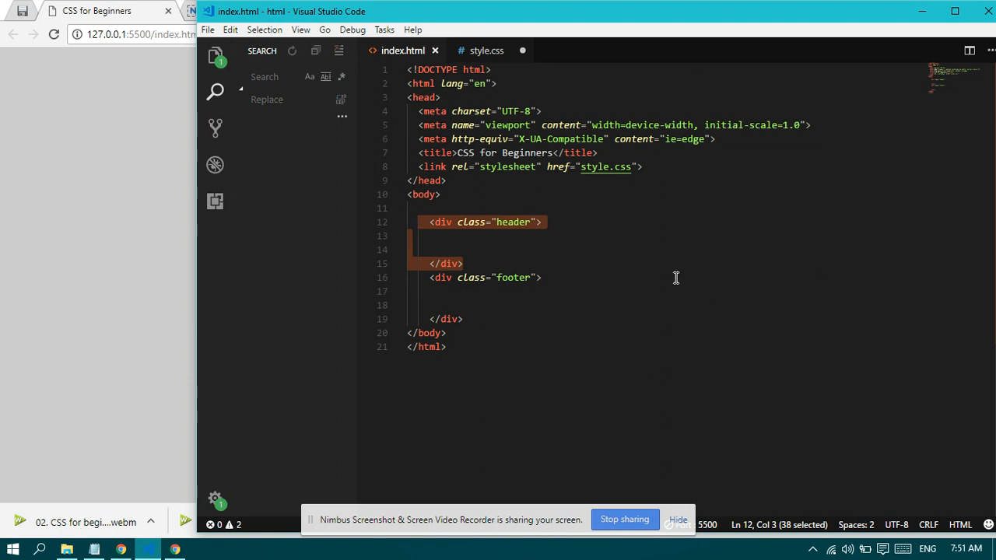
click(485, 50)
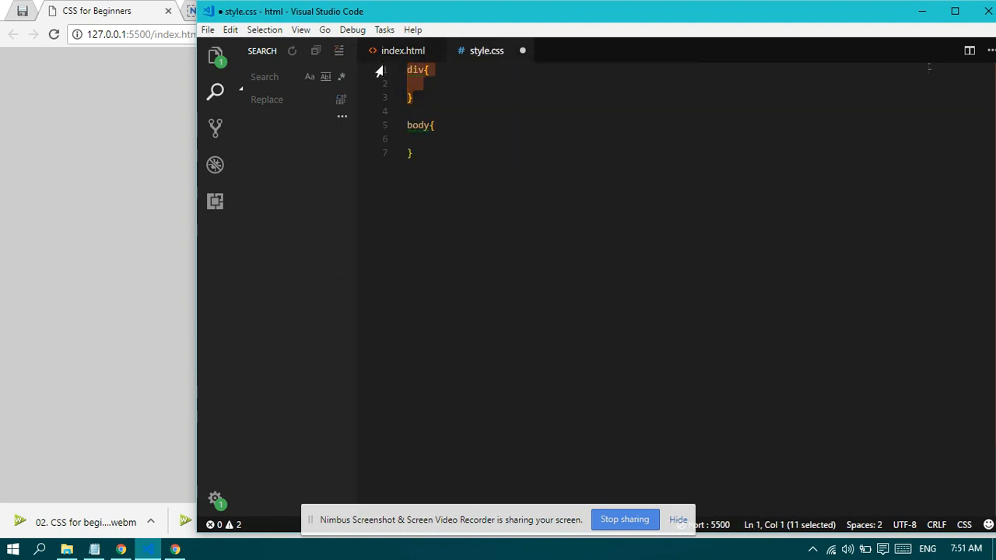
click(401, 50)
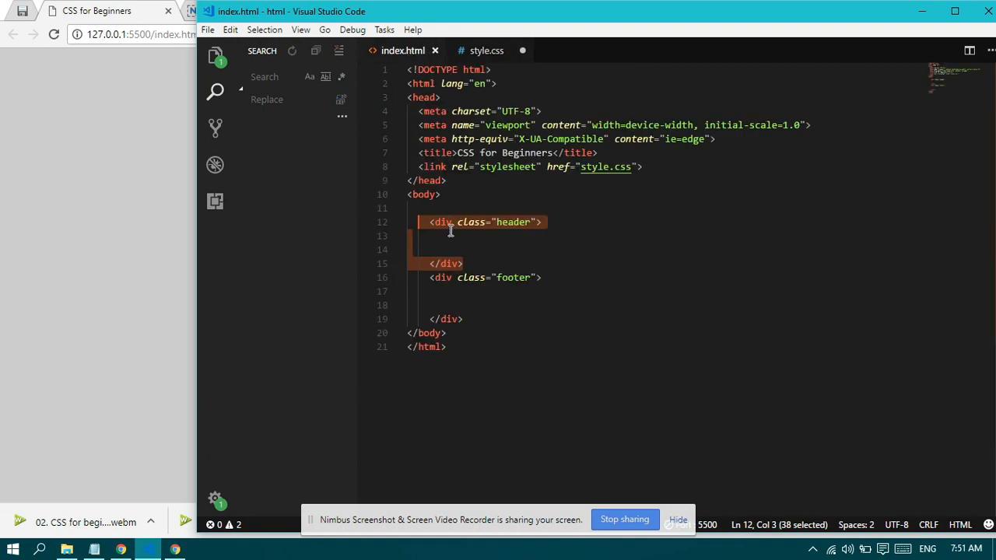
click(459, 222)
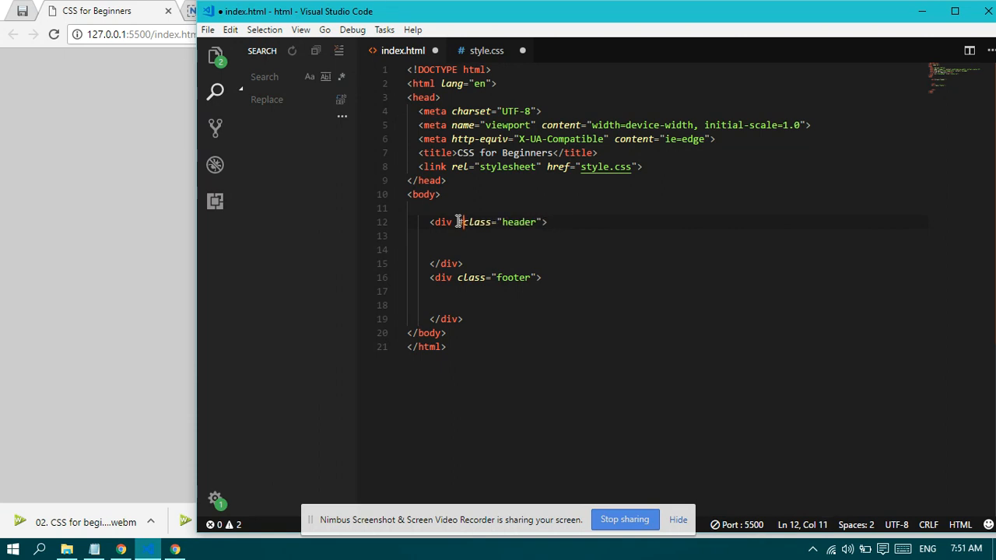
Step: Add id attributes to both divs and set the first div's id to head
text(id="header)
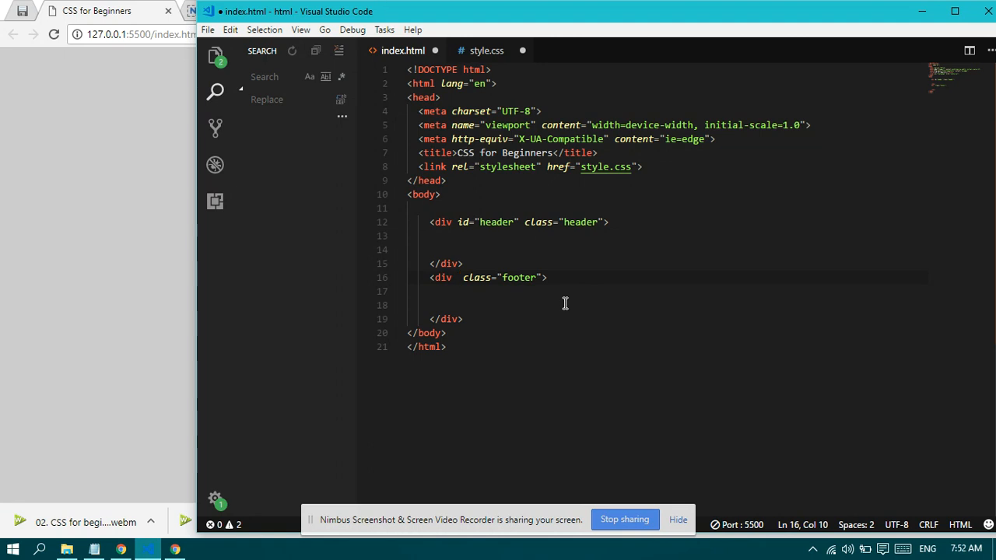
text(id=")
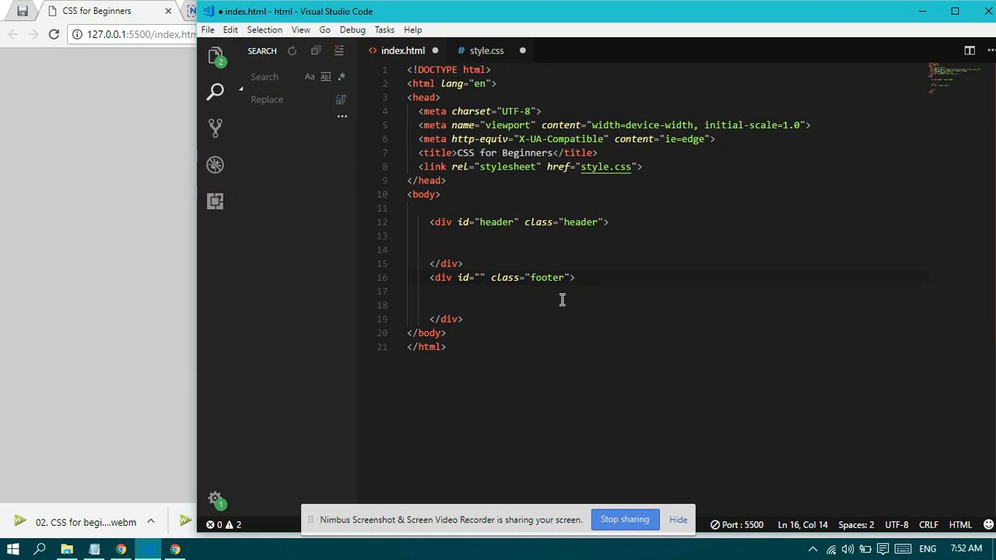
mouse_move(443, 236)
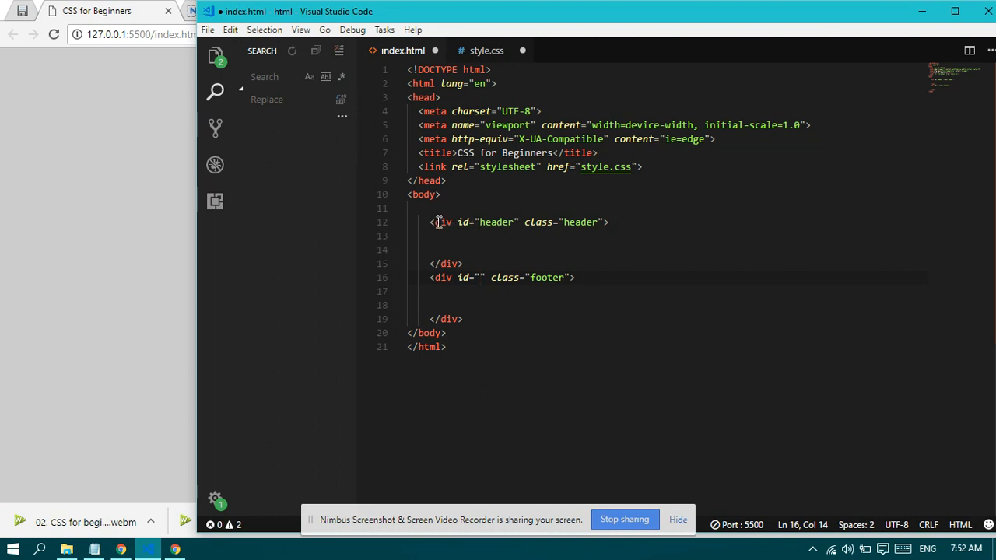
click(488, 221)
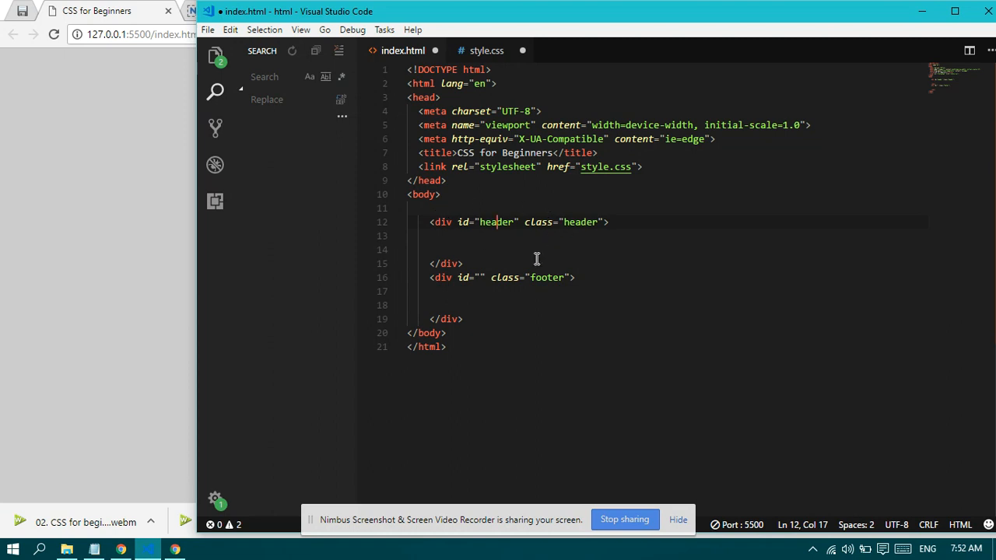
mouse_move(467, 247)
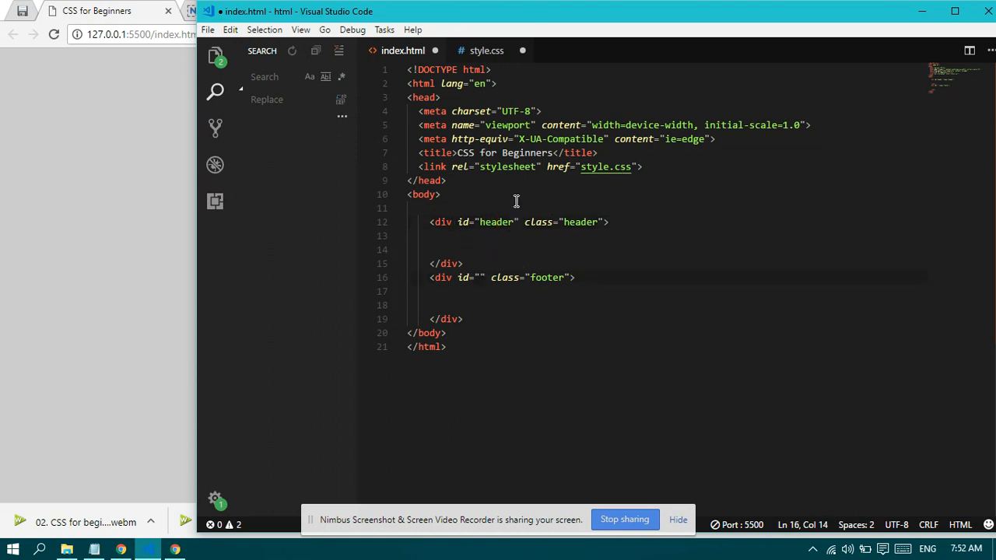
mouse_move(518, 214)
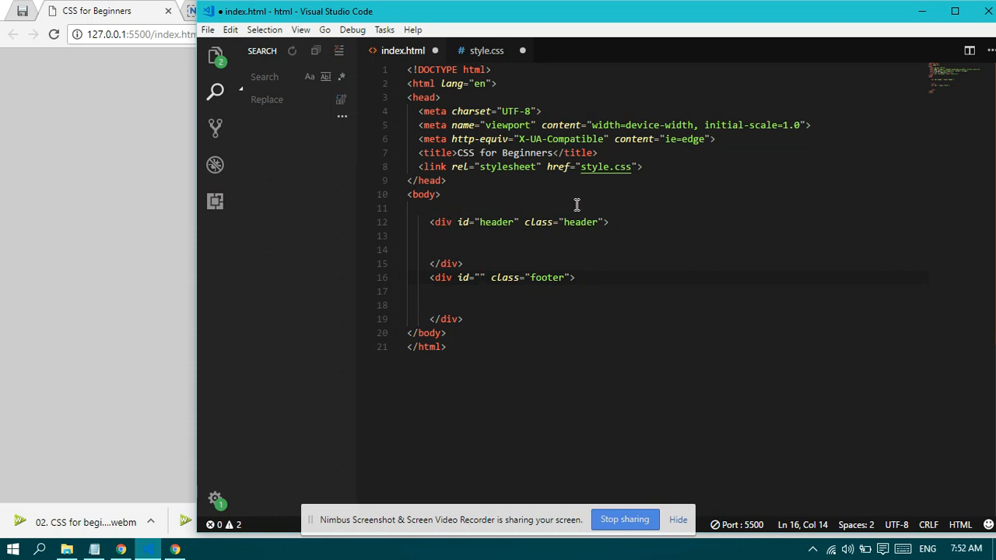
mouse_move(574, 241)
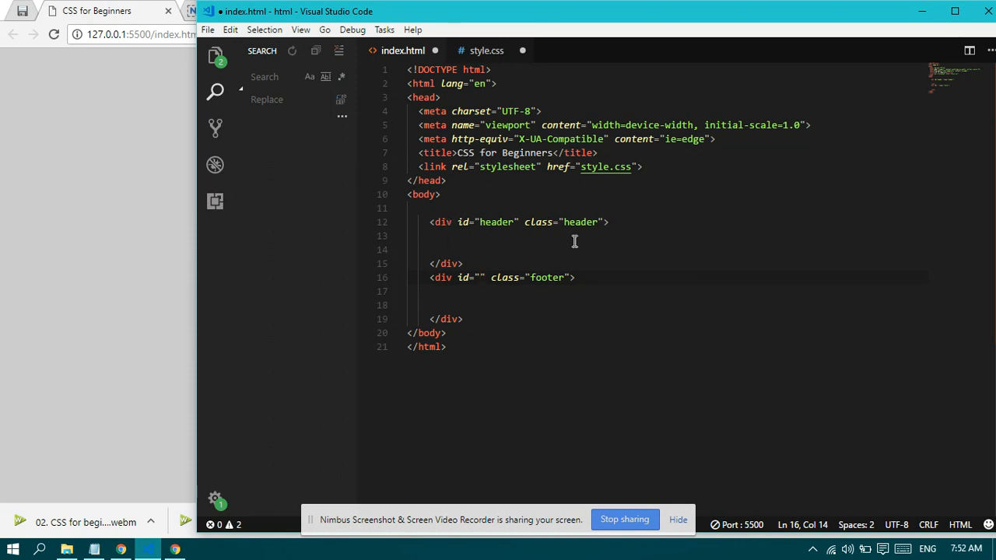
mouse_move(10, 115)
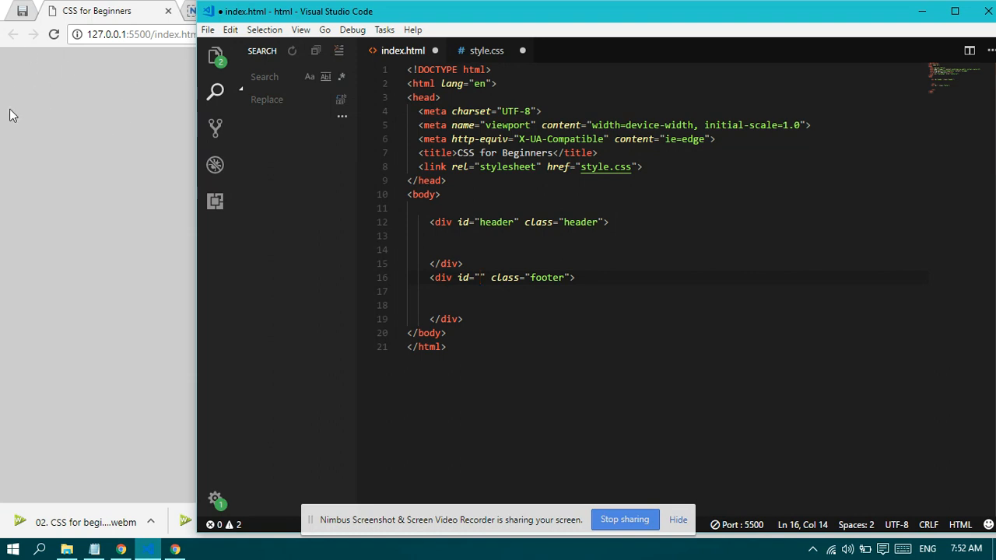
mouse_move(465, 257)
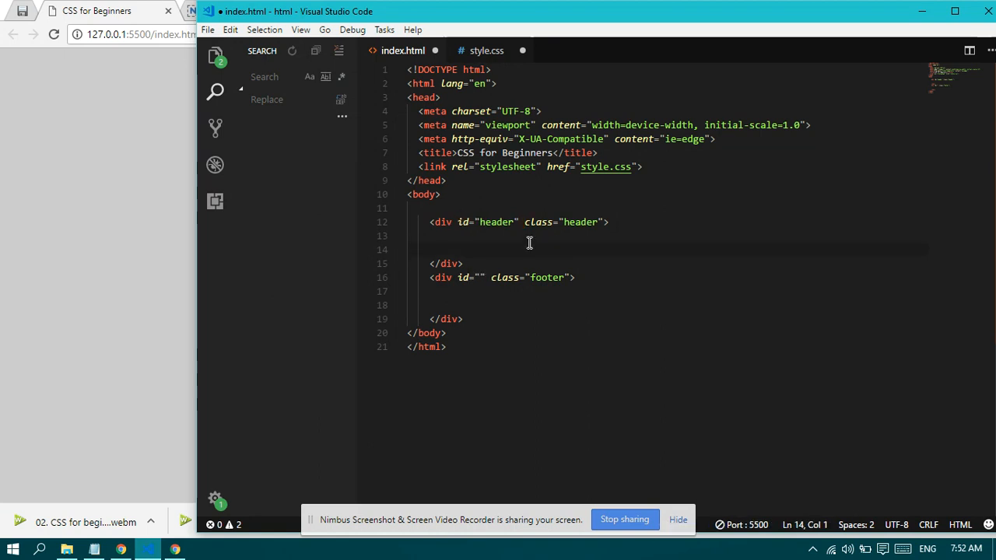
click(534, 221)
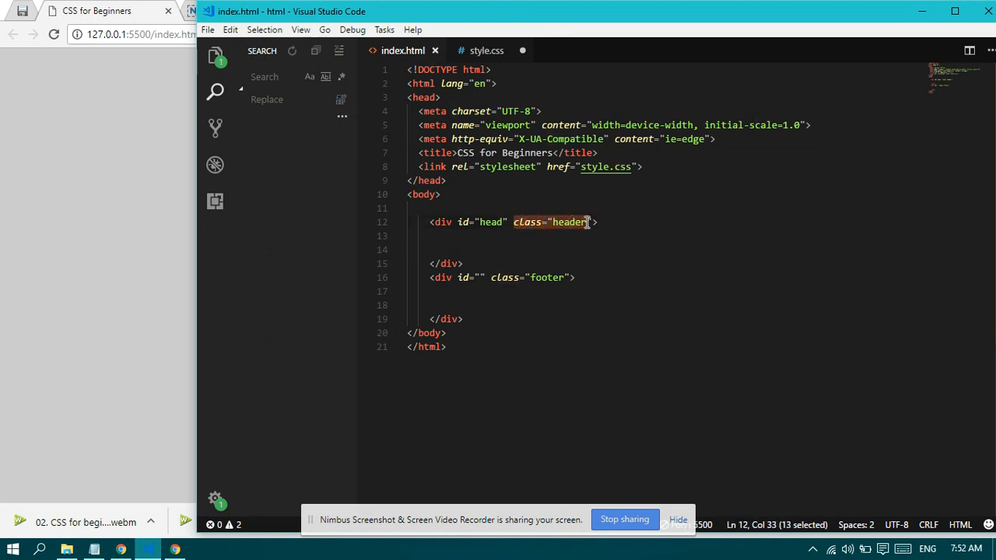
click(486, 50)
text(#)
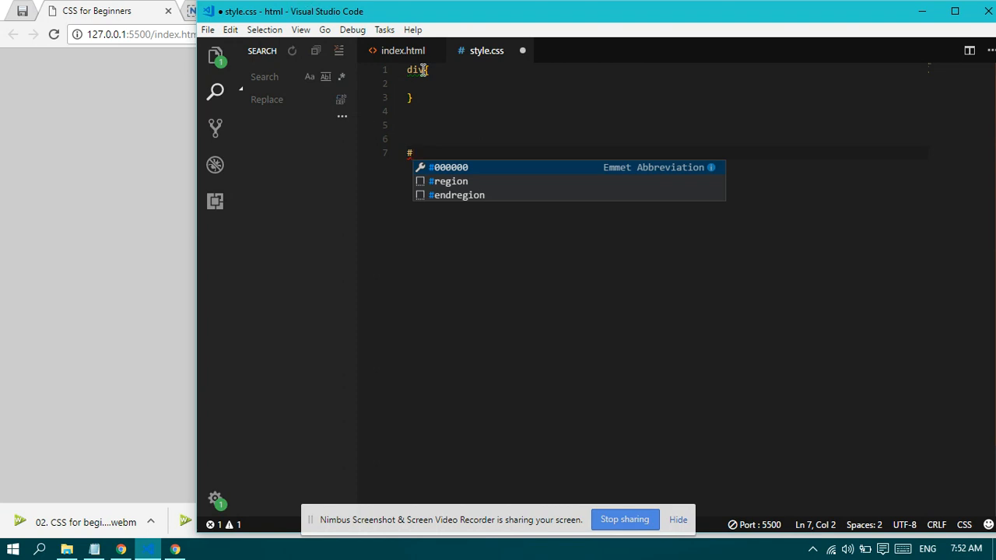
Step: Type a #head{ selector in style.css, then replace it with a #idname example
click(400, 51)
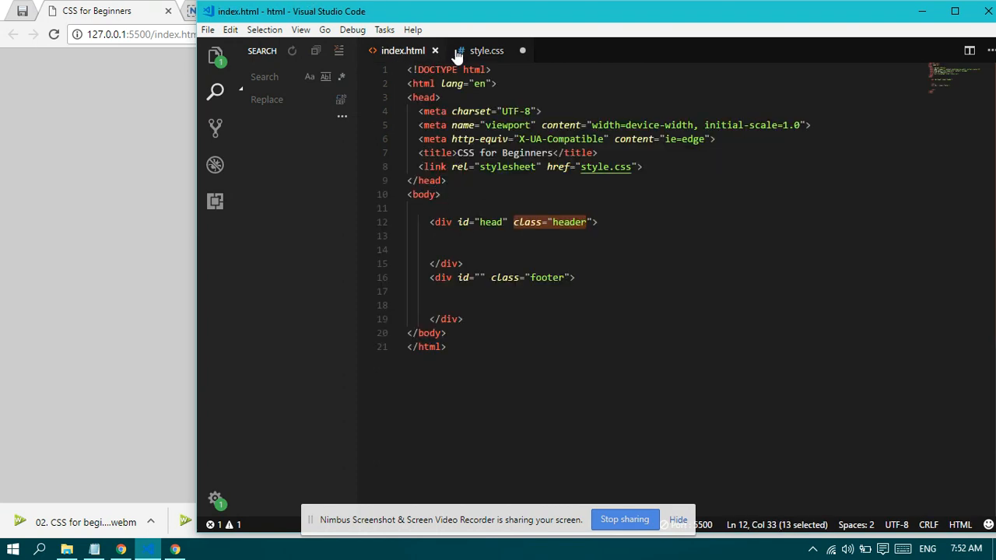
click(486, 50)
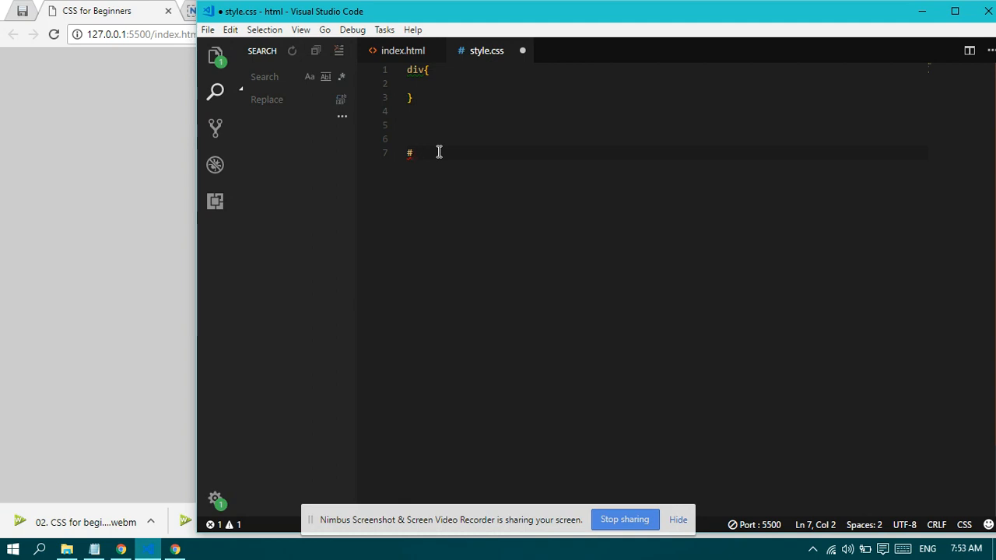
text(hea)
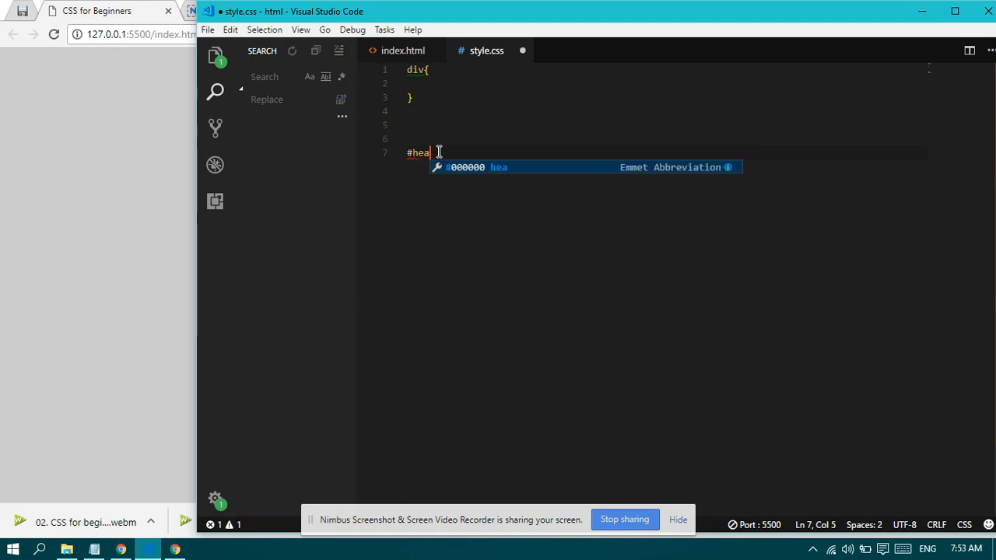
text(d{)
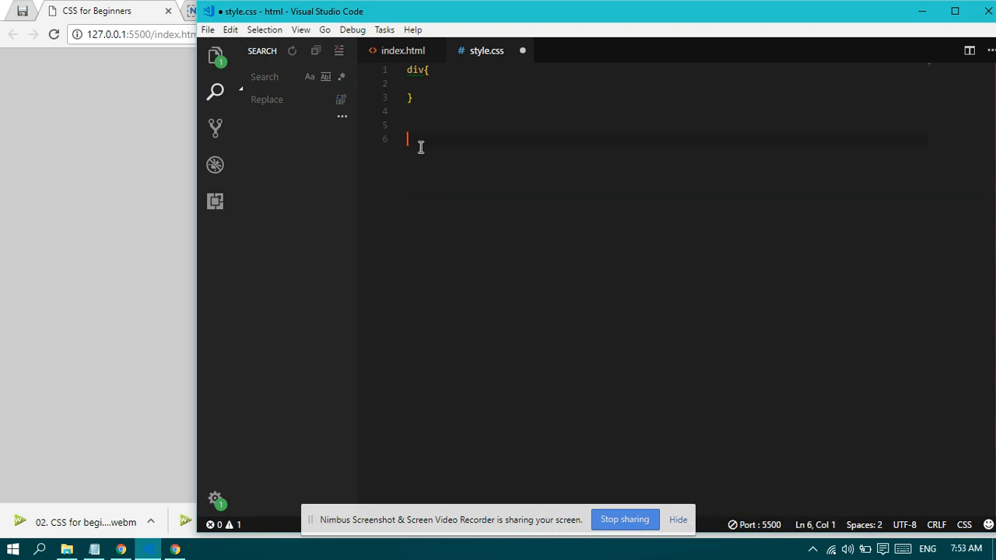
text(#s)
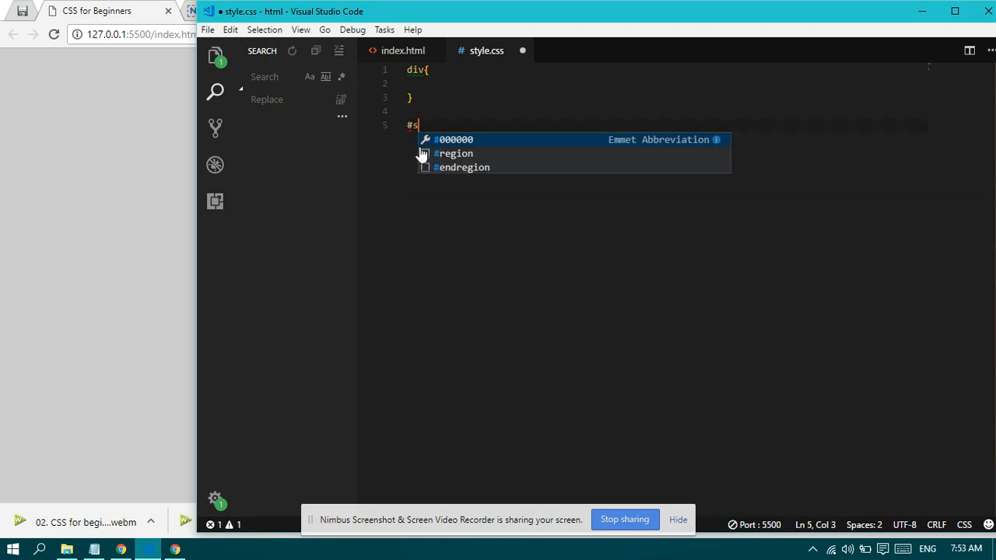
key(Backspace)
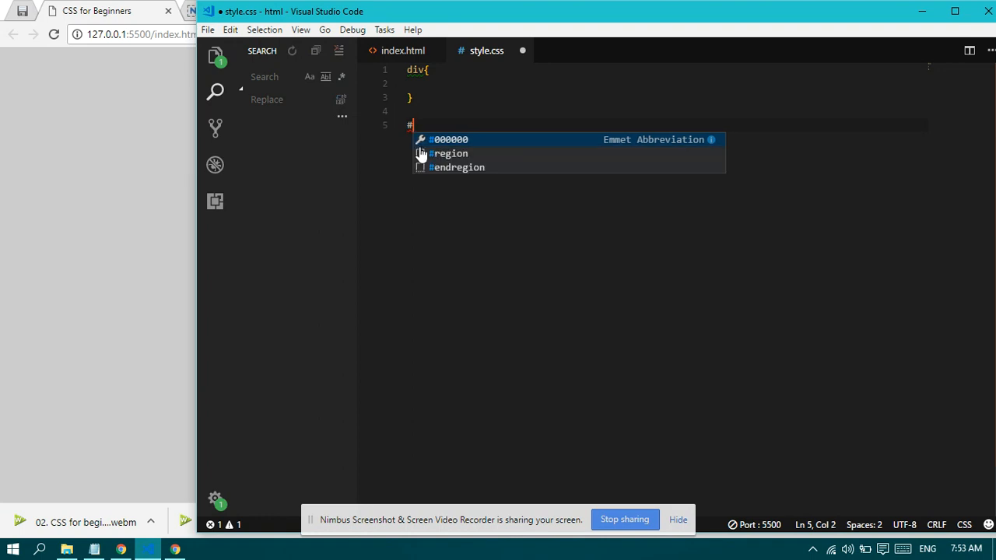
text(idnam)
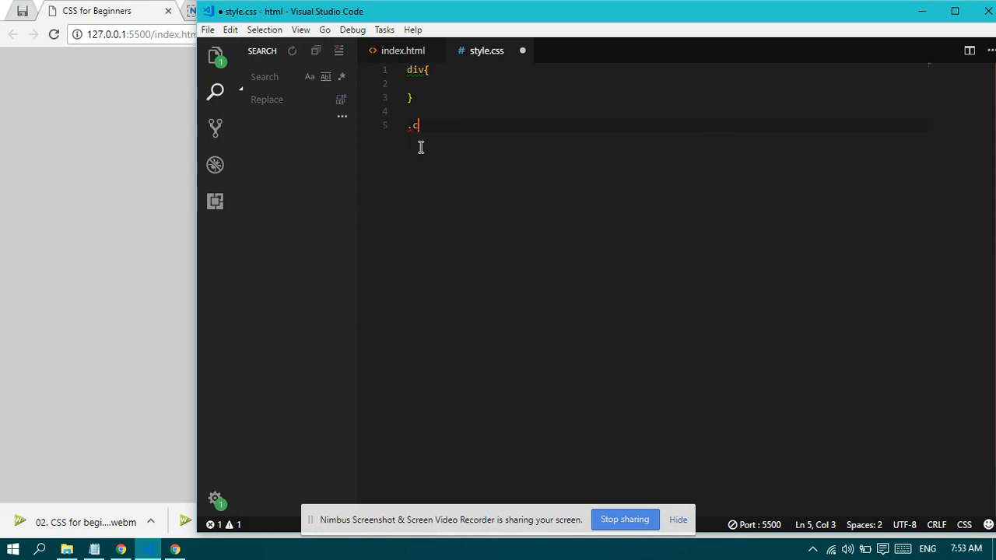
Step: Remove the .classname example and check the header class name in index.html
key(Backspace)
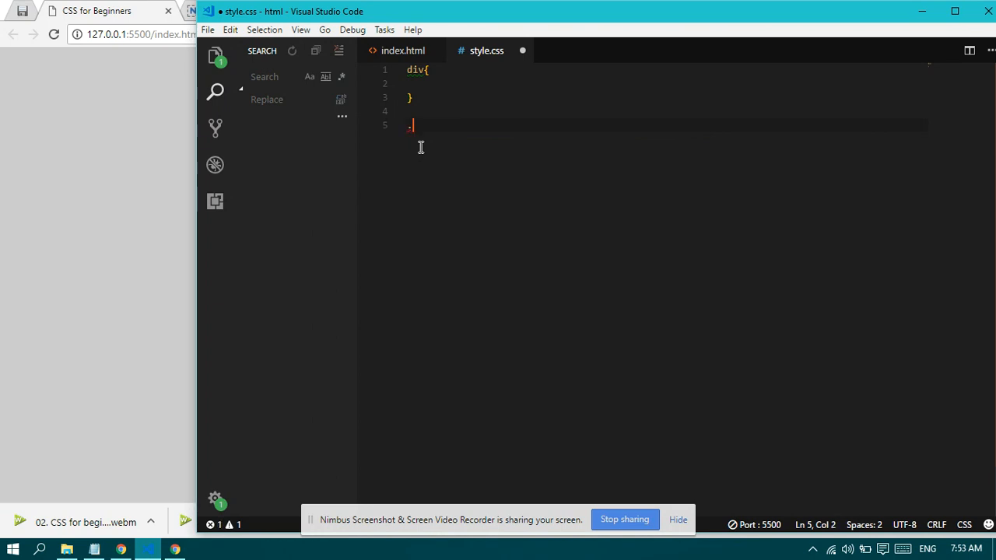
key(Backspace)
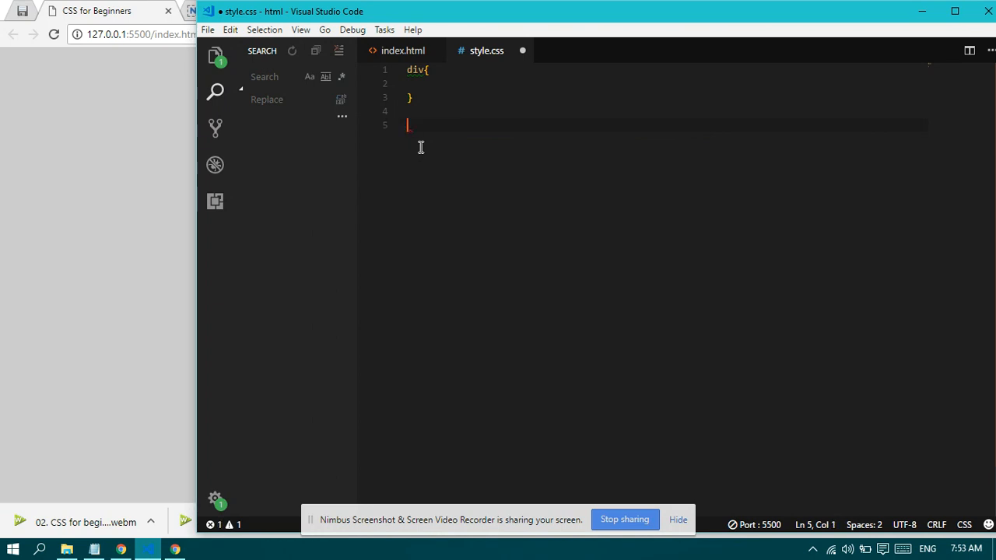
text(.classname)
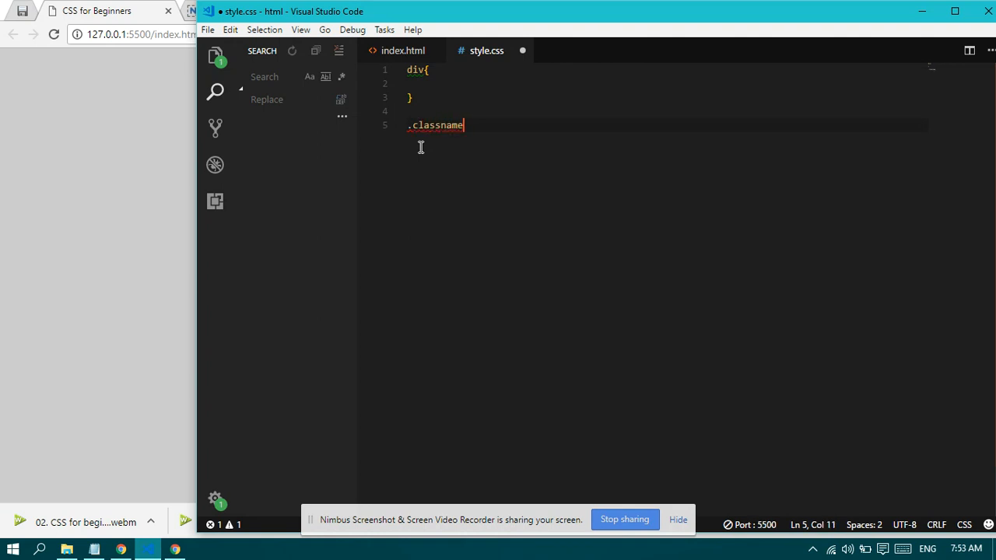
key(Backspace)
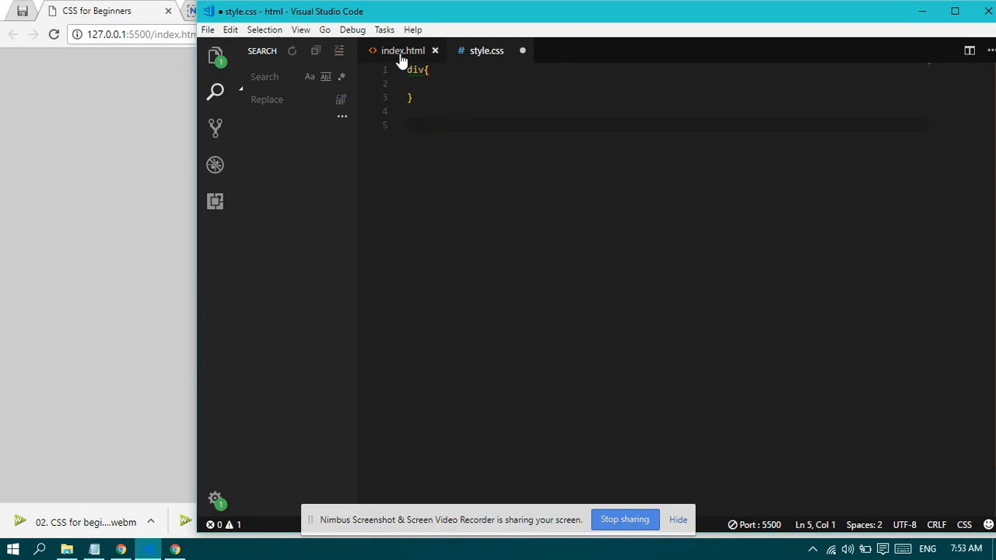
click(408, 50)
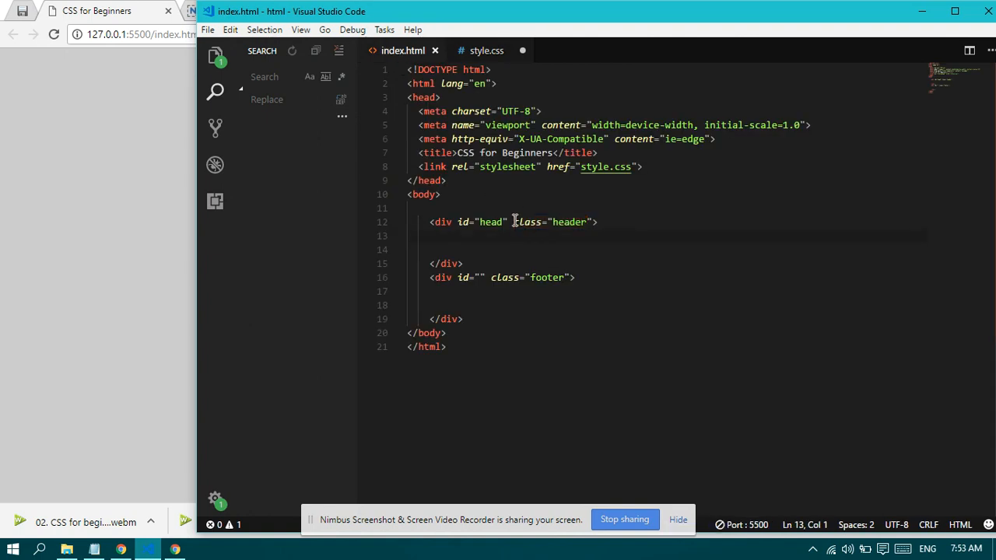
double_click(568, 221)
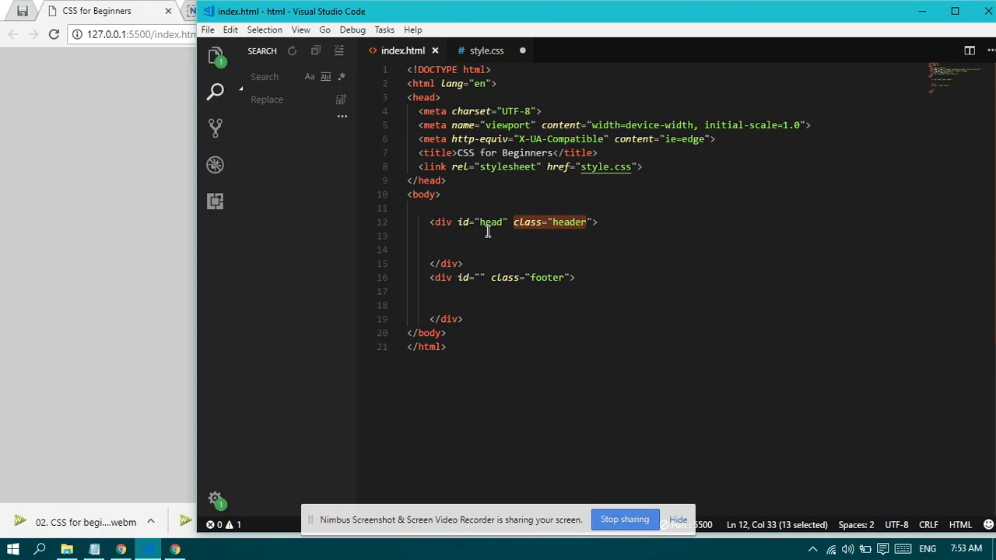
Step: Write .header{ background: #ccc; } in style.css and save it
click(483, 49)
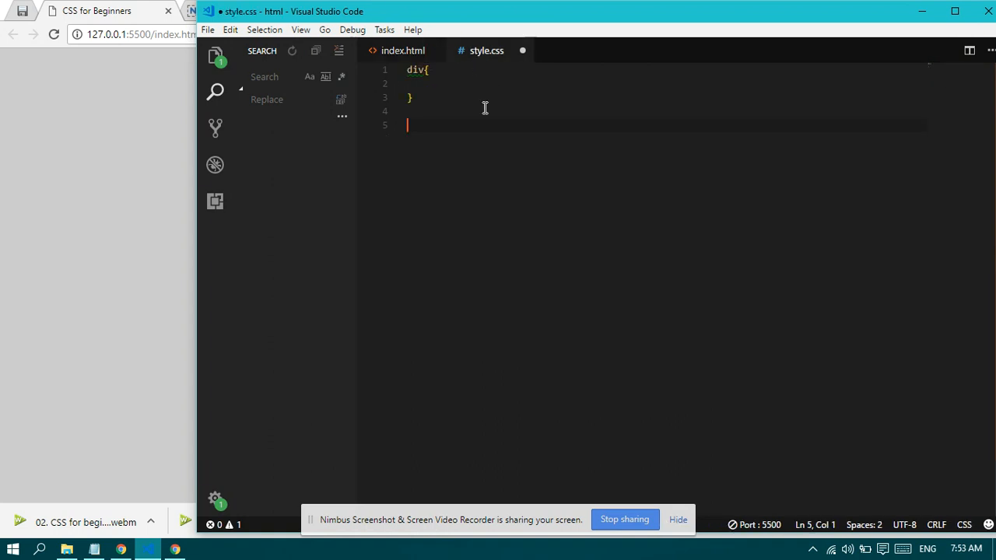
text(.)
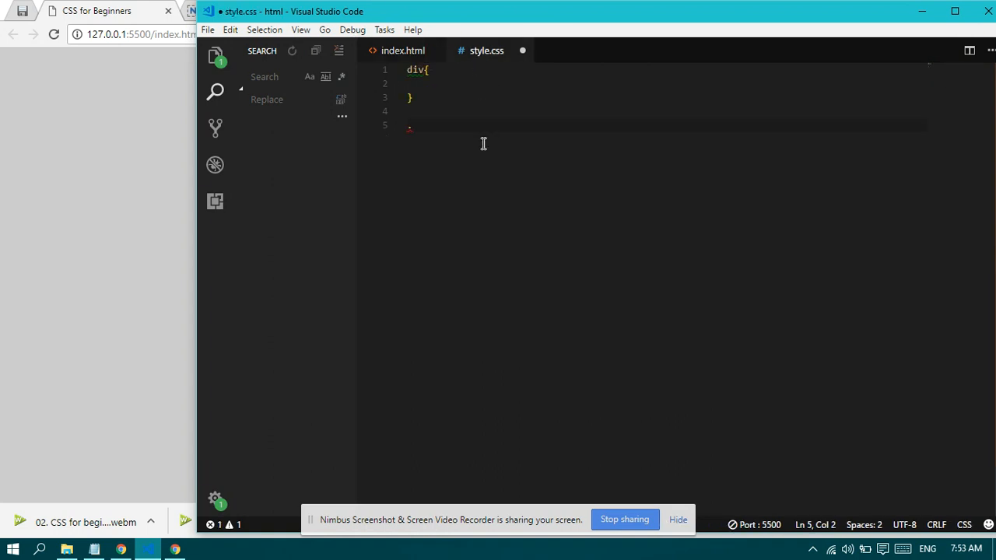
text(h)
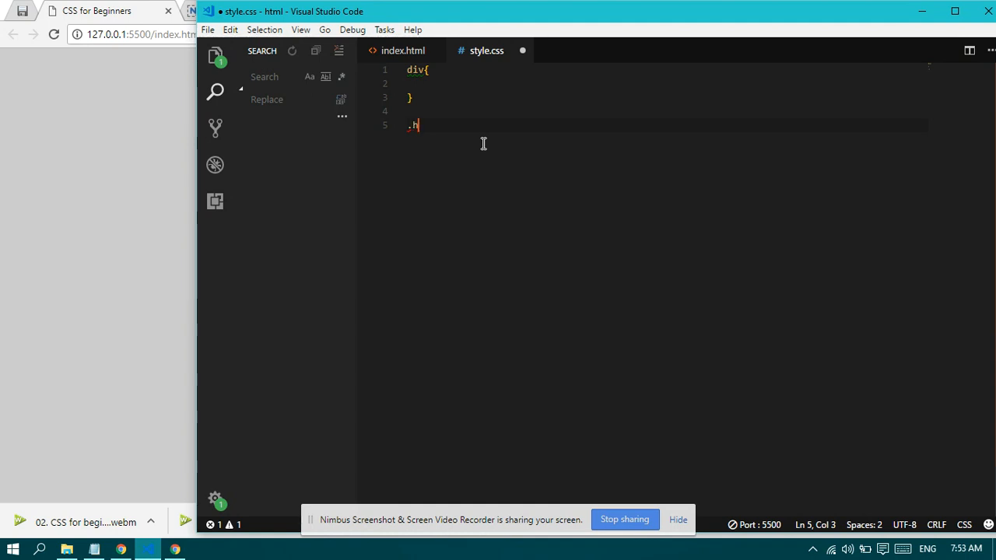
text(eader)
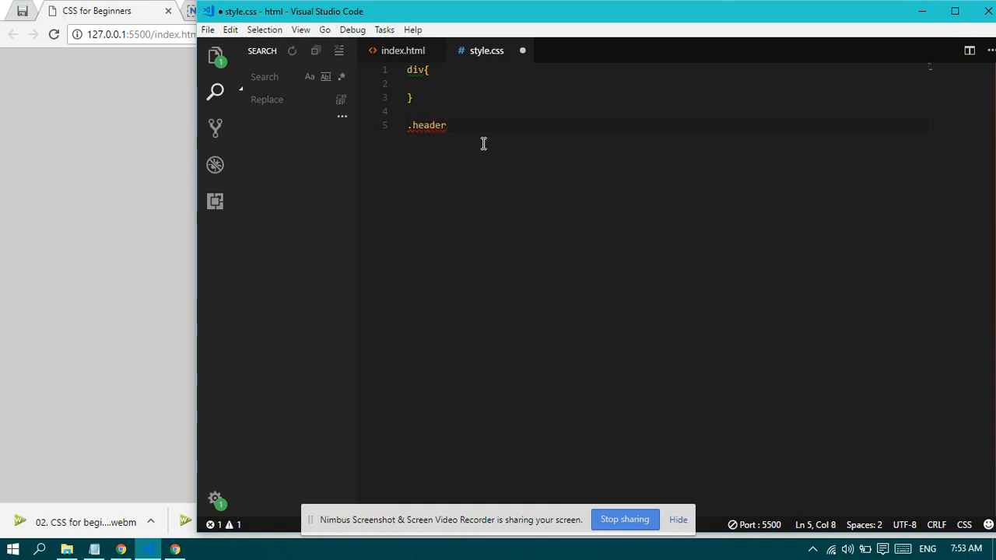
text({)
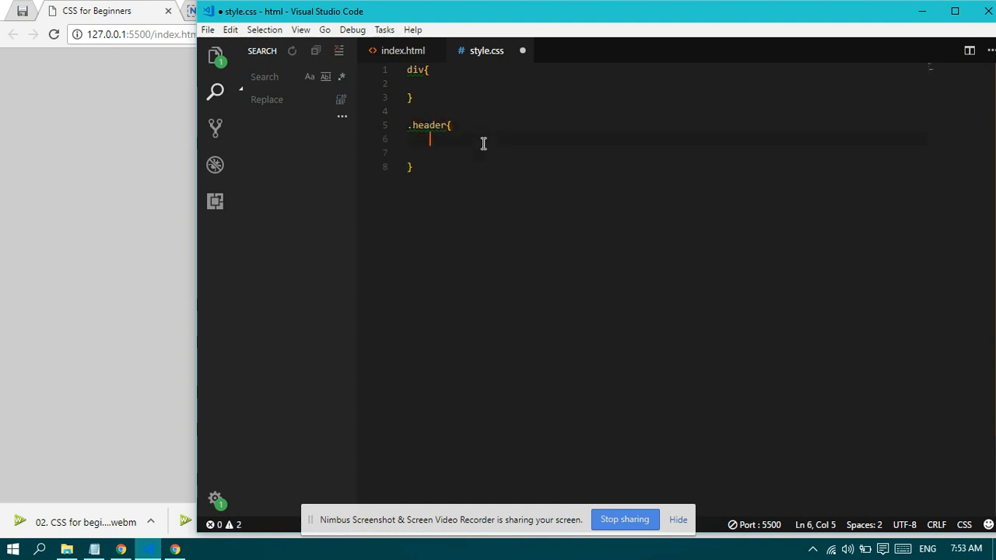
text(background)
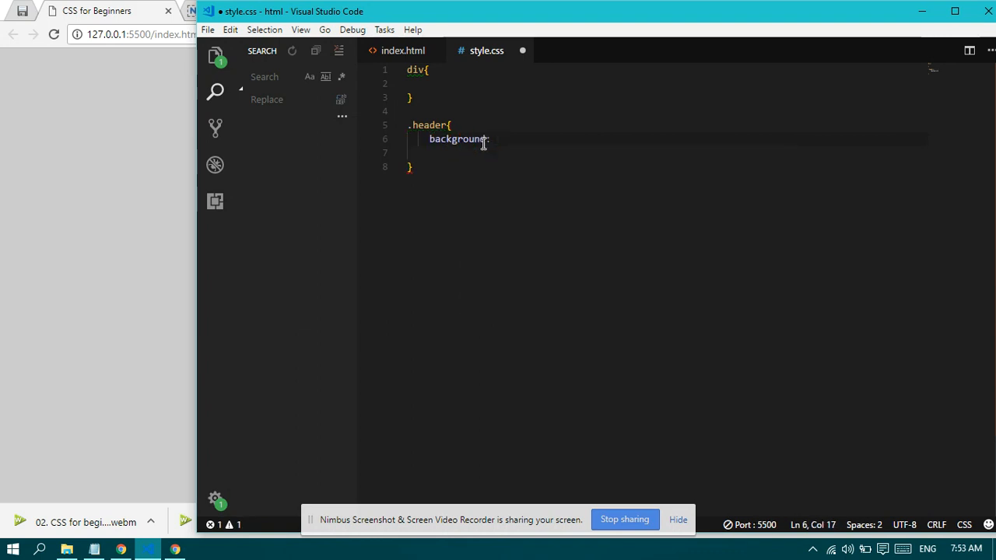
text(: #ccc;)
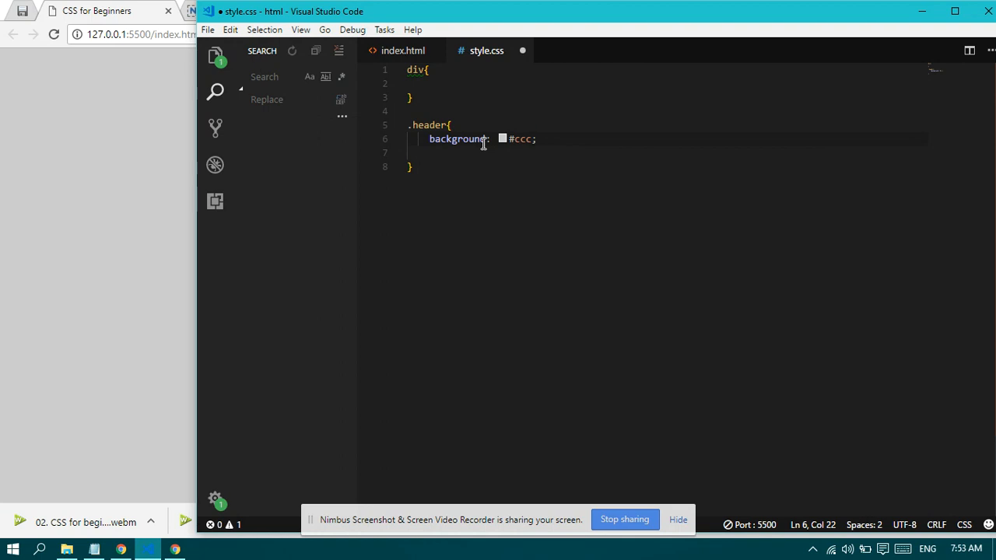
key(Ctrl+s)
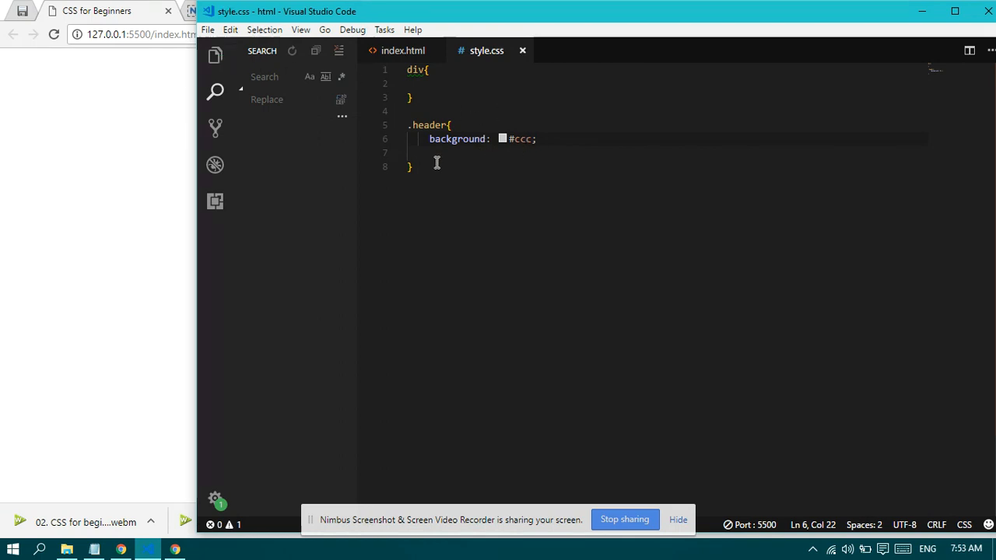
double_click(458, 138)
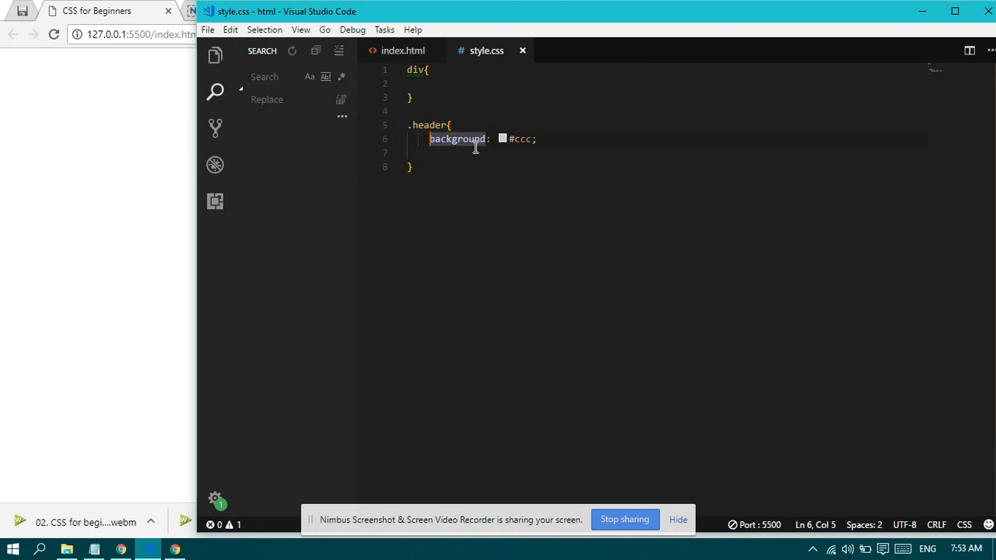
click(402, 49)
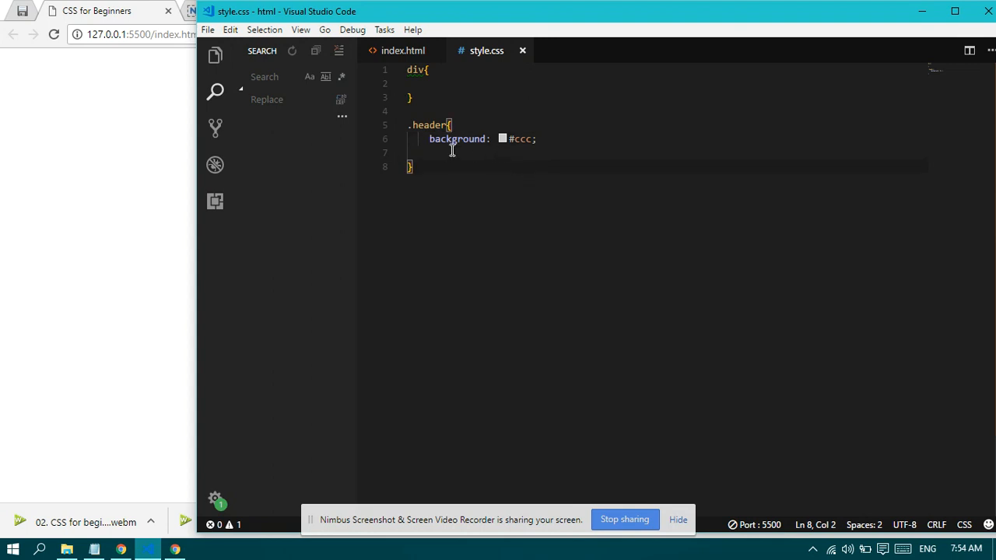
mouse_move(32, 78)
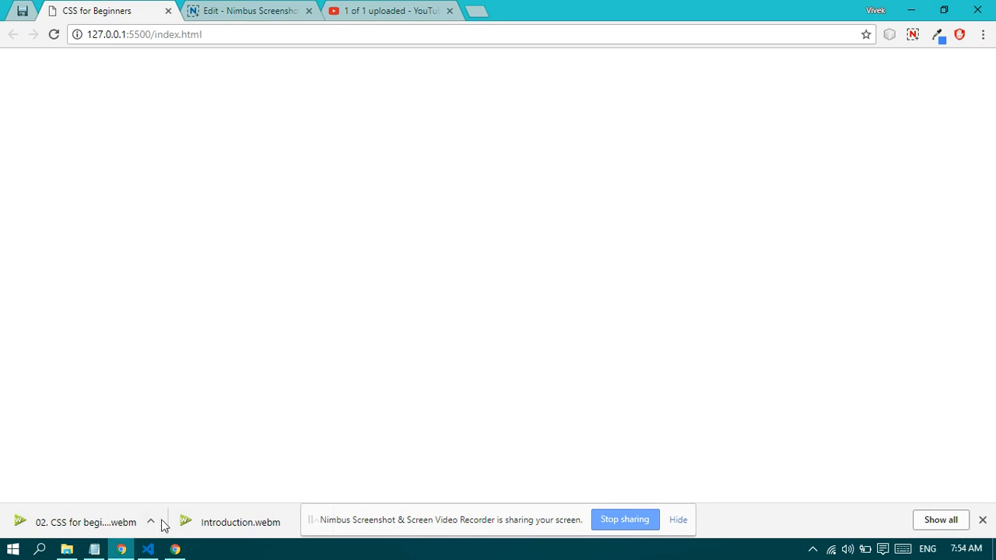
Step: Type 'Welcome to css for beginners' inside the header div in index.html
click(147, 546)
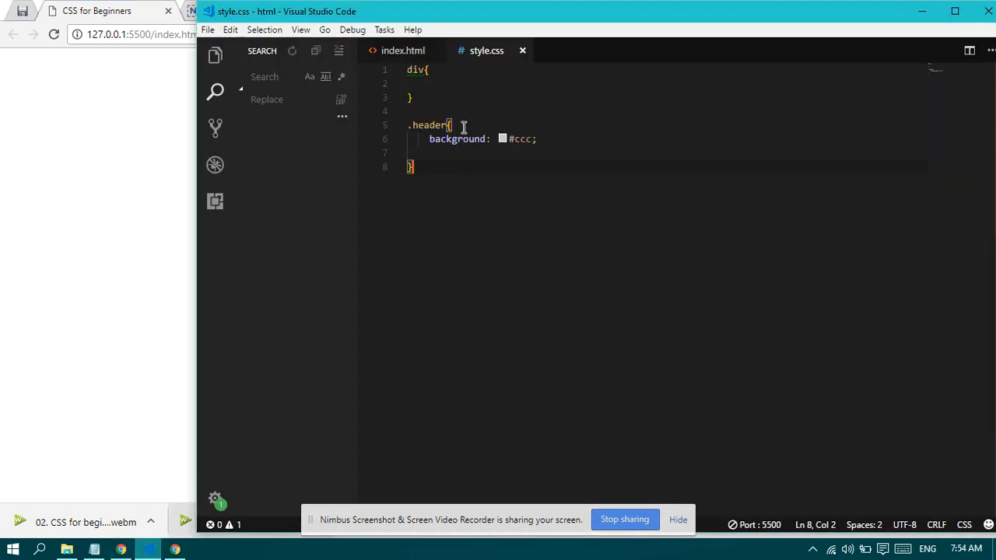
click(401, 50)
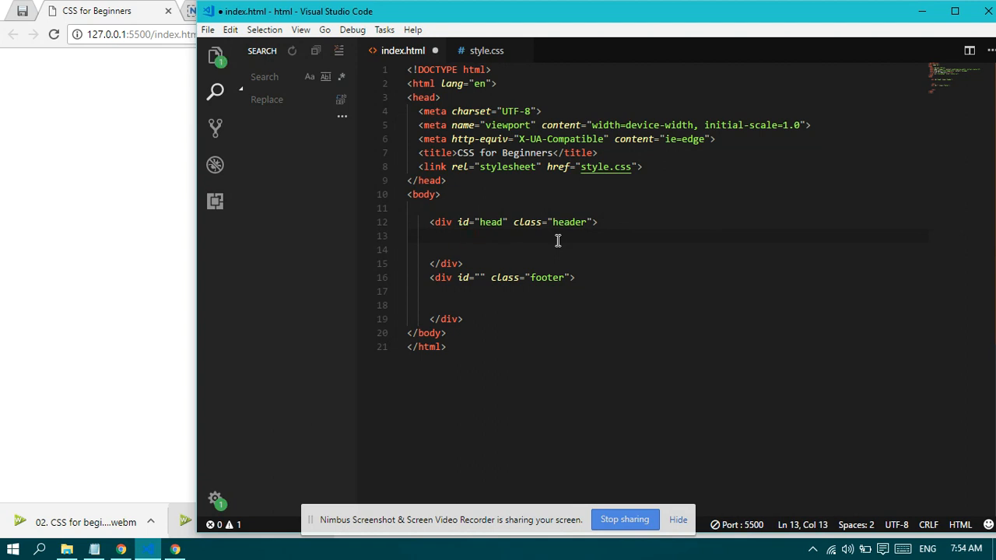
text(Welcom)
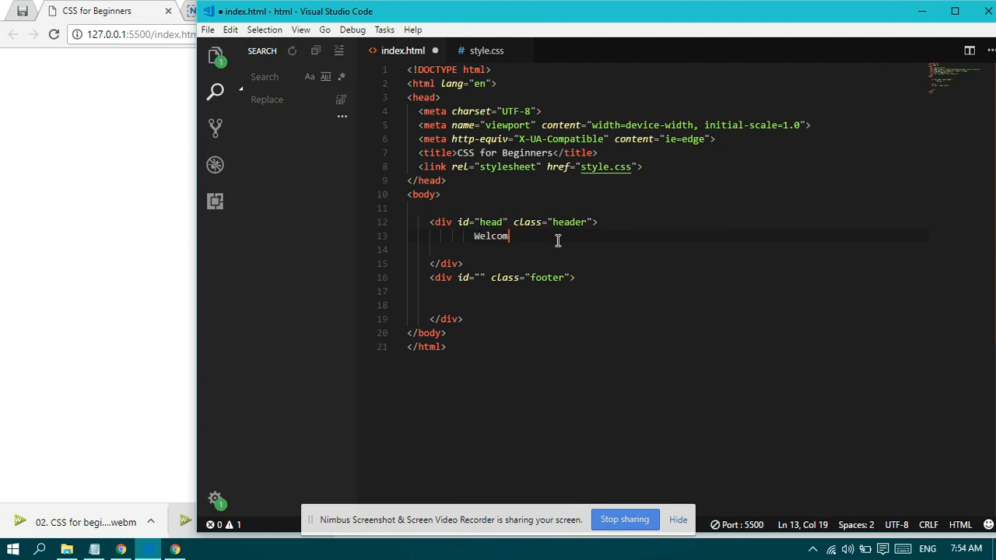
text(e to css f)
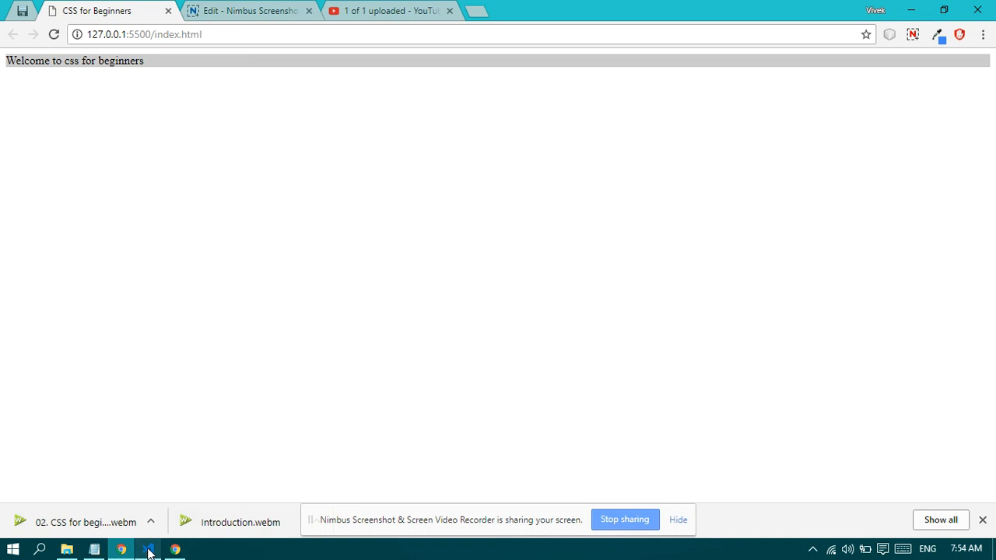
Step: Replace the .header background #ccc with #11cc22 in style.css, correcting a typo
click(147, 547)
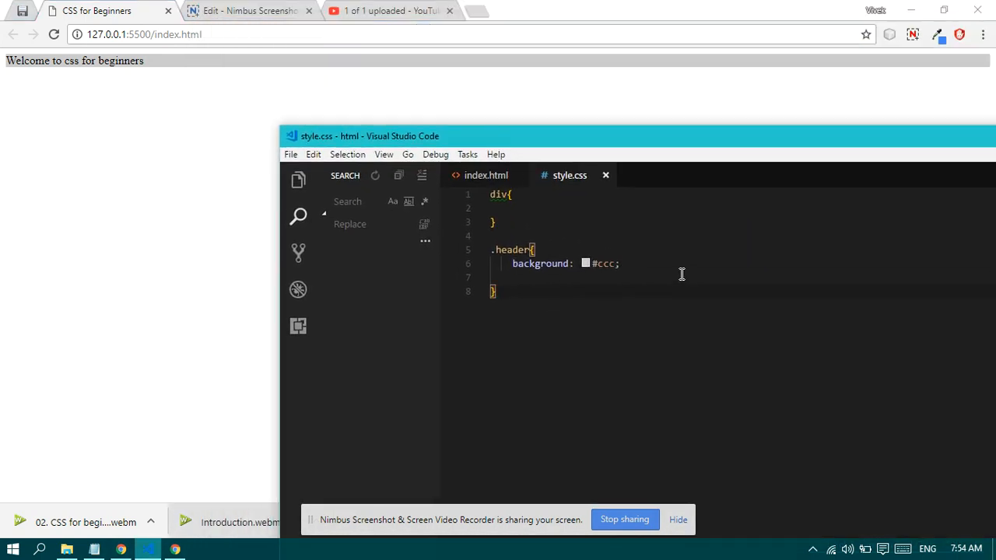
double_click(604, 263)
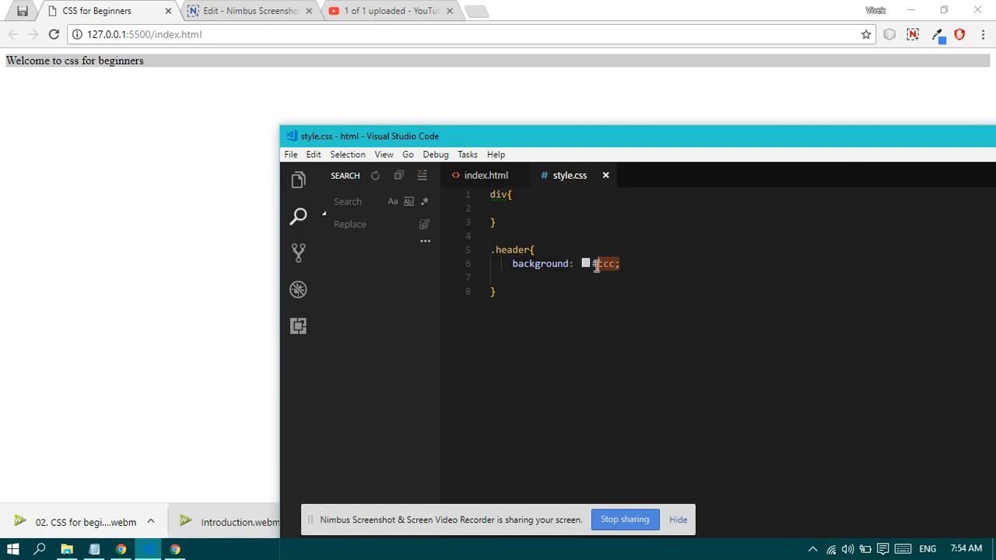
click(603, 263)
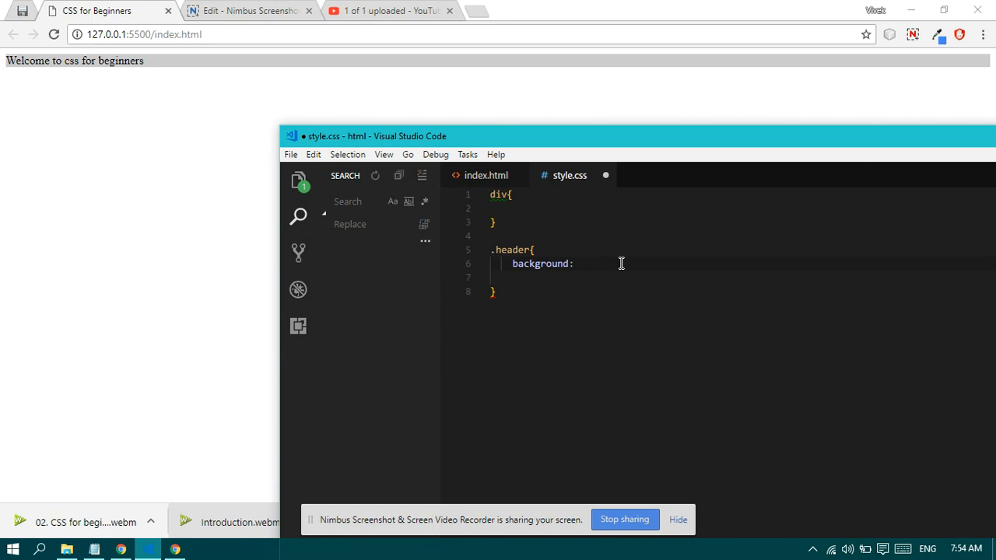
text(#)
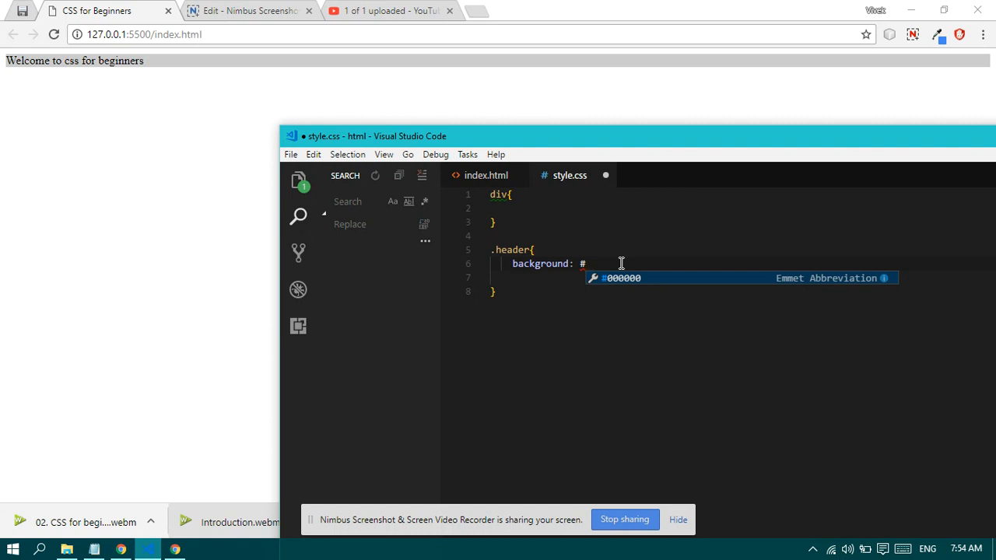
text(11)
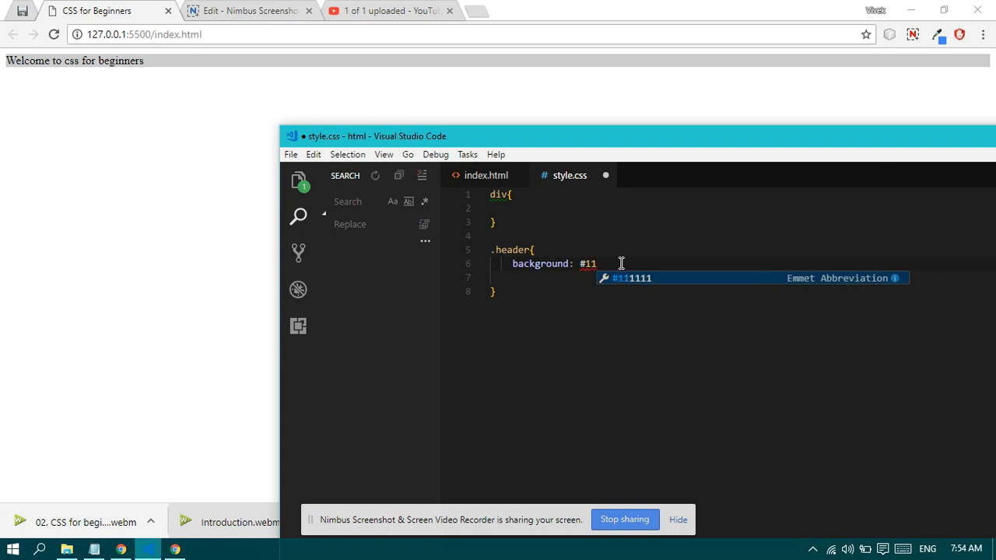
text(22)
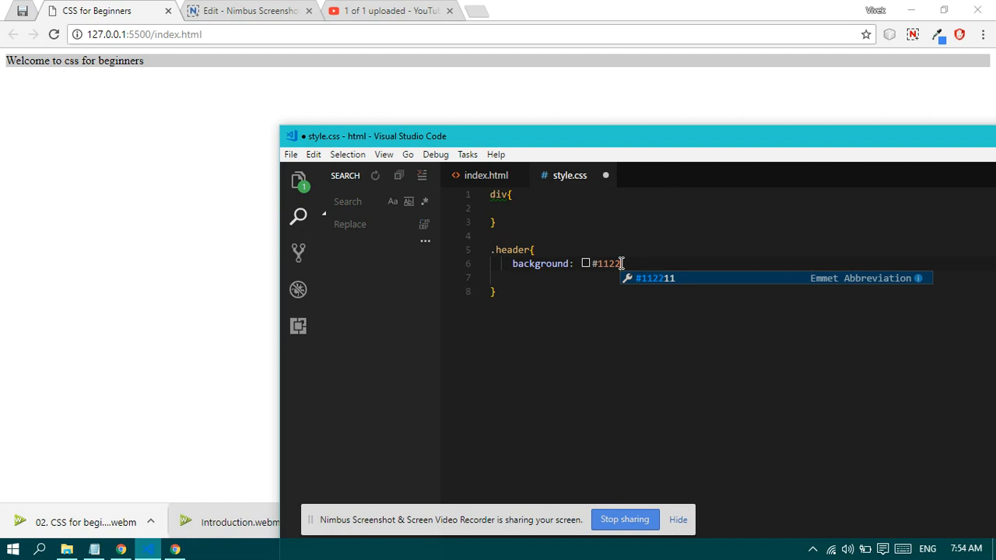
key(Backspace)
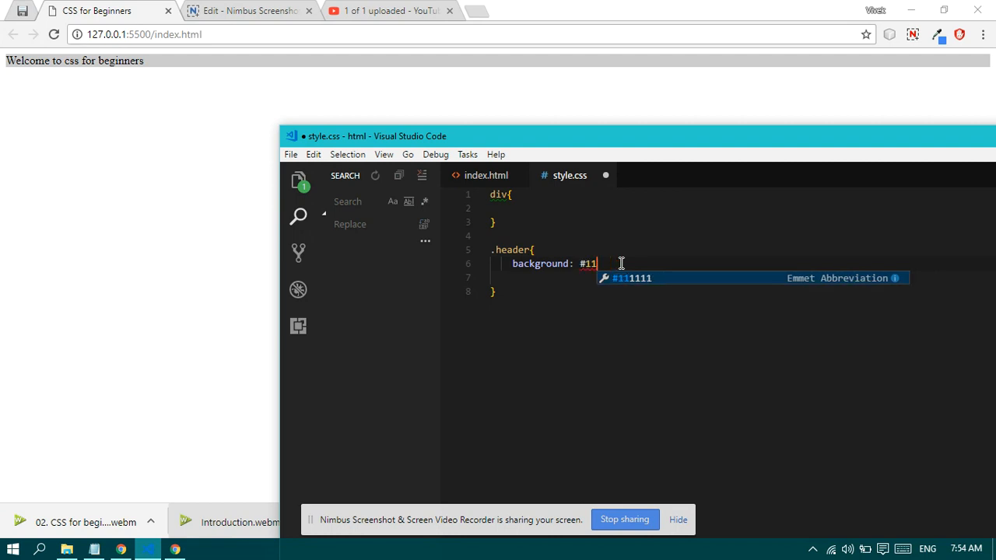
text(cc22;)
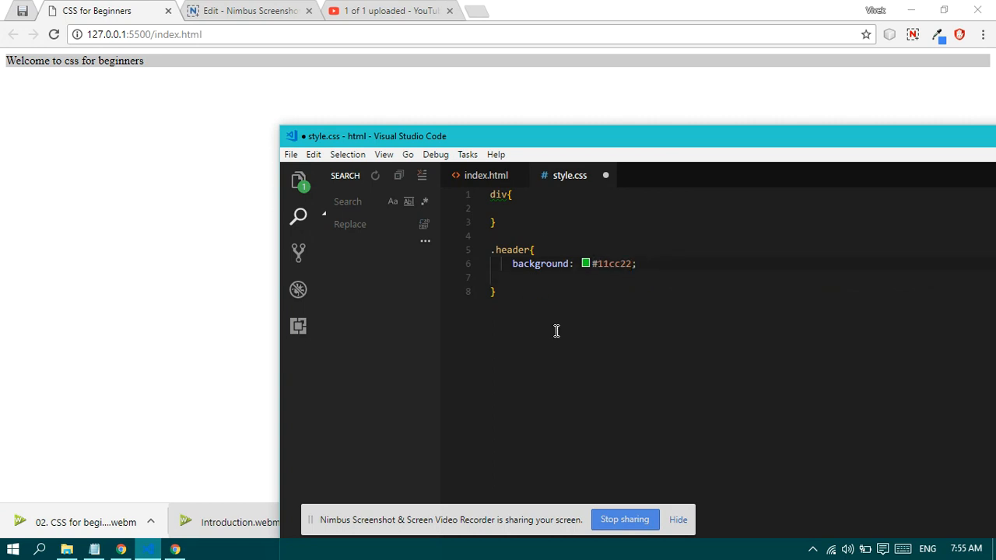
double_click(609, 262)
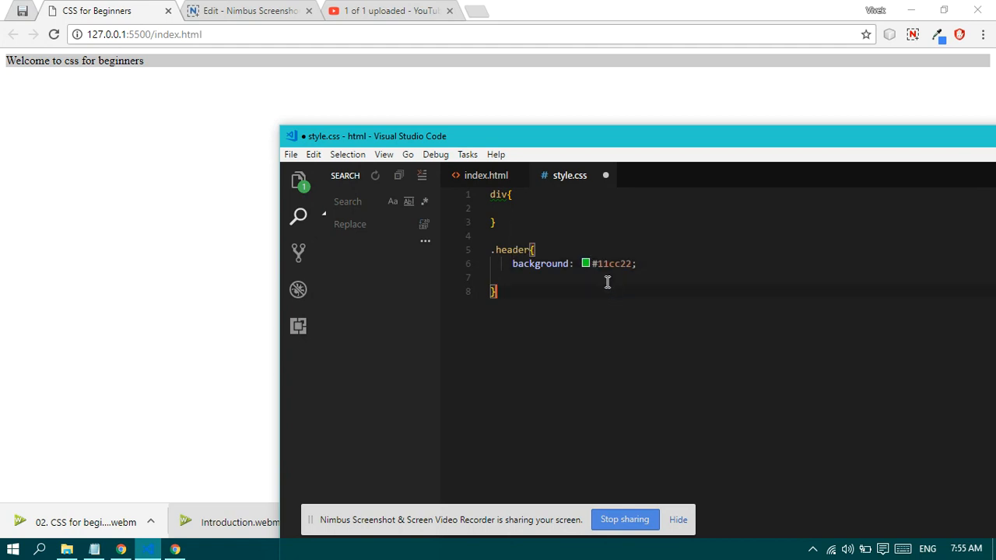
click(643, 263)
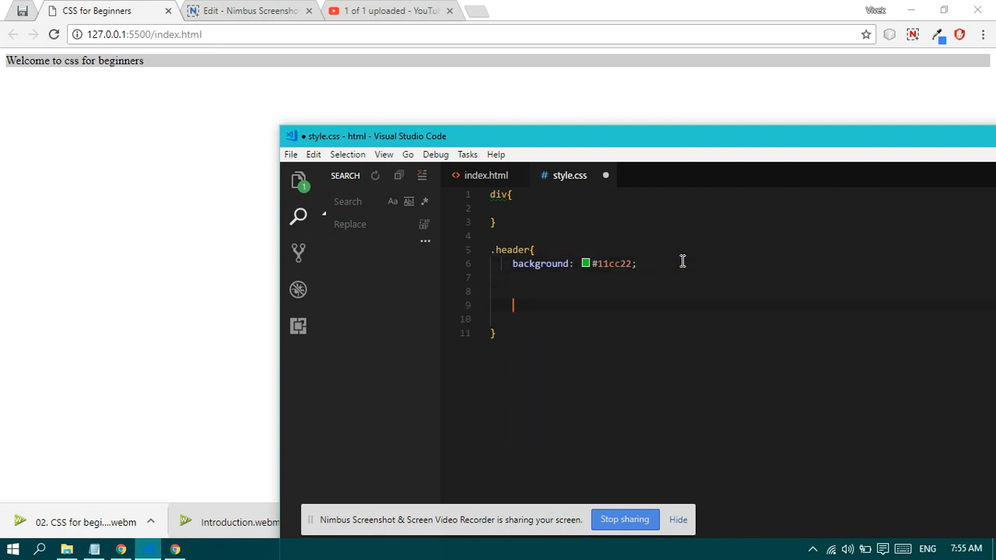
Step: Write the colour pairs 11 cc 22 on a new line and highlight each pair
text(11   cc)
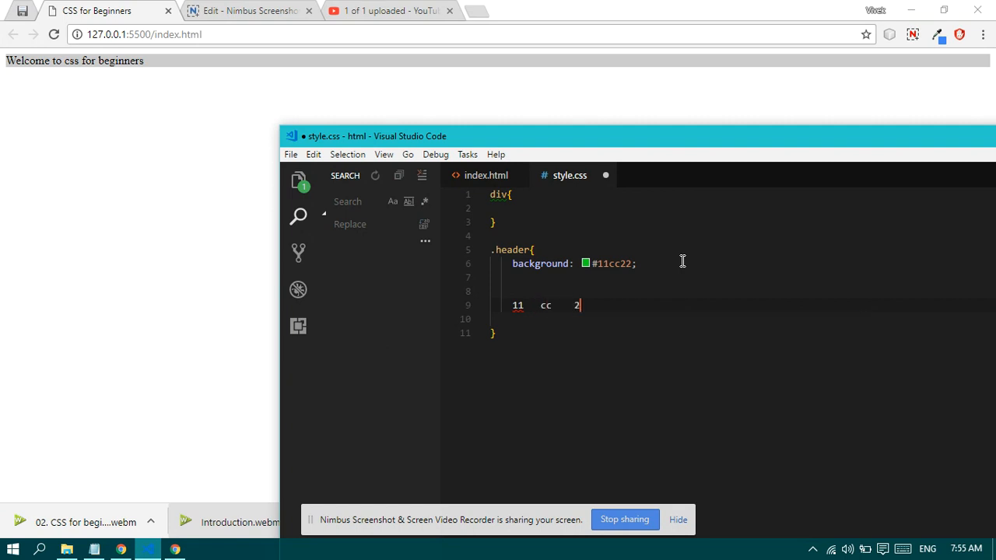
text(2)
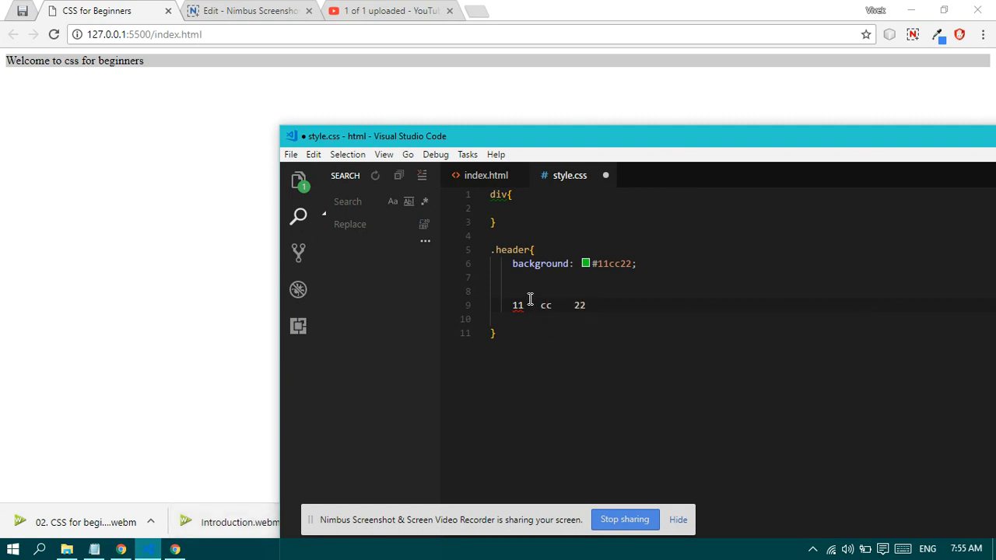
double_click(545, 305)
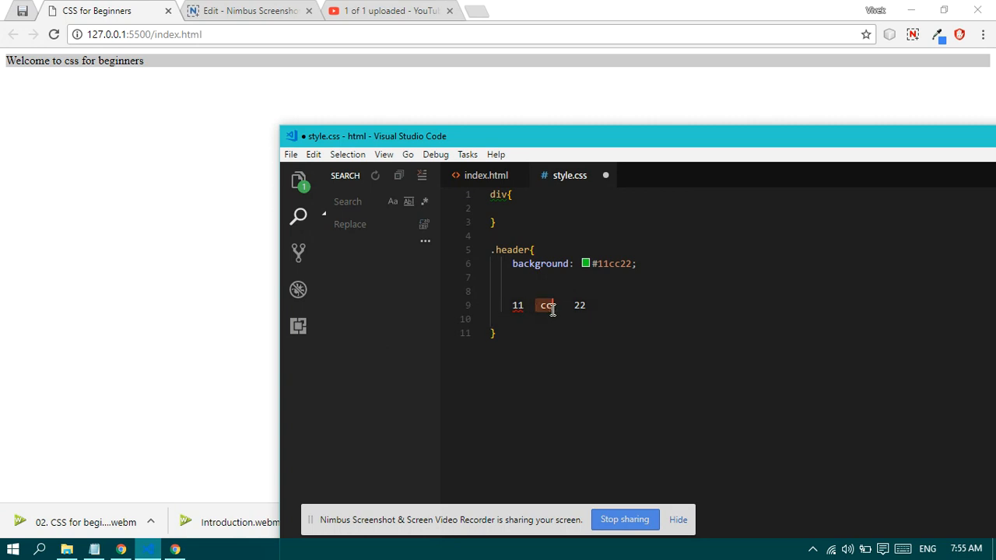
click(567, 306)
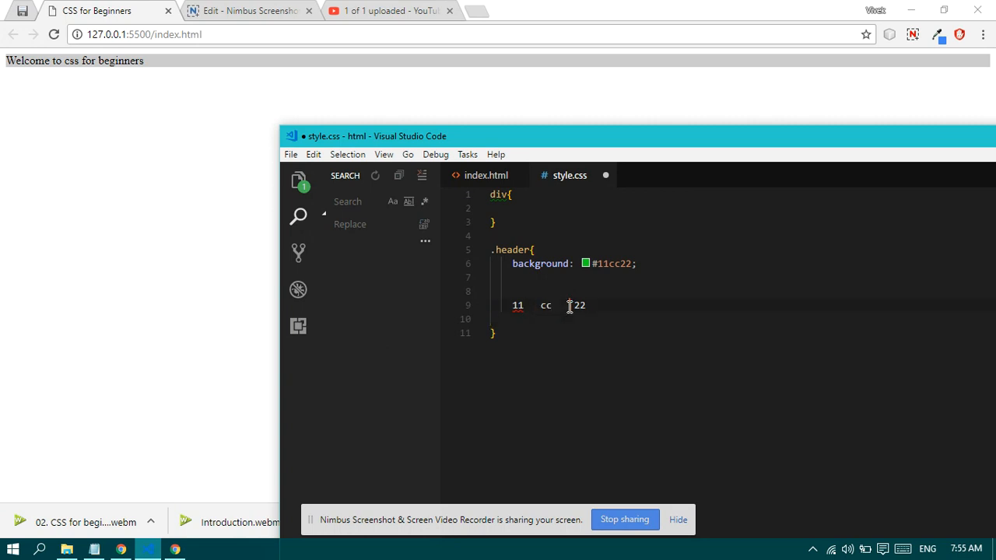
double_click(578, 306)
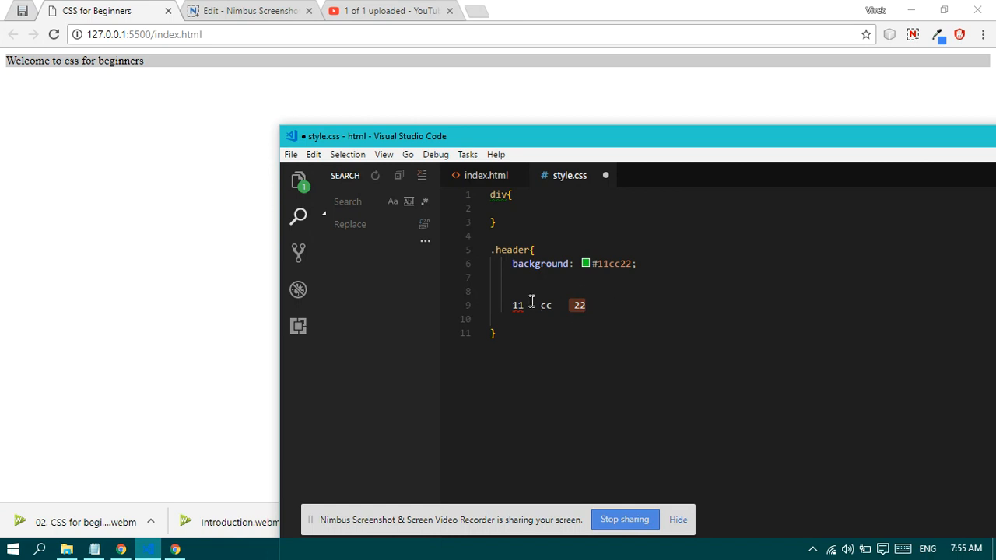
click(589, 305)
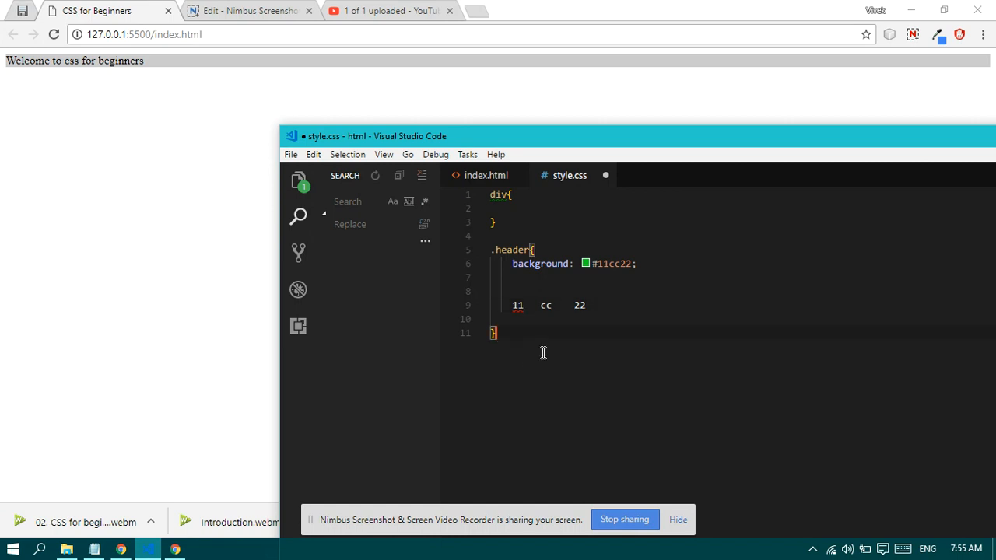
Step: Type the hex digits 0–9 and a–f on a new line inside .header
text(a)
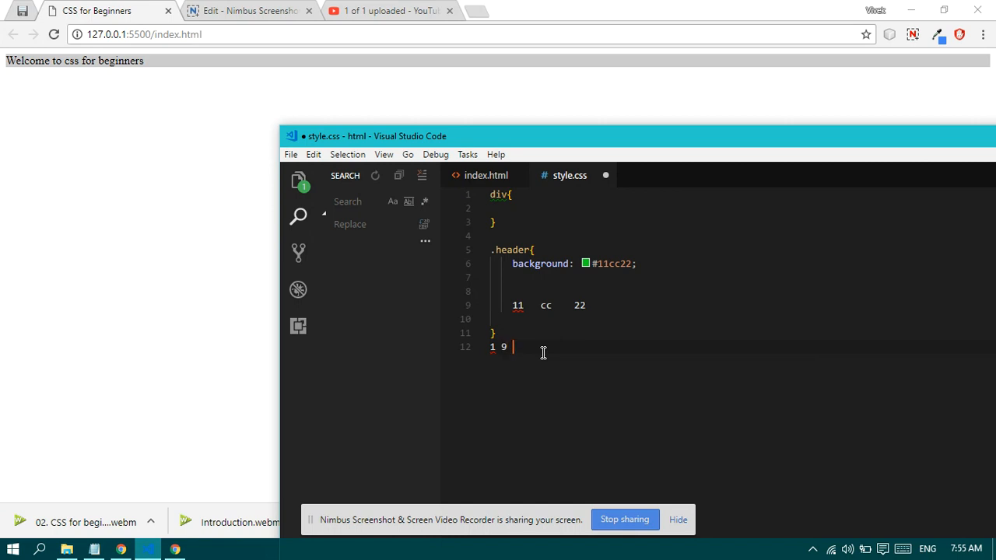
text(a)
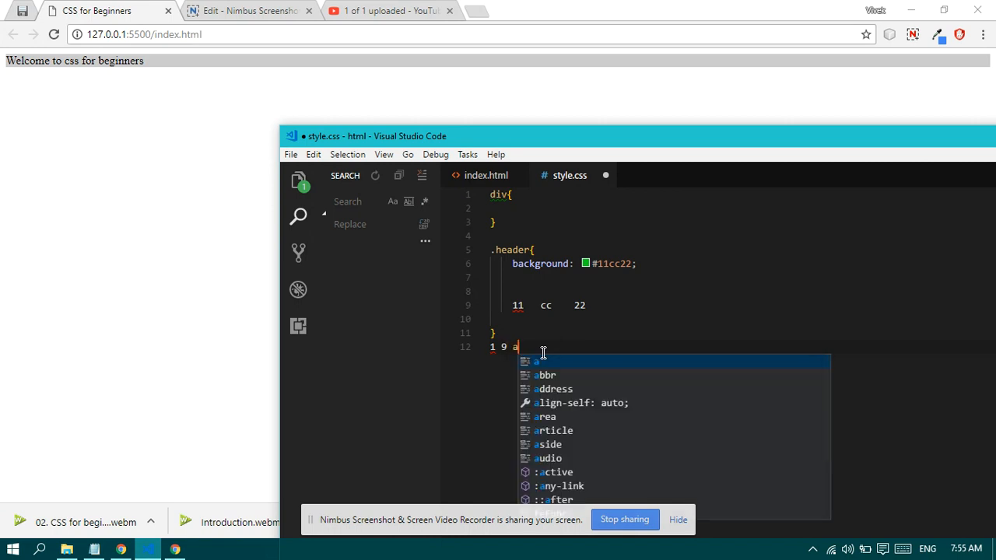
text(f)
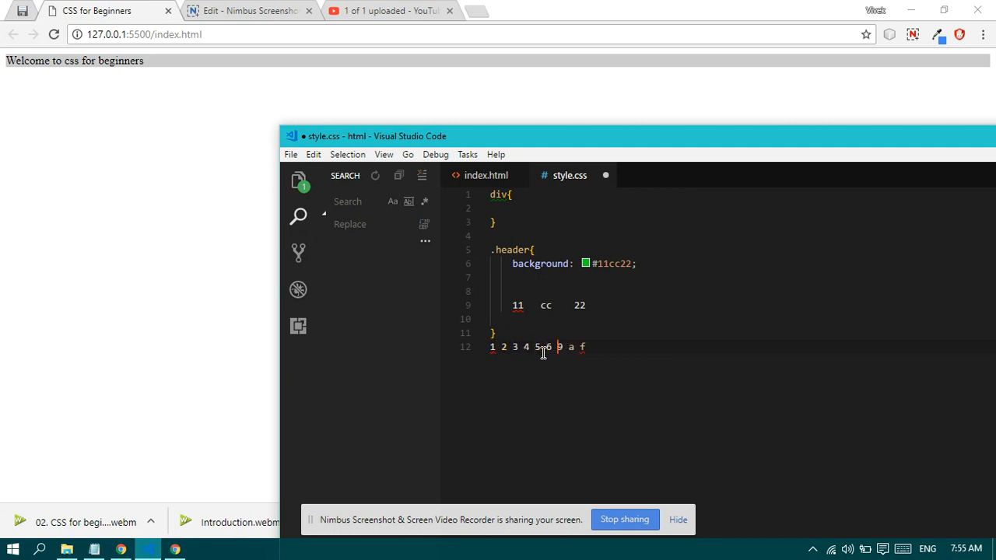
text(7 8)
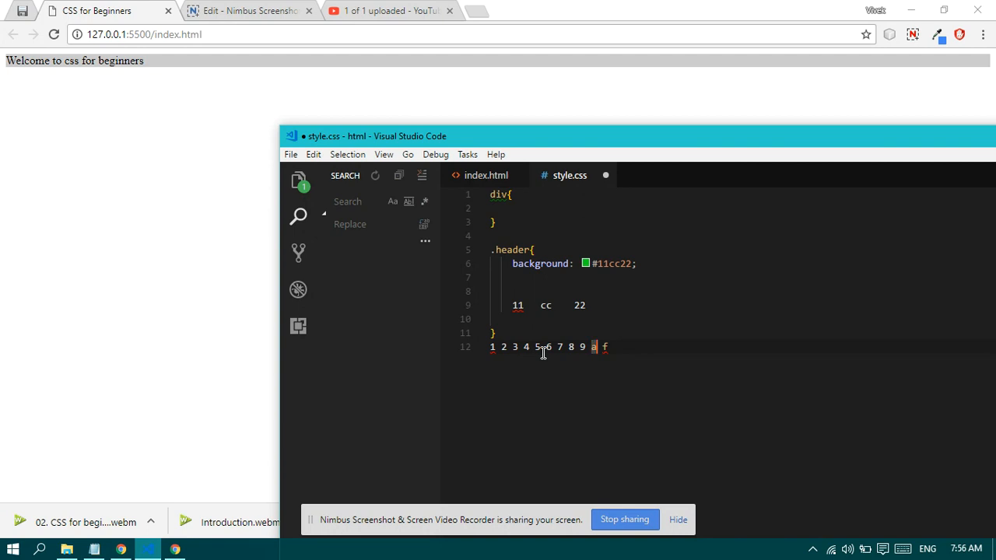
text(b c d)
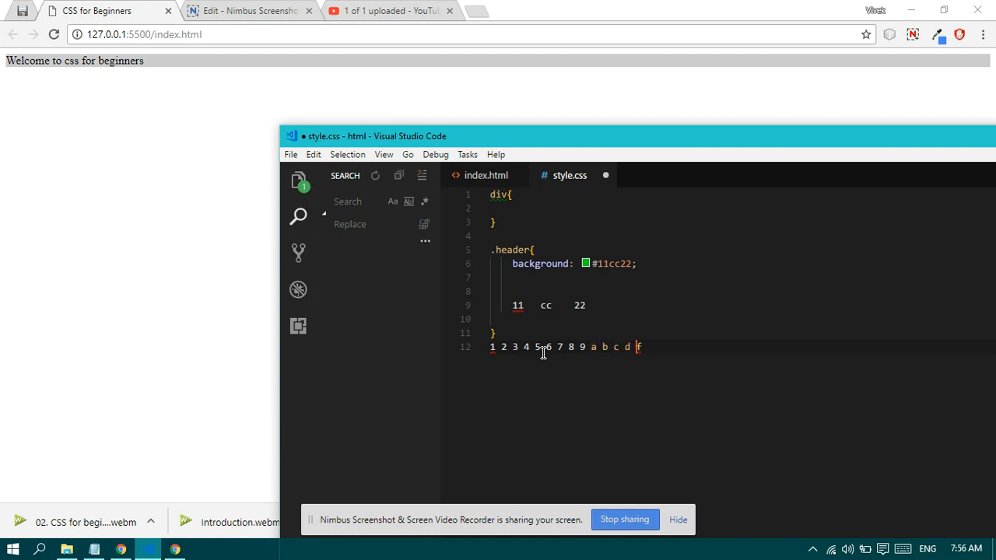
text(e)
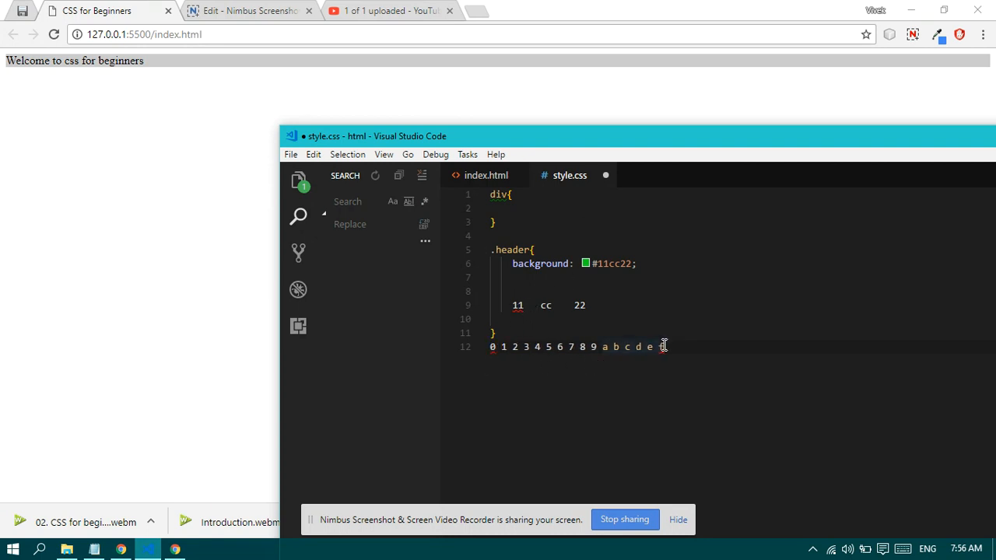
text(f)
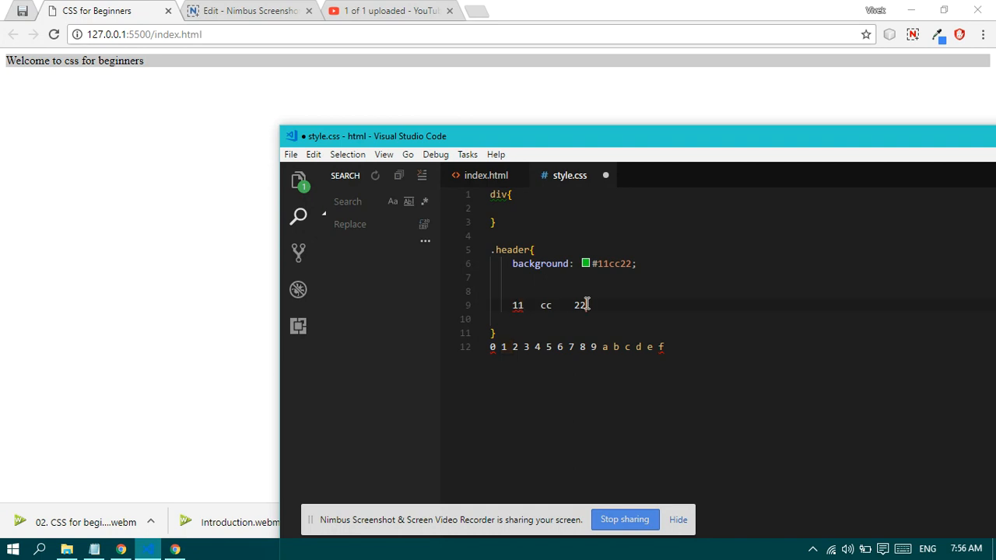
Step: Replace the pairs with 22 and aa, save, and set the background to #1122aa
double_click(546, 305)
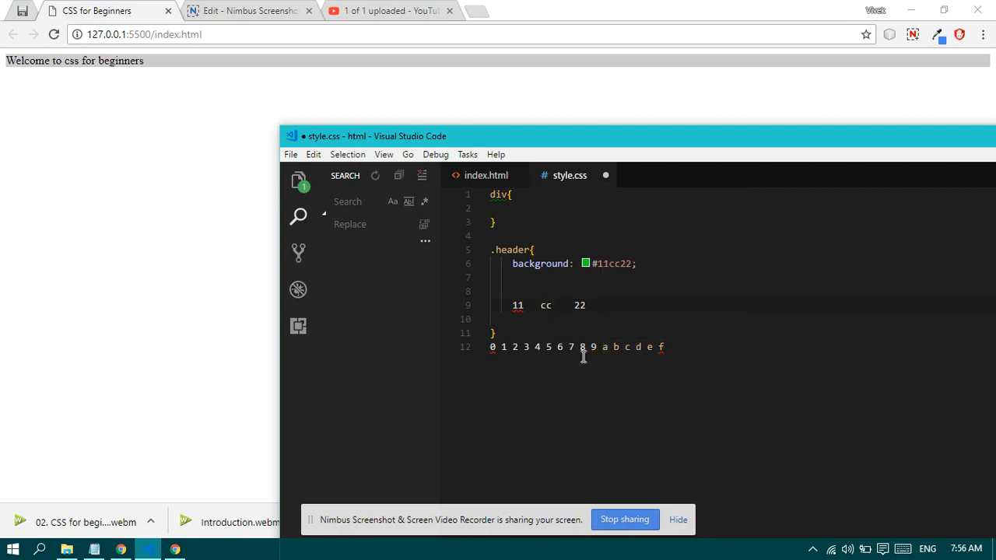
mouse_move(552, 308)
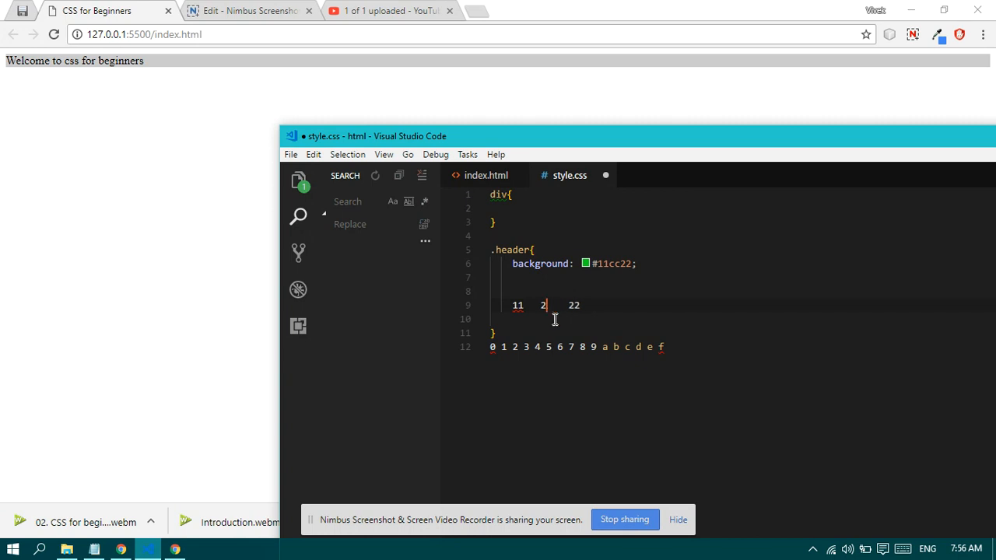
text(2)
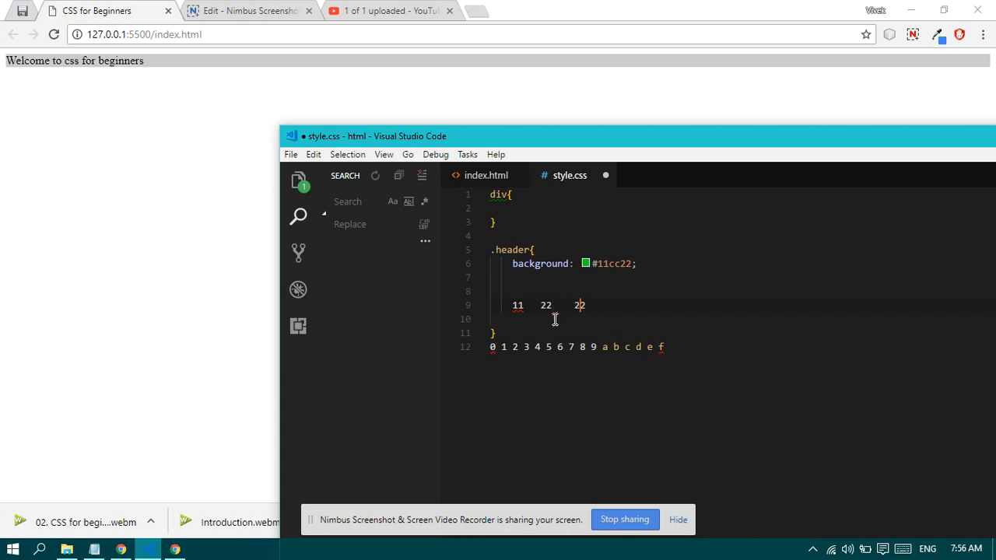
text(a)
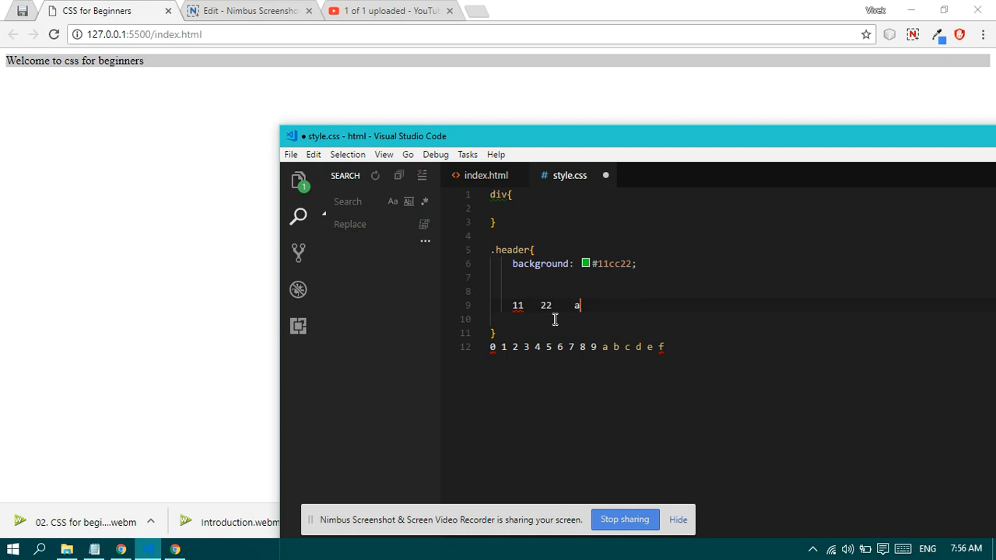
text(a)
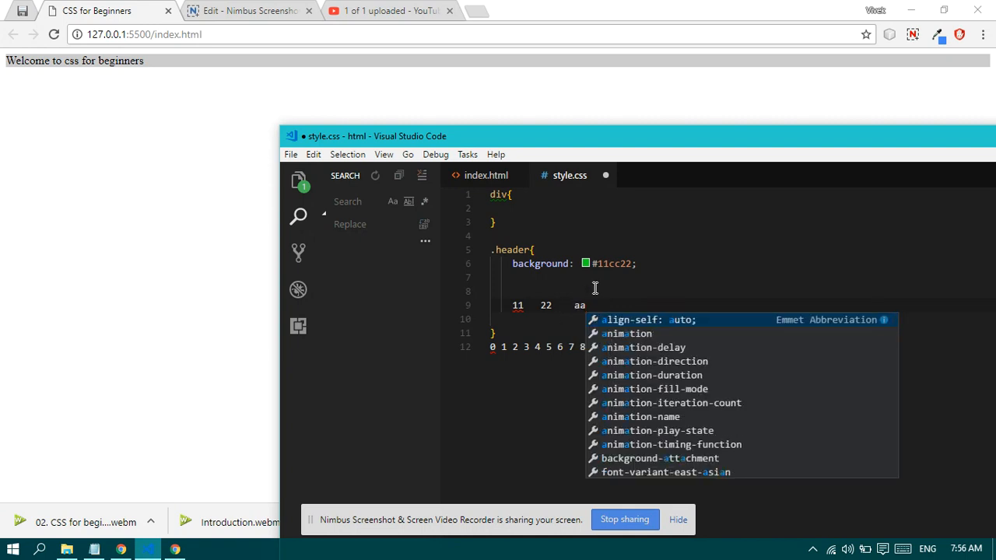
key(Ctrl+s)
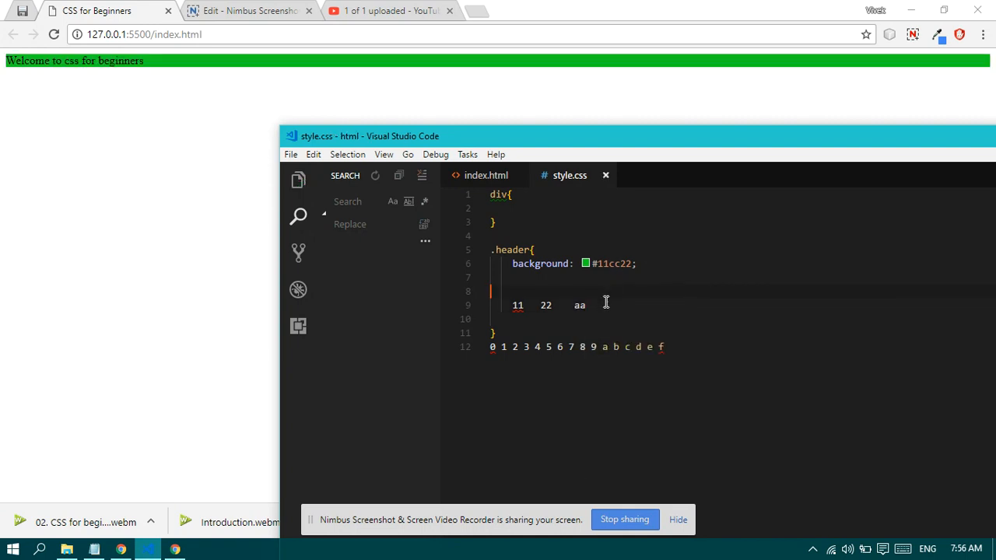
click(587, 305)
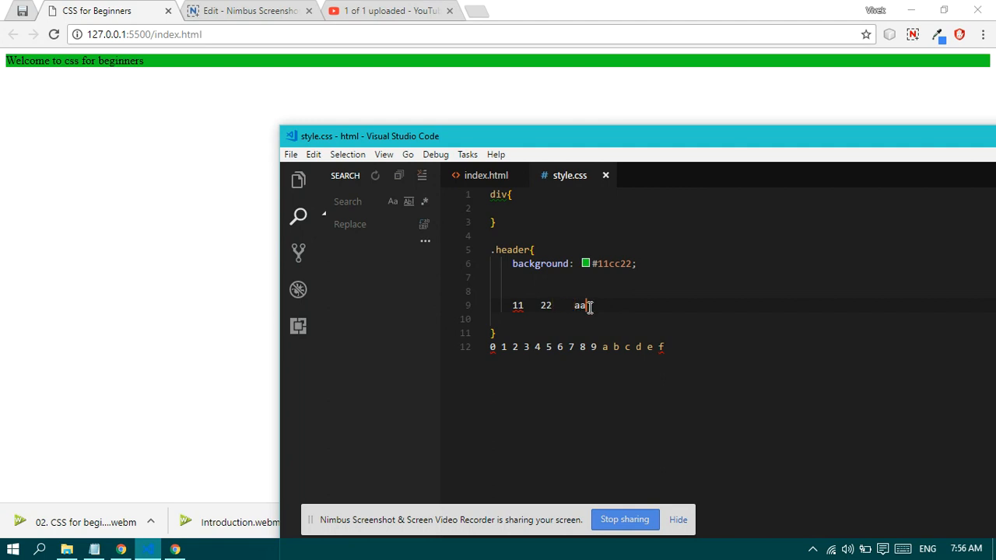
mouse_move(622, 263)
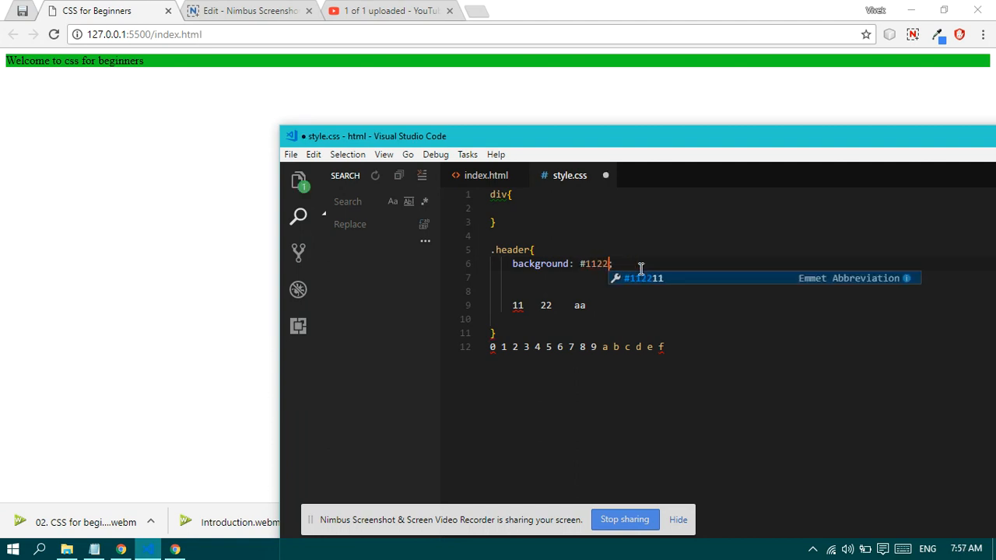
text(aa)
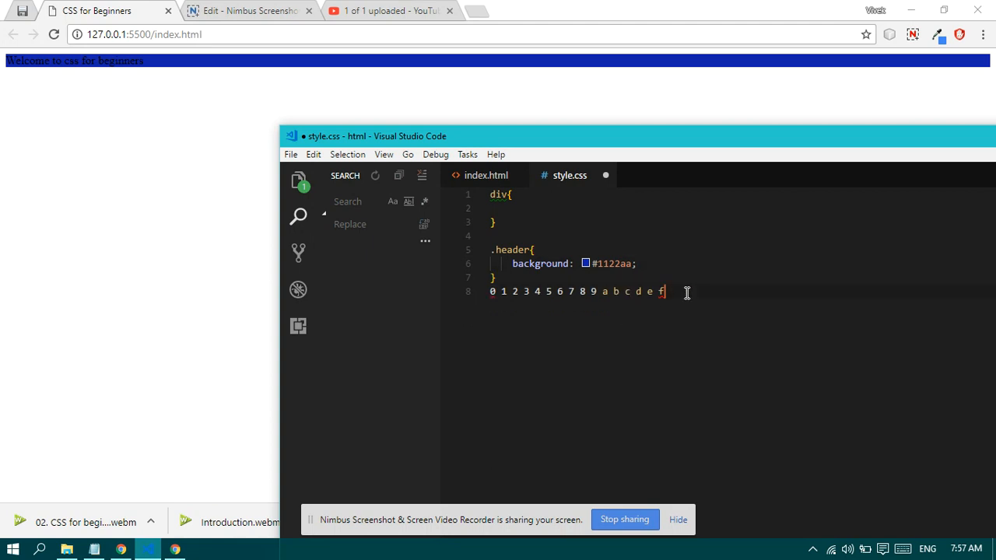
drag(665, 291, 490, 291)
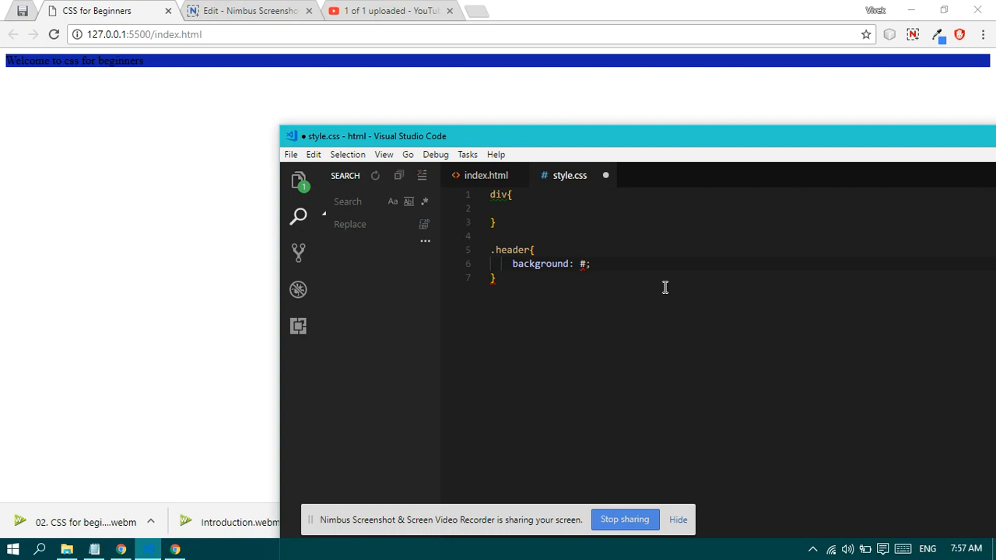
text(ccc)
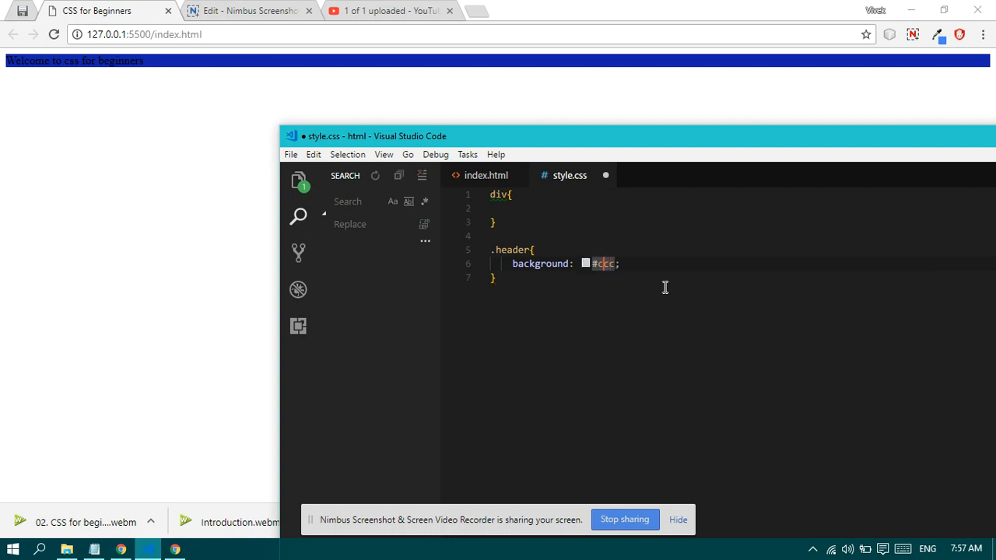
key(Backspace)
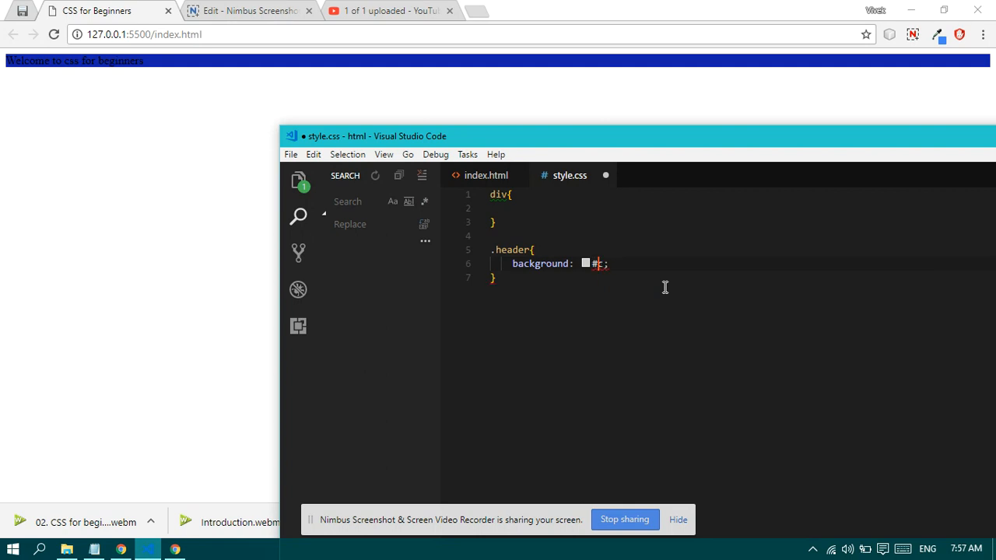
text(c)
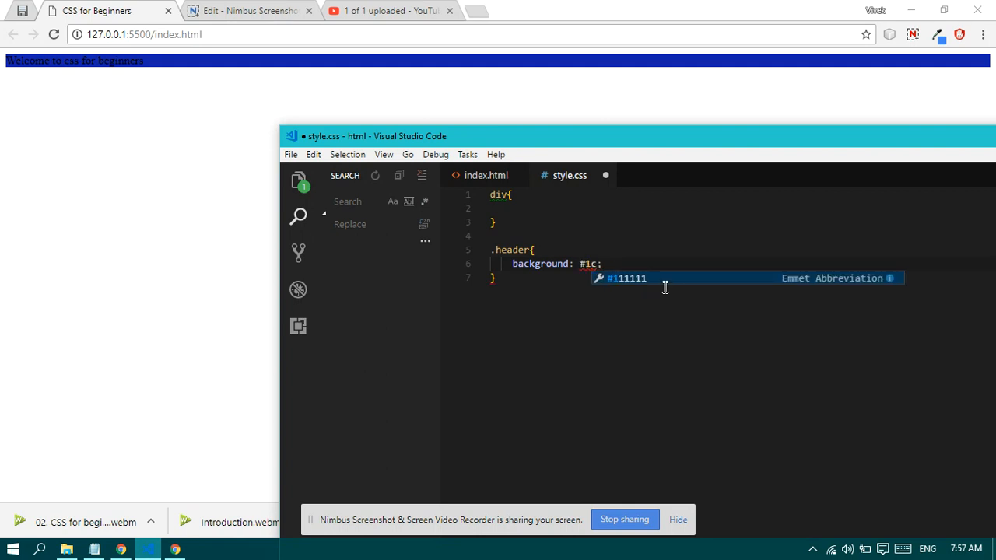
text(f)
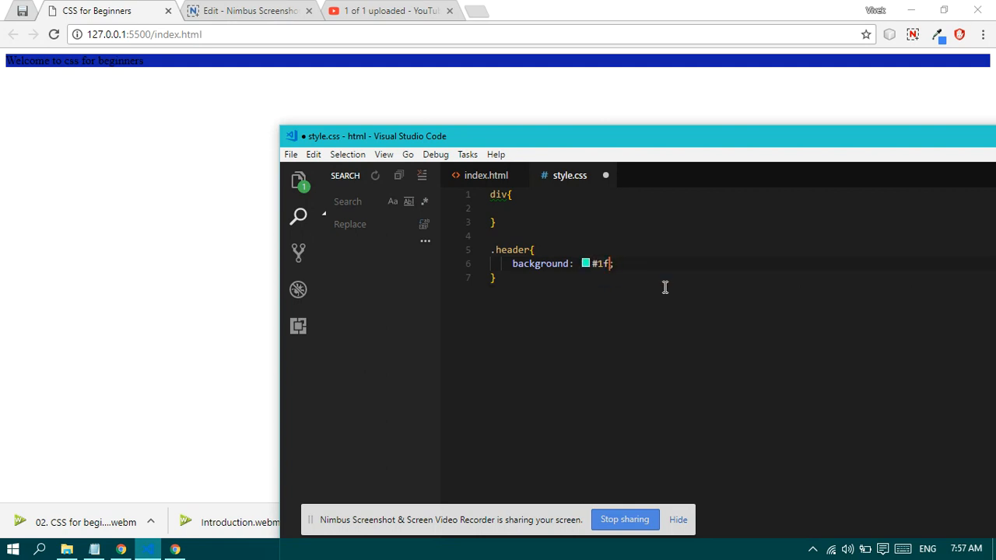
text(1)
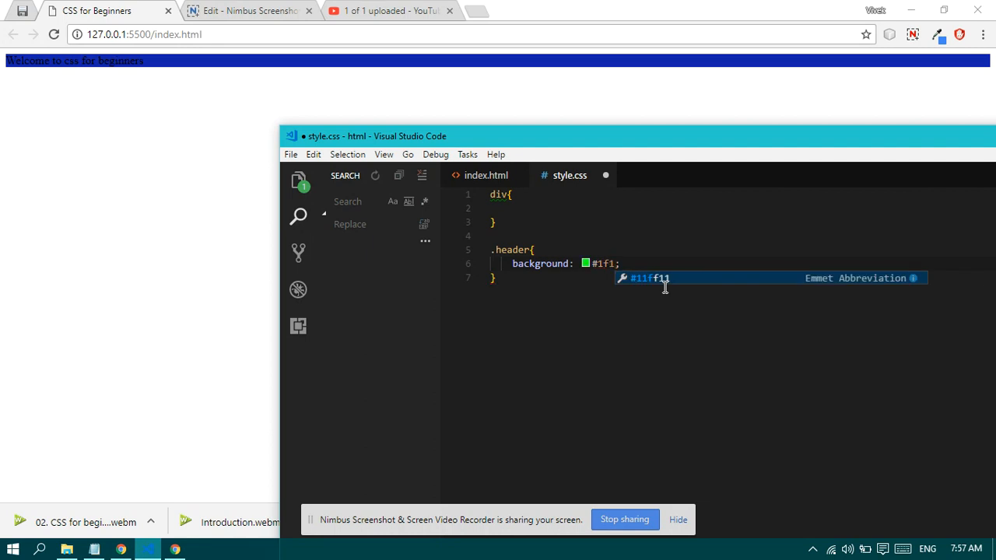
key(Backspace)
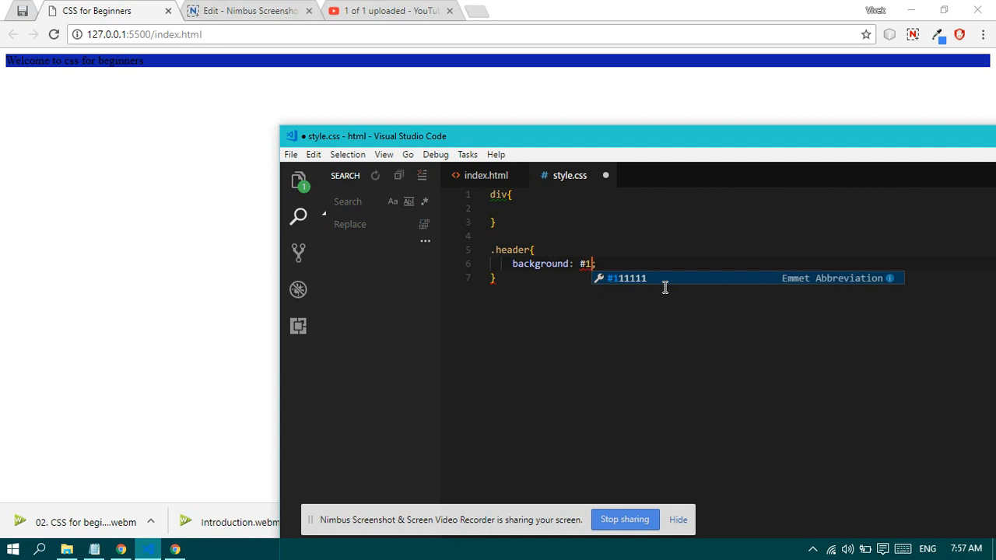
text(df)
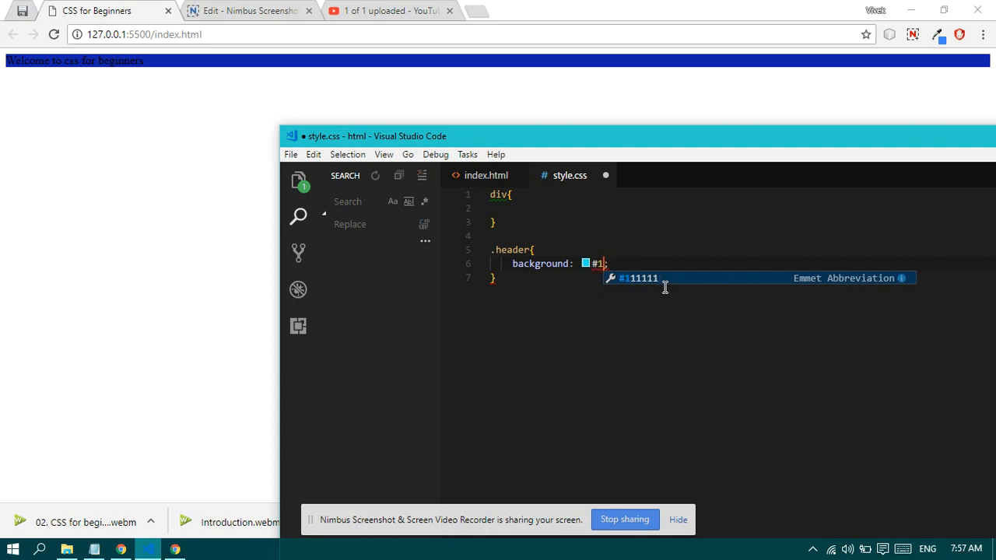
text(f)
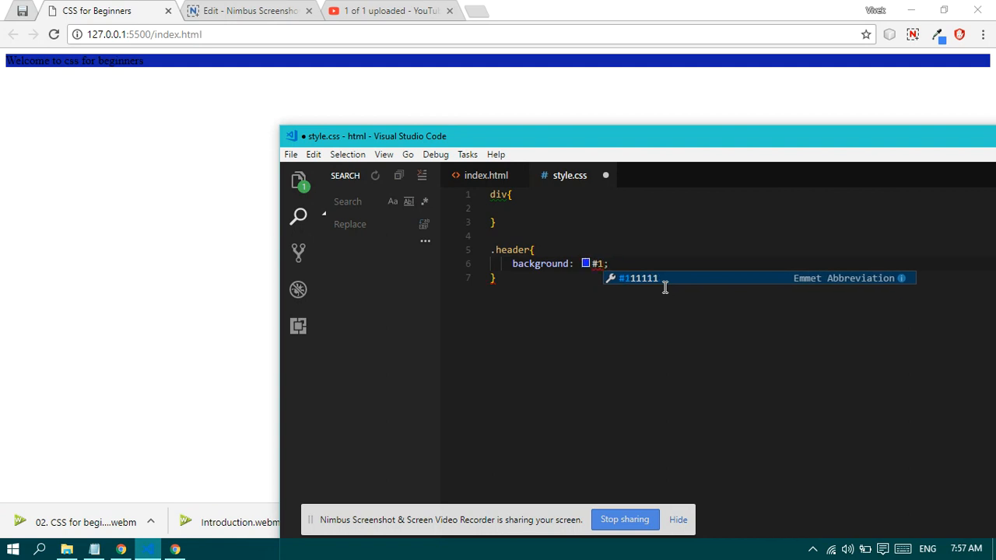
key(Backspace)
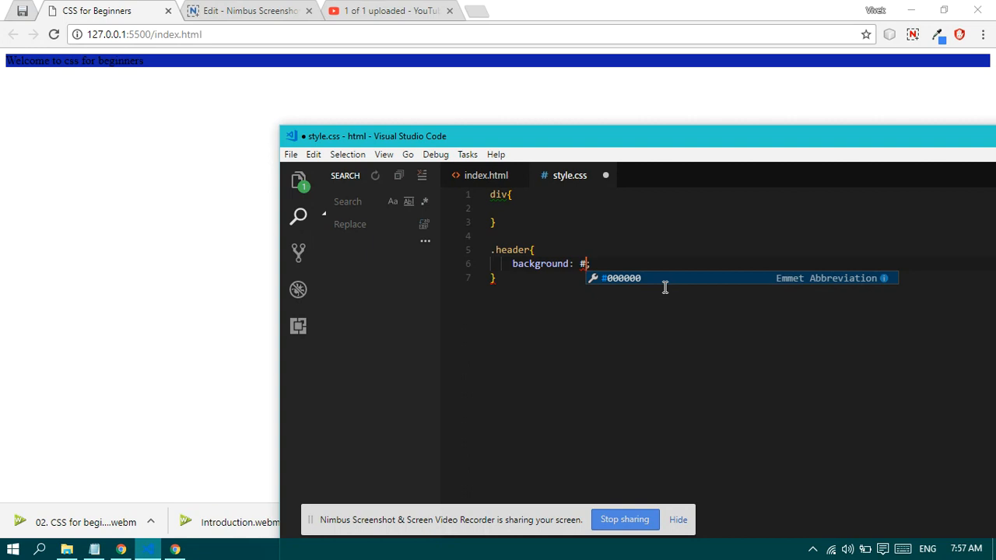
key(Escape)
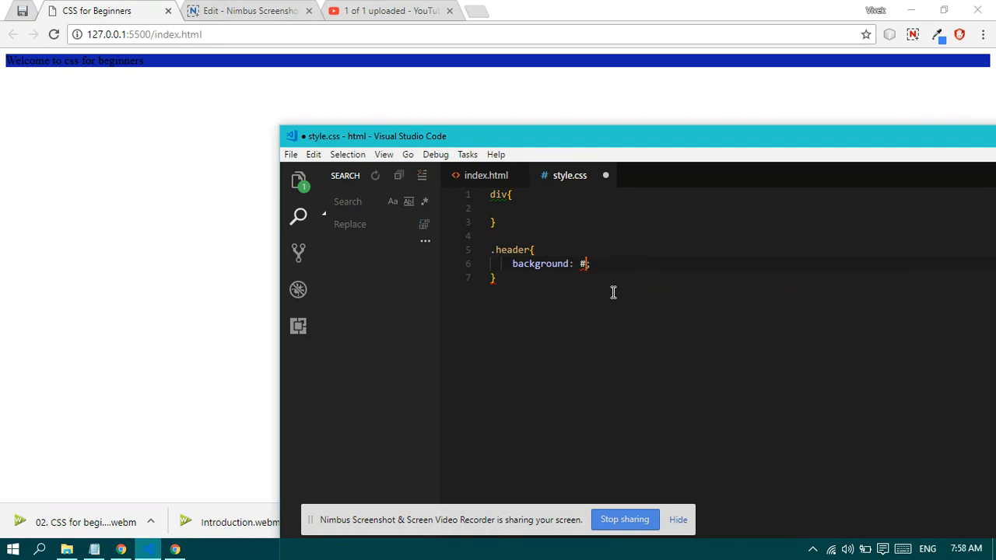
Step: Enter background #af1 in .header, save style.css, and begin a color: line
text(2233)
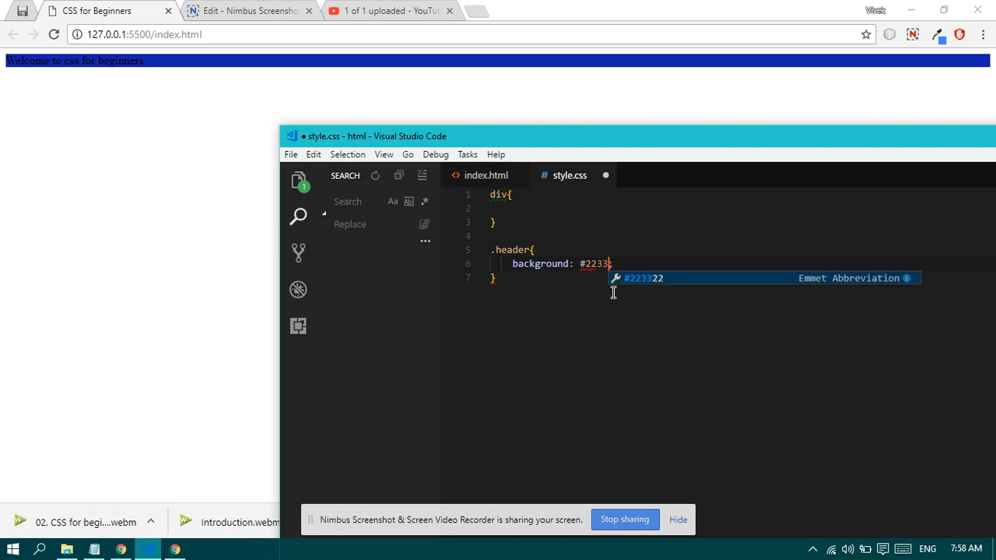
text(4)
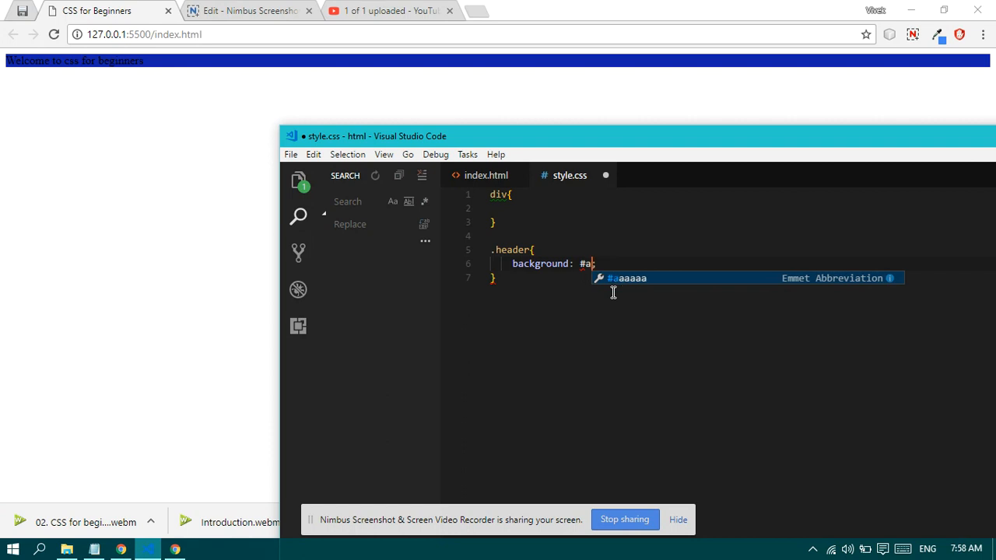
text(f)
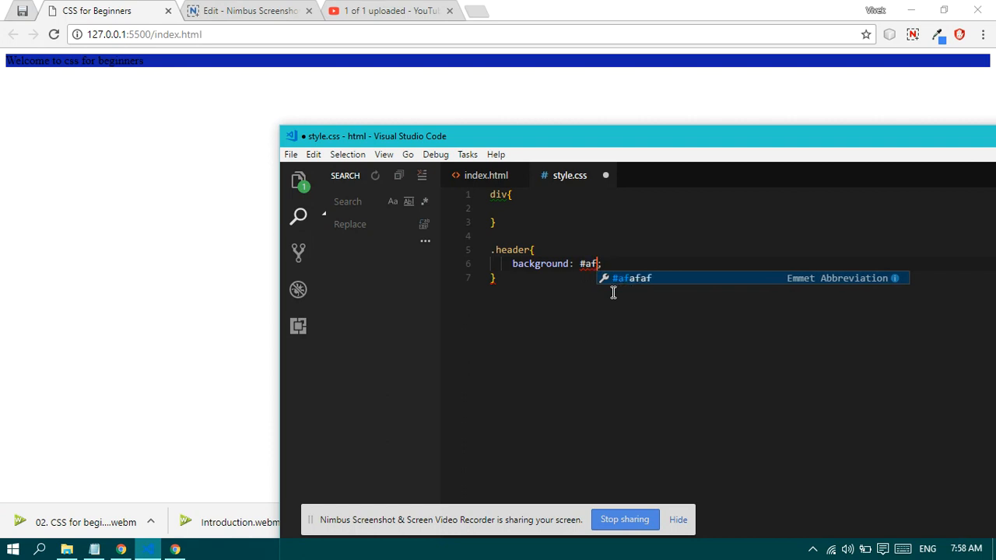
text(1)
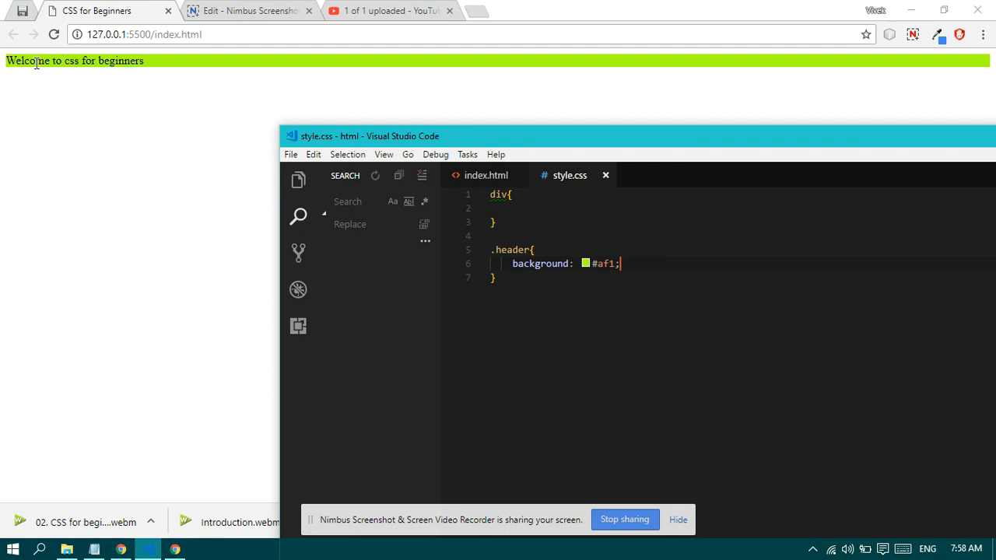
mouse_move(687, 292)
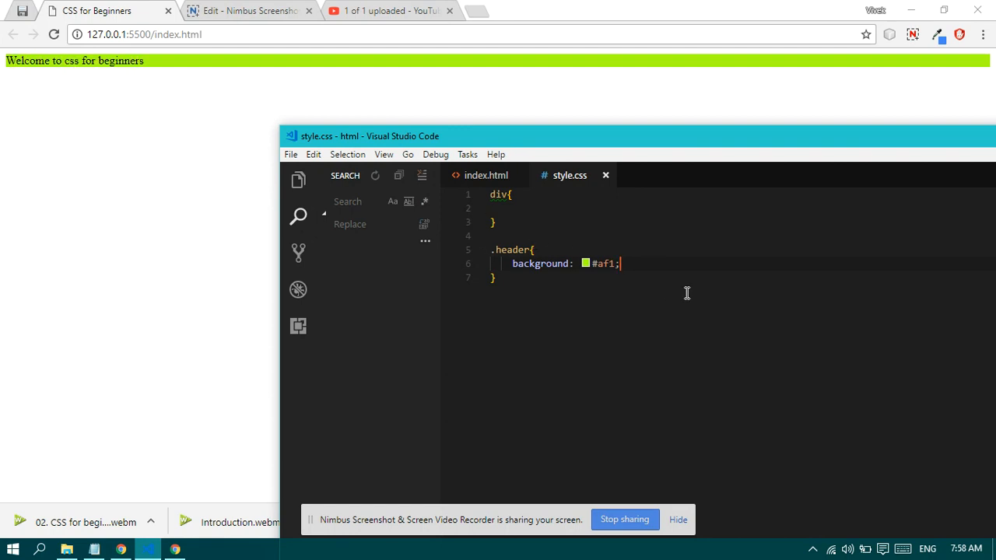
text(color:)
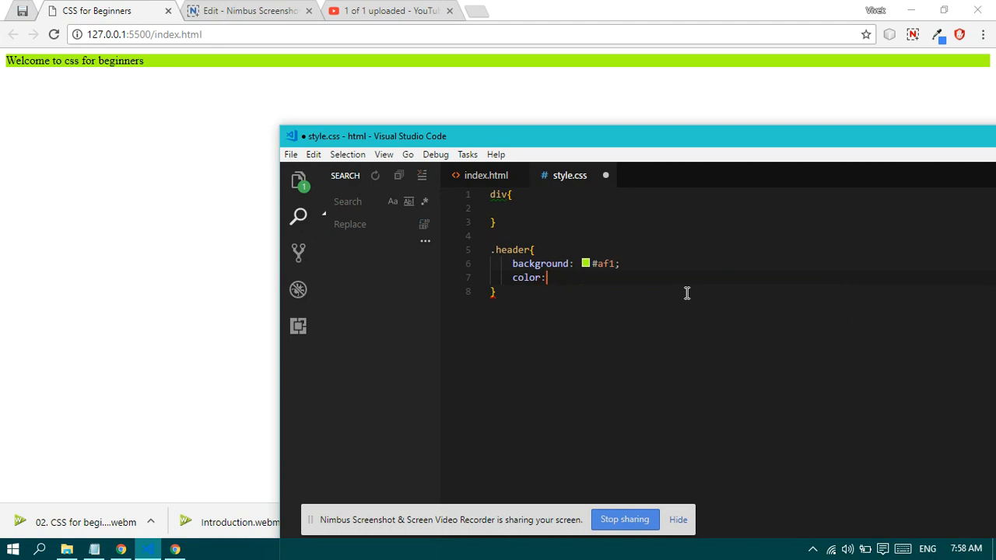
Step: Set the .header text color to #555 after trying white, #ffffff and #ccc
text(white)
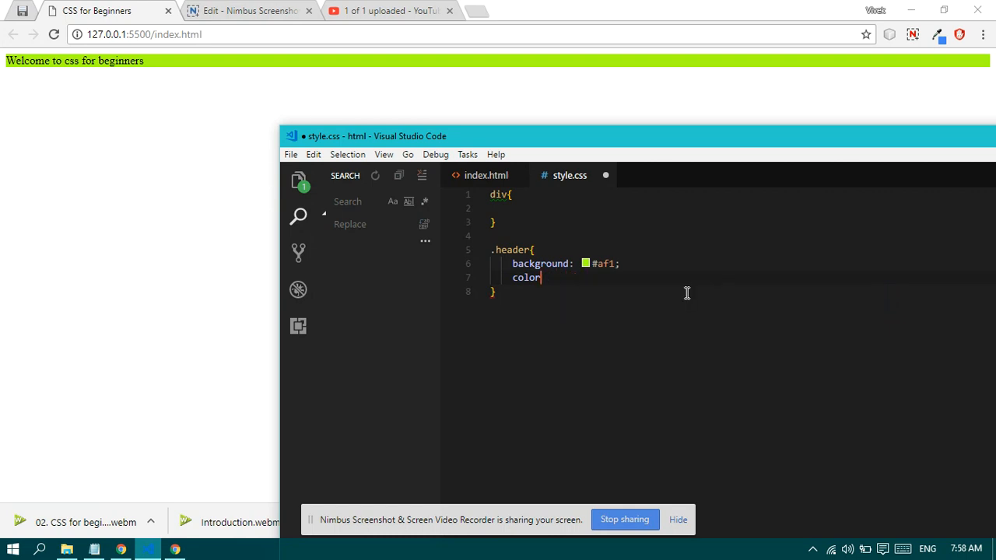
text(:#ff)
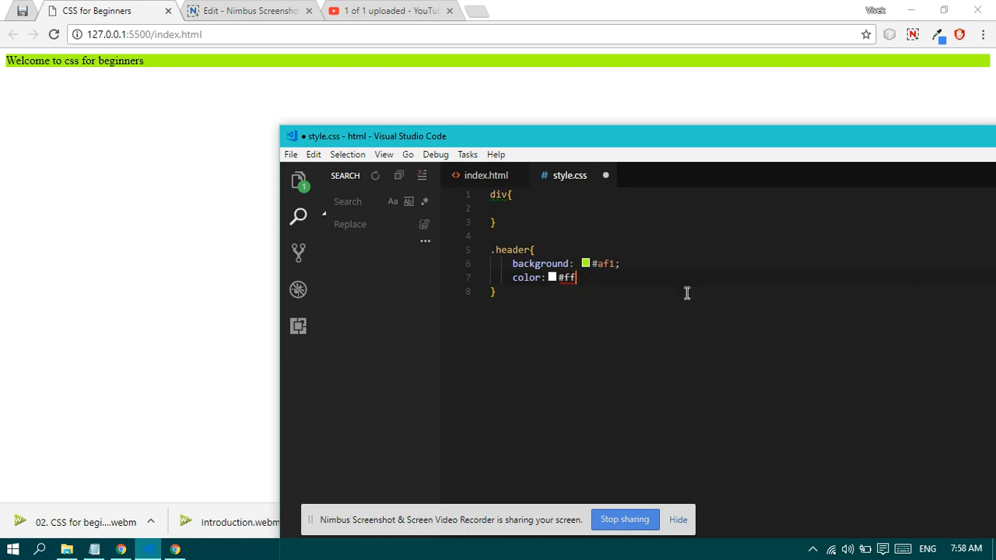
text(fff)
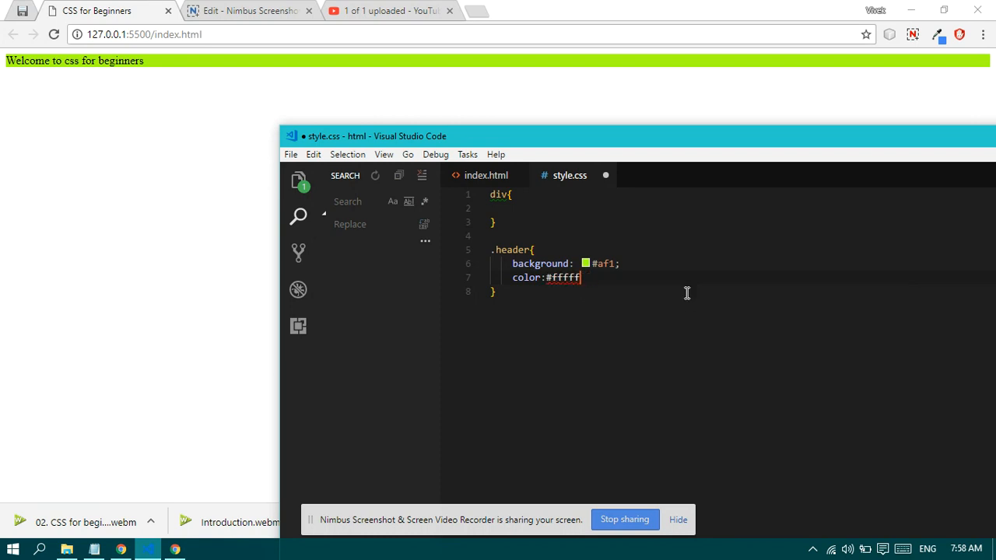
text(;)
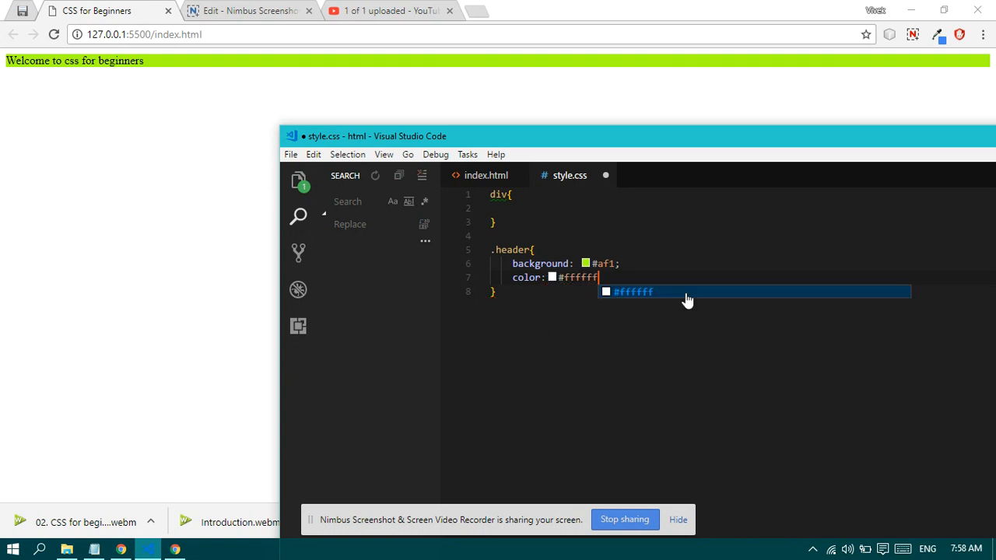
click(687, 293)
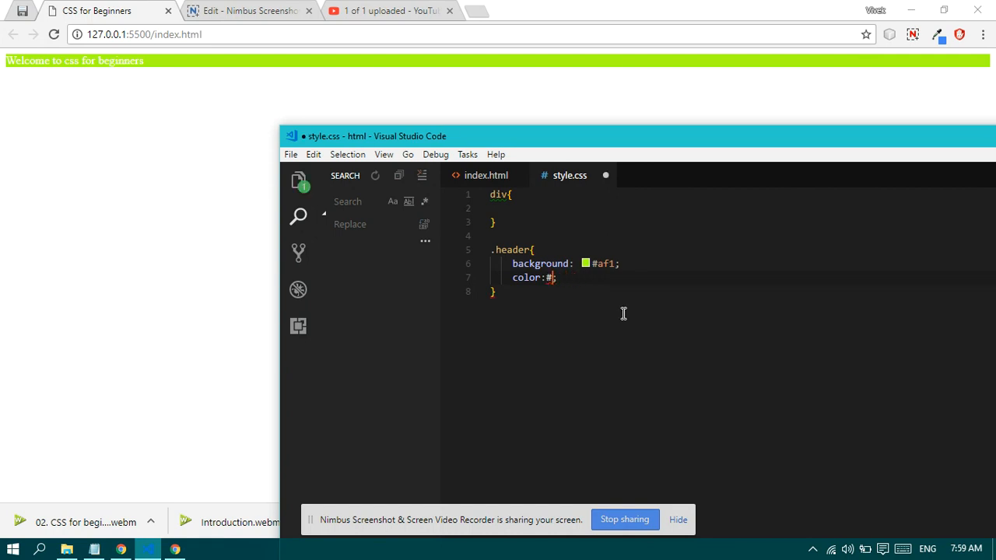
text(ccc)
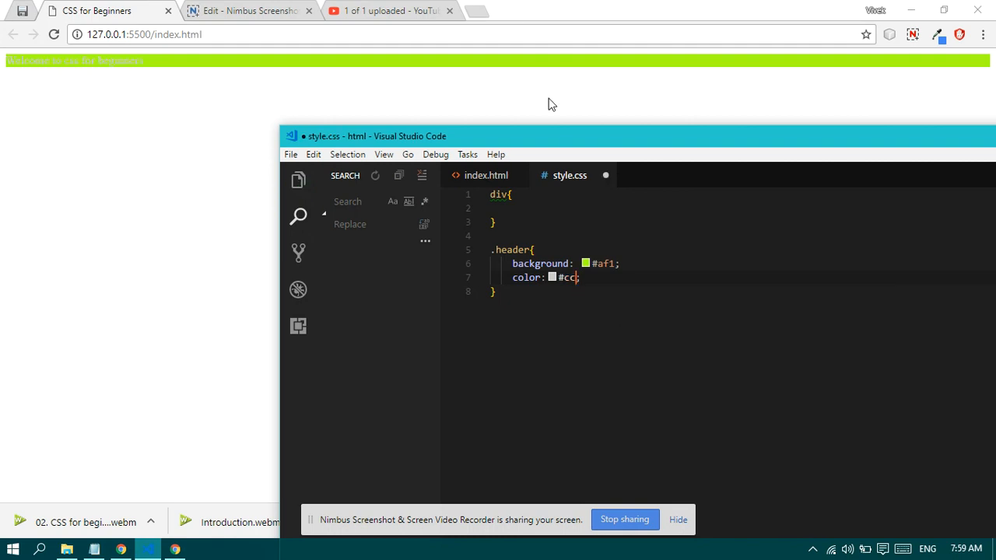
key(BackSpace)
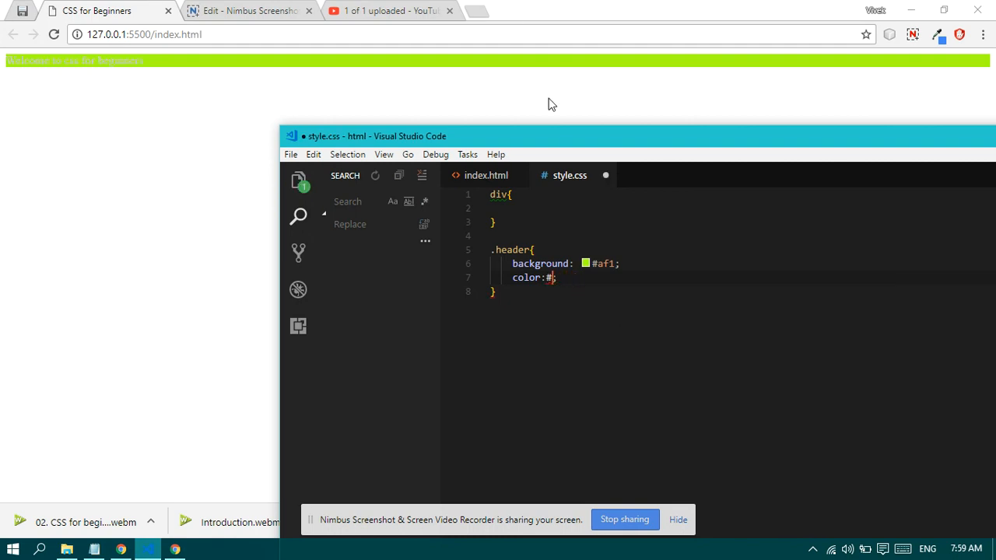
text(55)
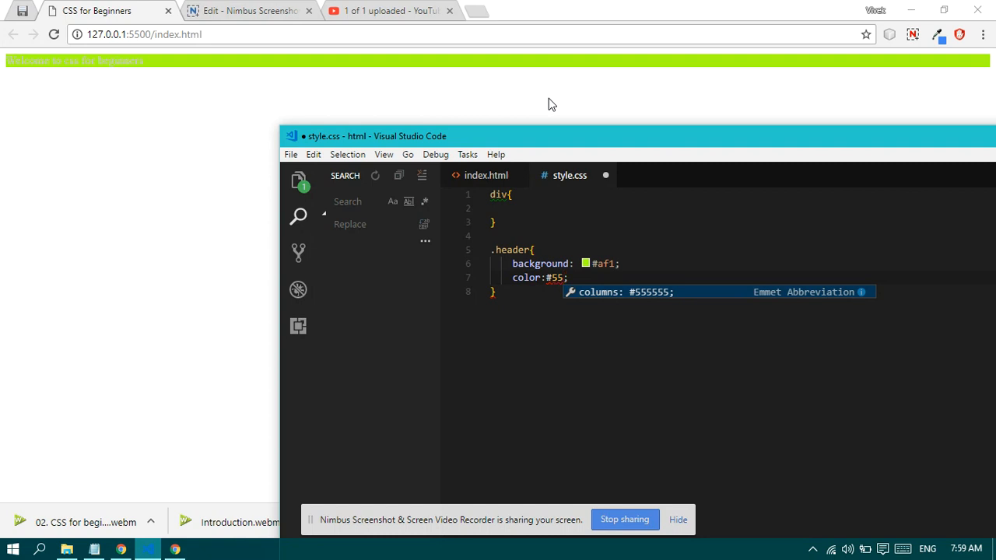
text(5)
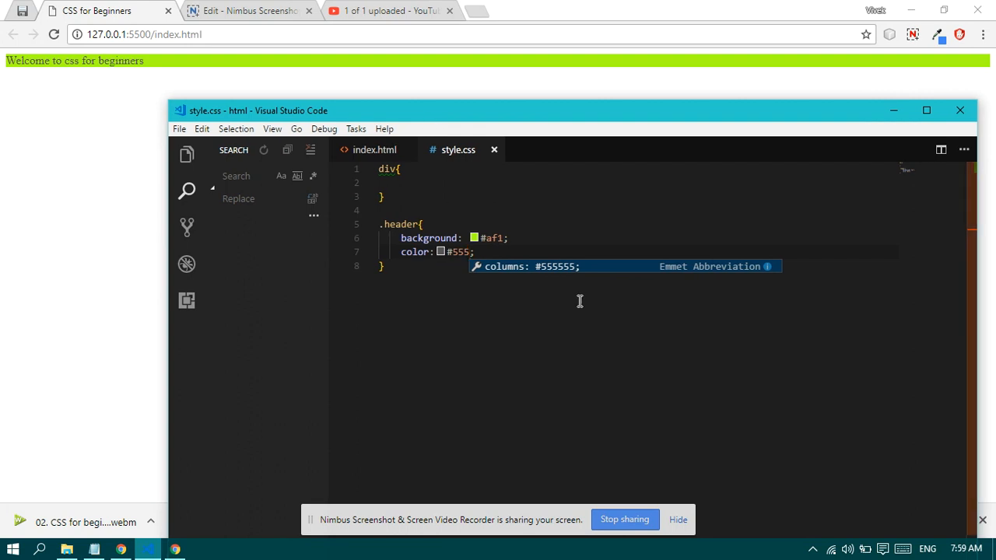
mouse_move(617, 163)
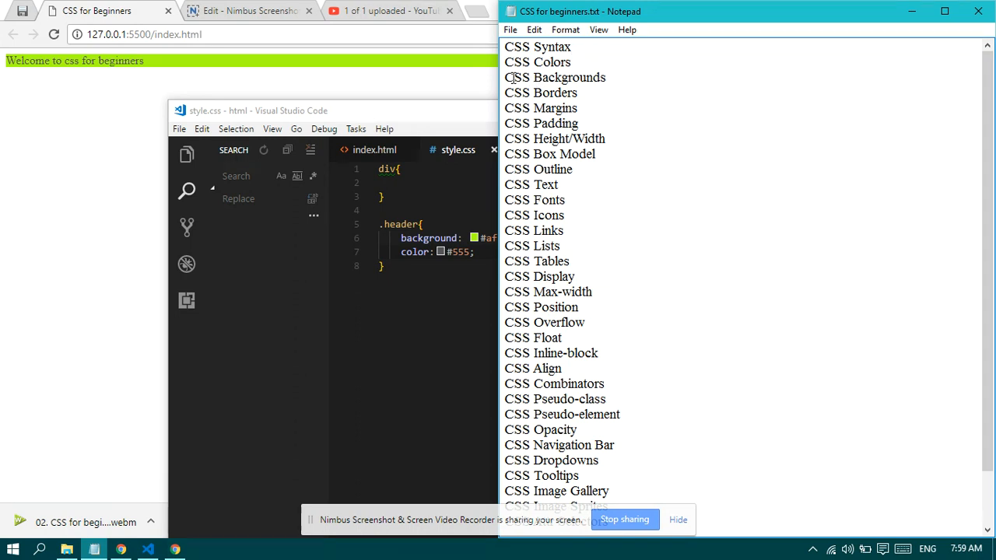
Step: Highlight the CSS Backgrounds line in CSS for beginners.txt
double_click(553, 77)
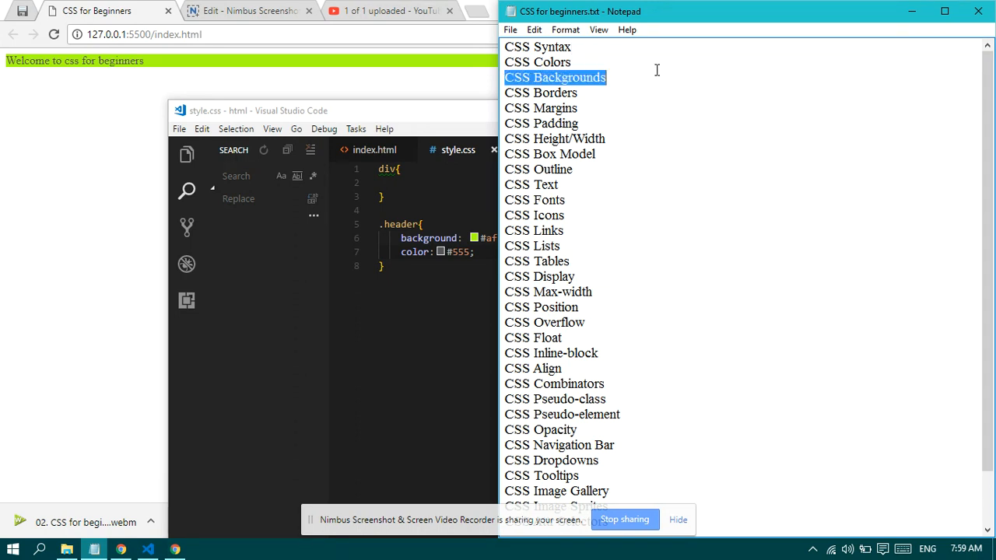
mouse_move(735, 62)
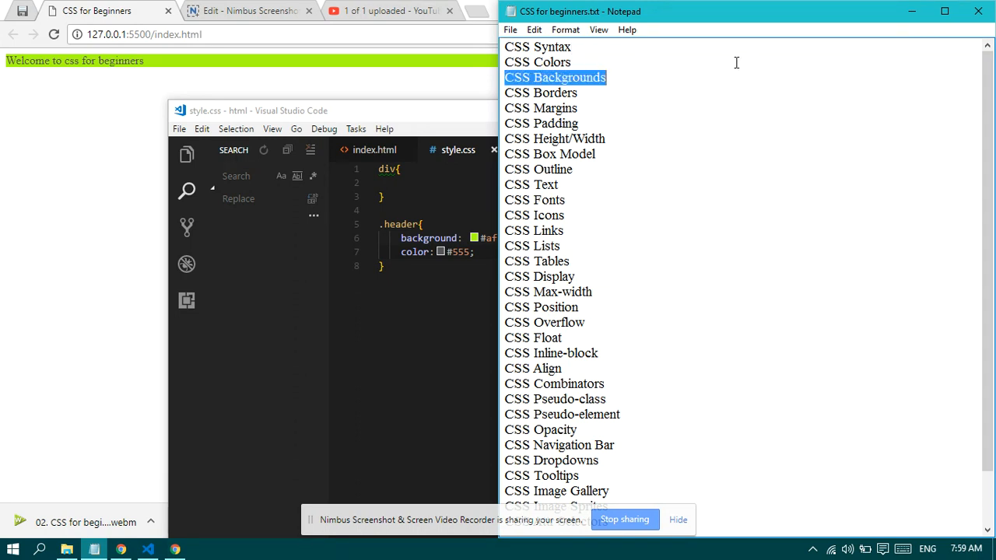
mouse_move(659, 80)
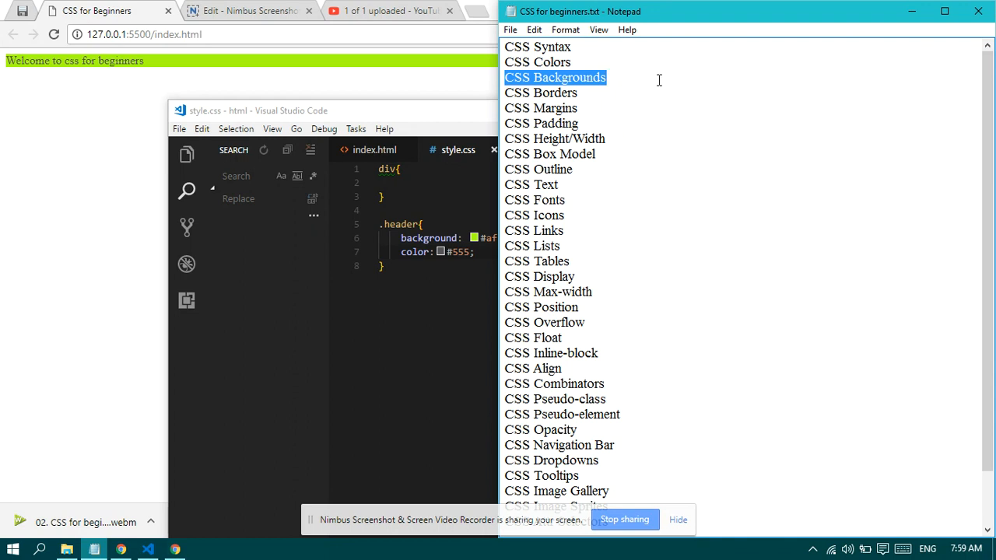